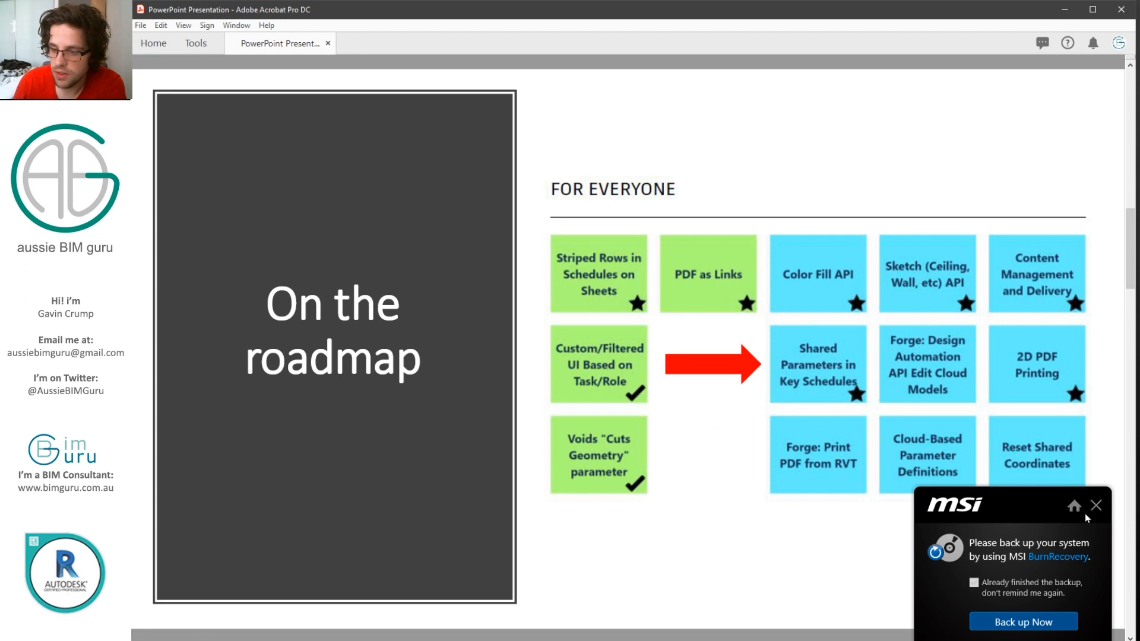
Step: Dismiss the MSI backup reminder and bring the Revit Home sheet forward
left_click(1096, 505)
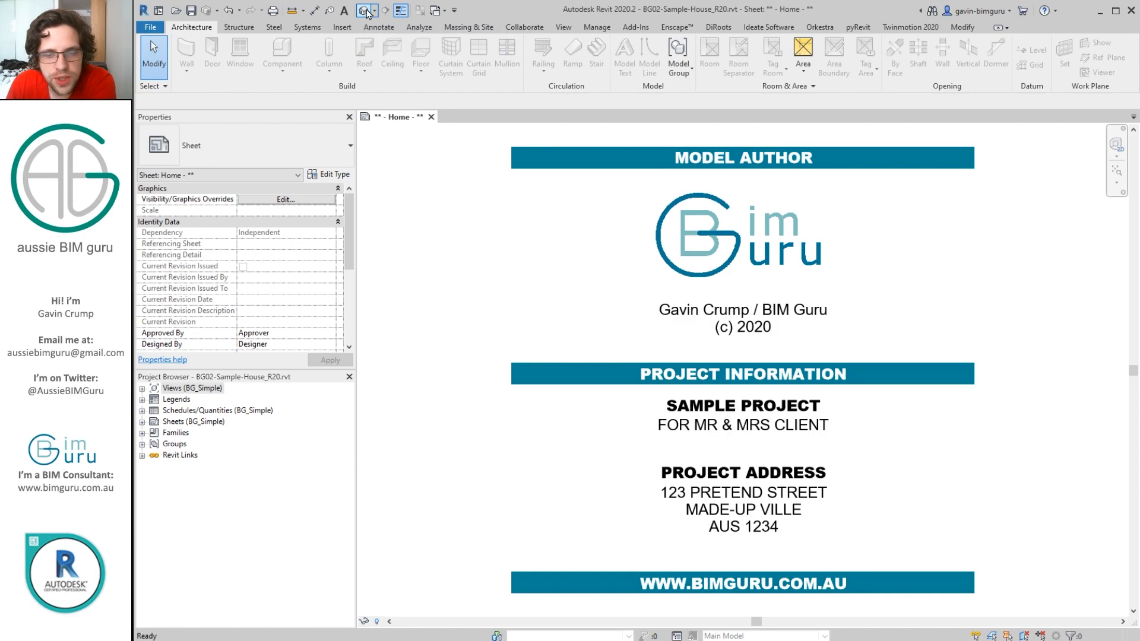
Step: View {3D} in the New Construction phase and inspect window W002's West orientation
left_click(366, 10)
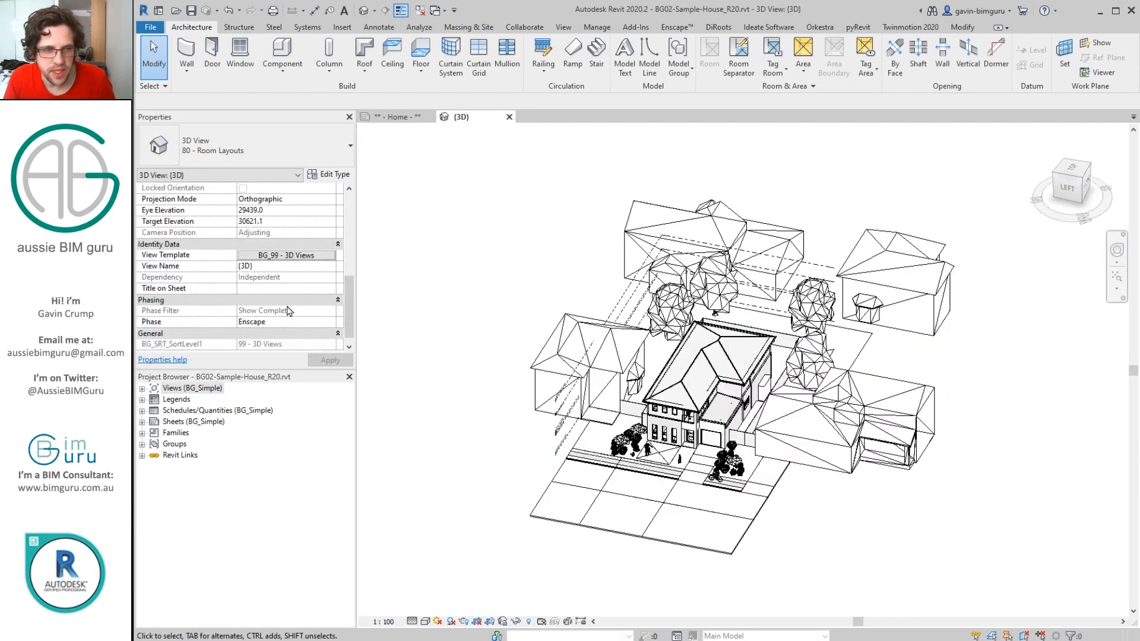
left_click(329, 322)
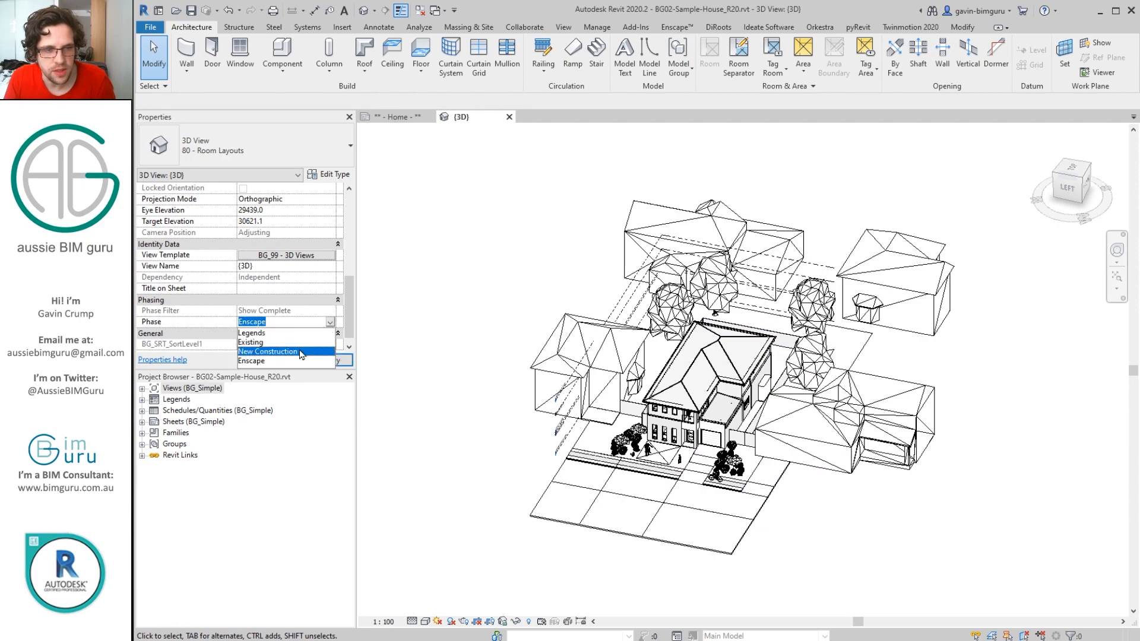
left_click(267, 351)
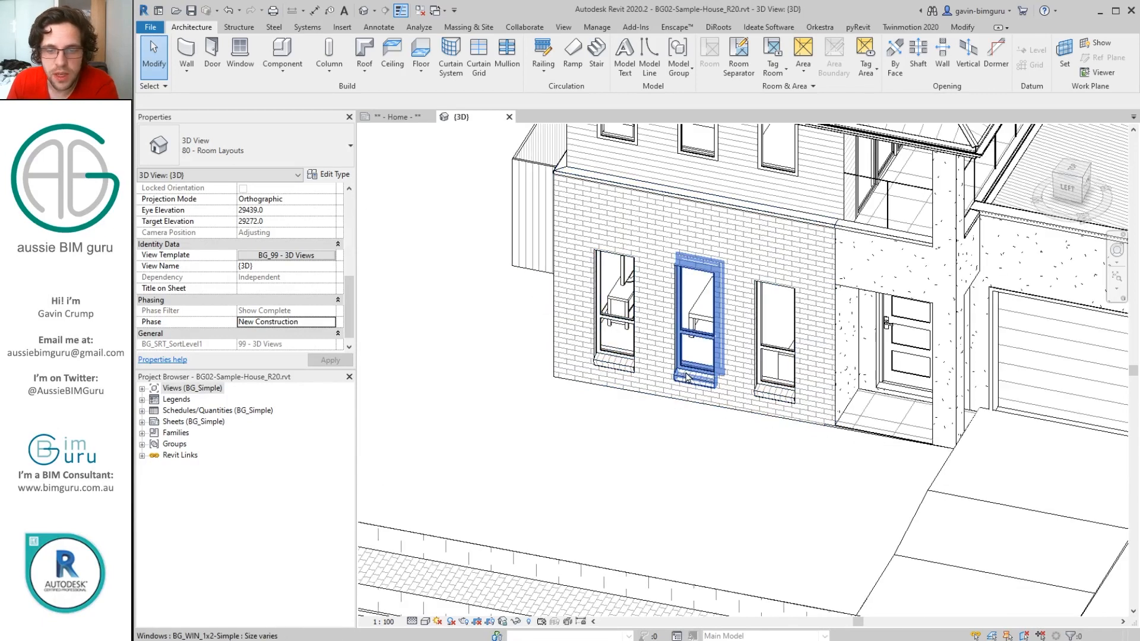
left_click(696, 327)
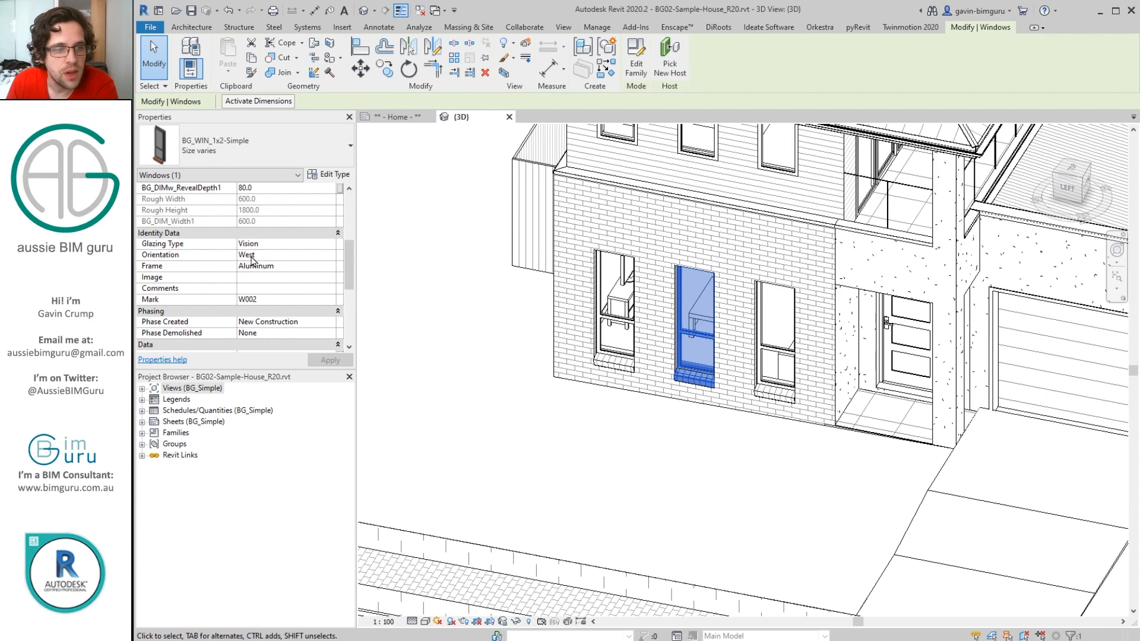
mouse_move(269, 255)
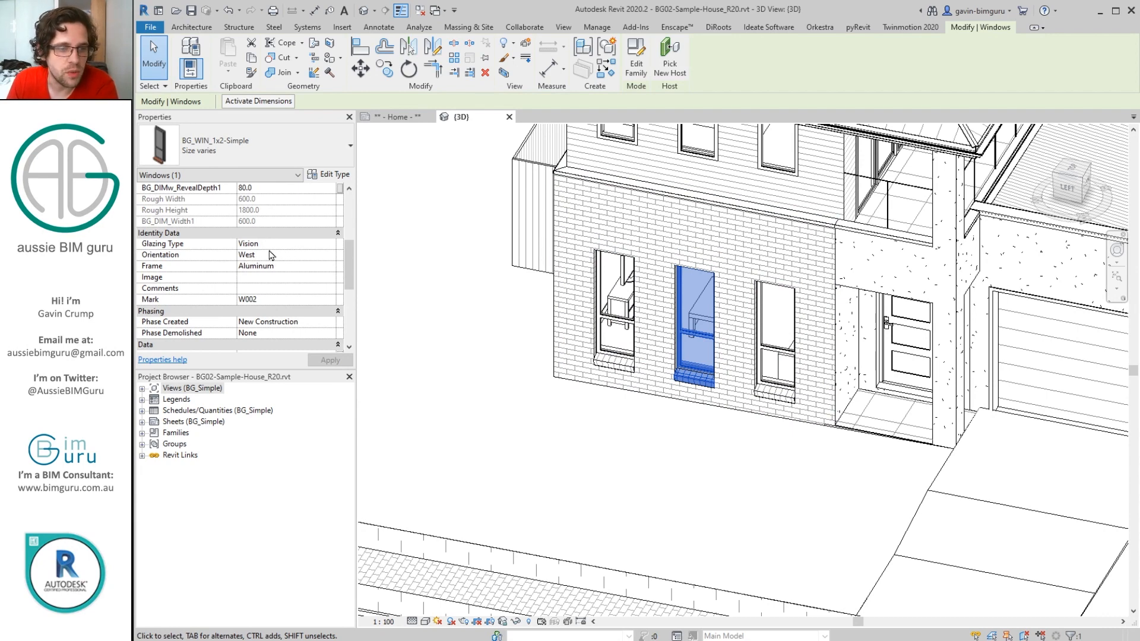
mouse_move(297, 250)
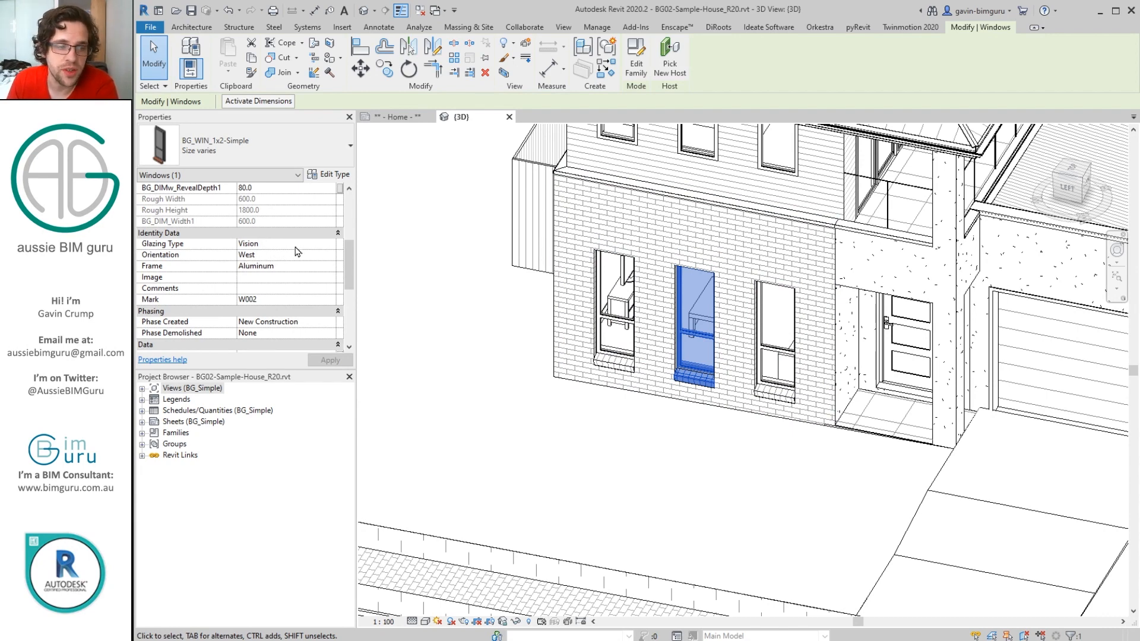
mouse_move(314, 273)
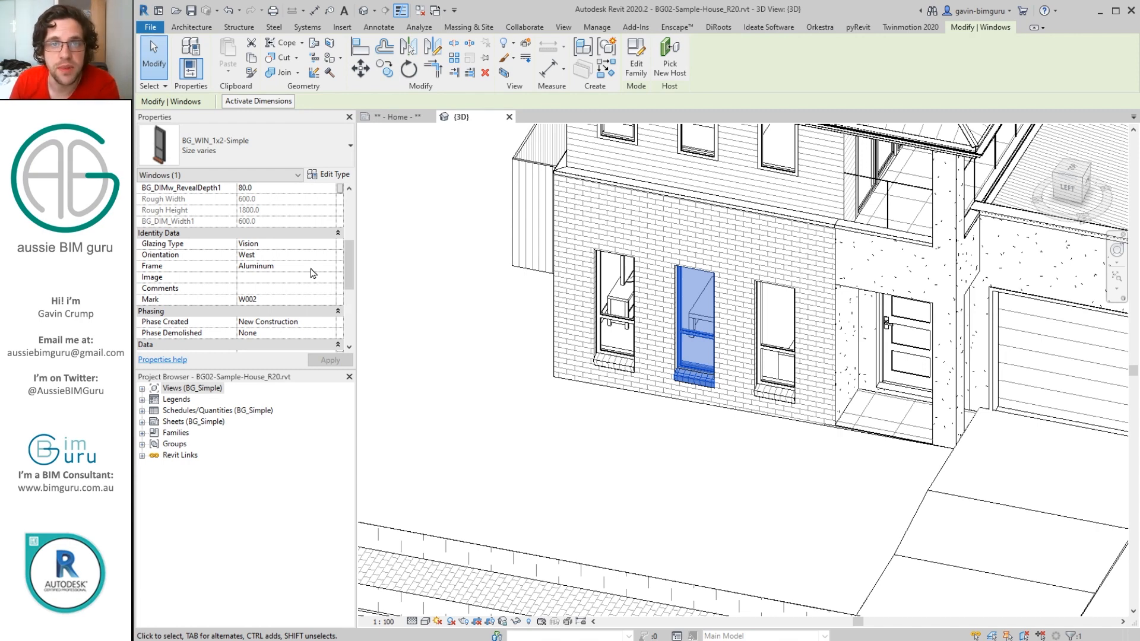
left_click(329, 255)
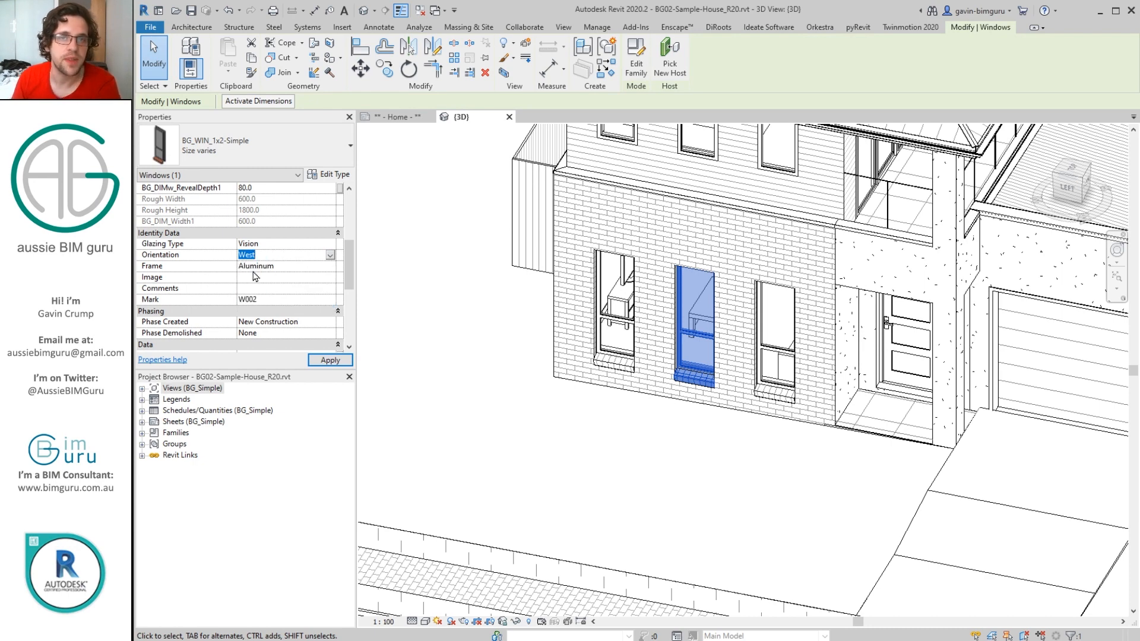
mouse_move(293, 305)
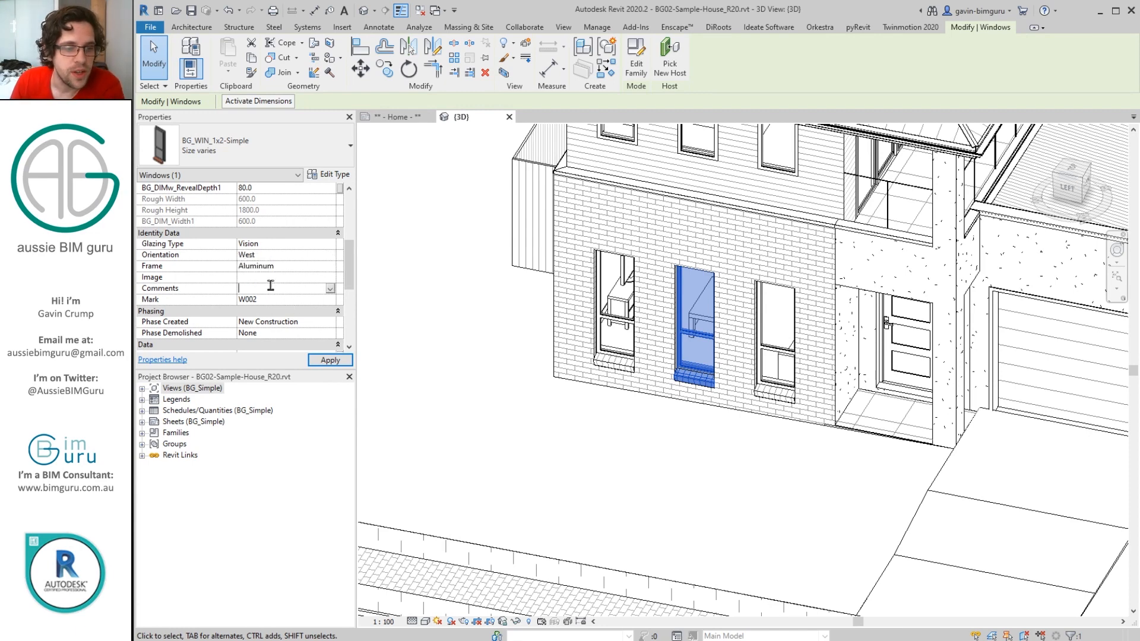
mouse_move(276, 267)
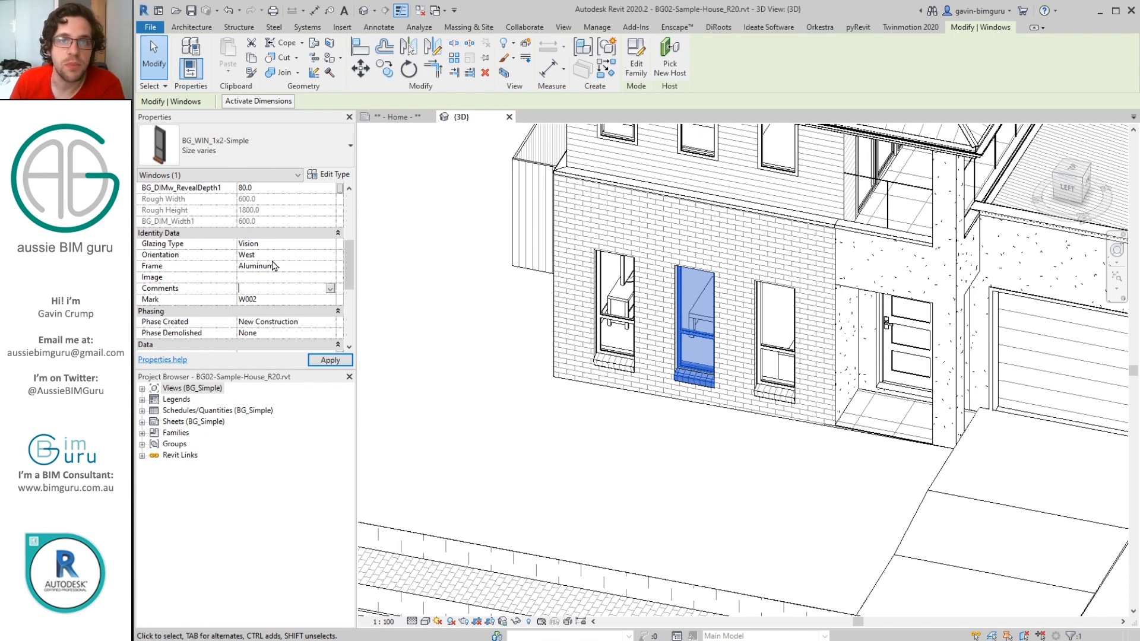
left_click(329, 360)
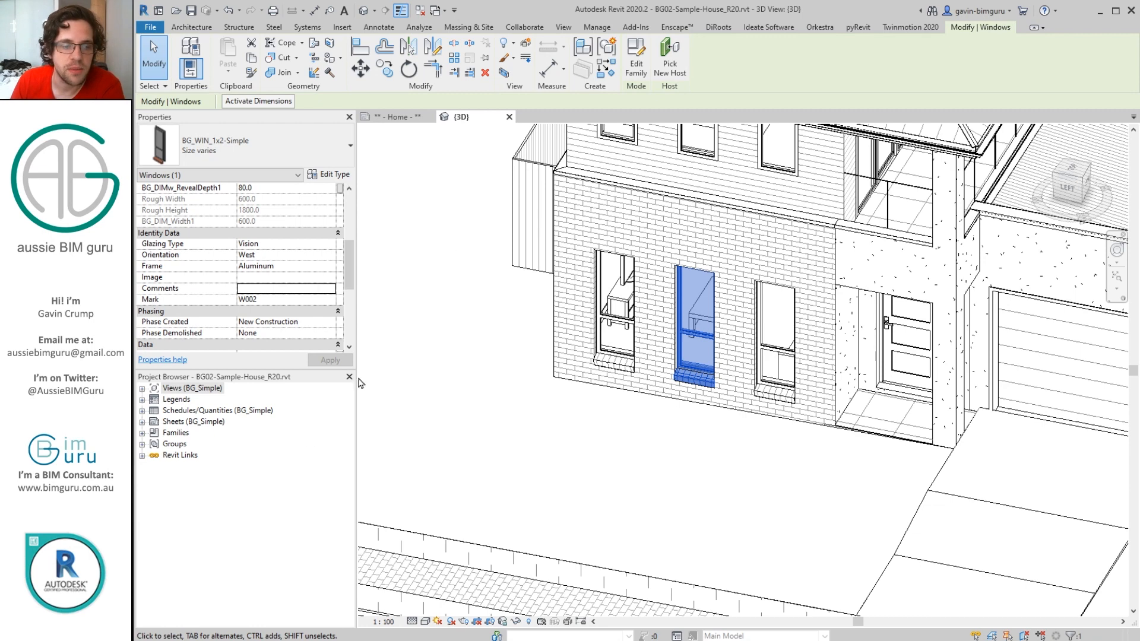
Step: Expand Schedules/Quantities > Keys and select *Key - Orientation (Windows) to see its properties
left_click(216, 410)
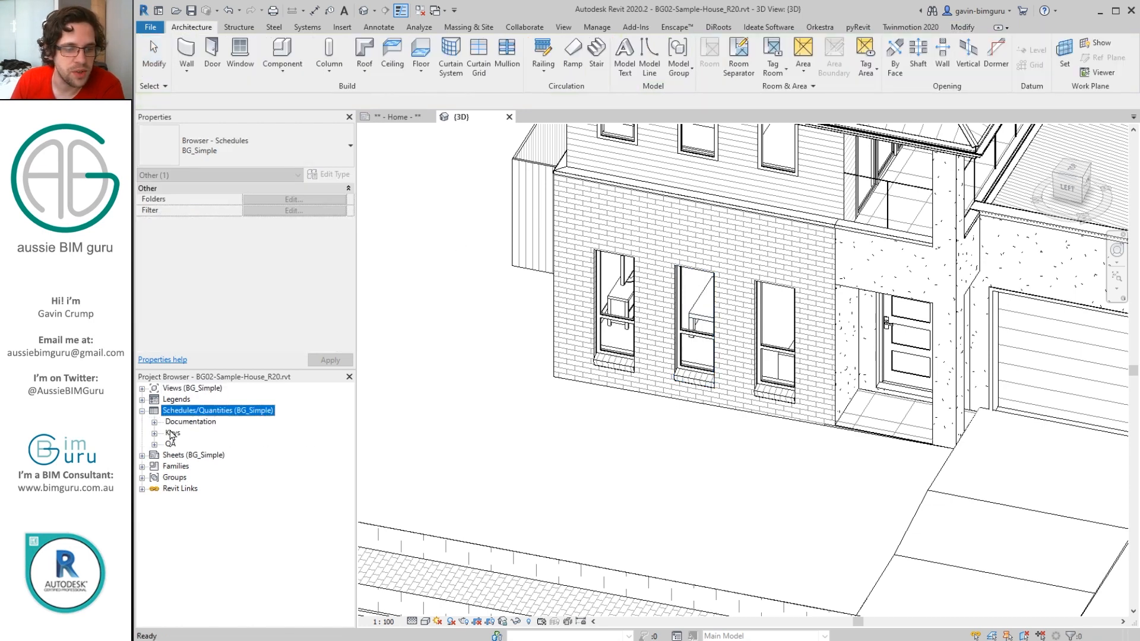
left_click(155, 433)
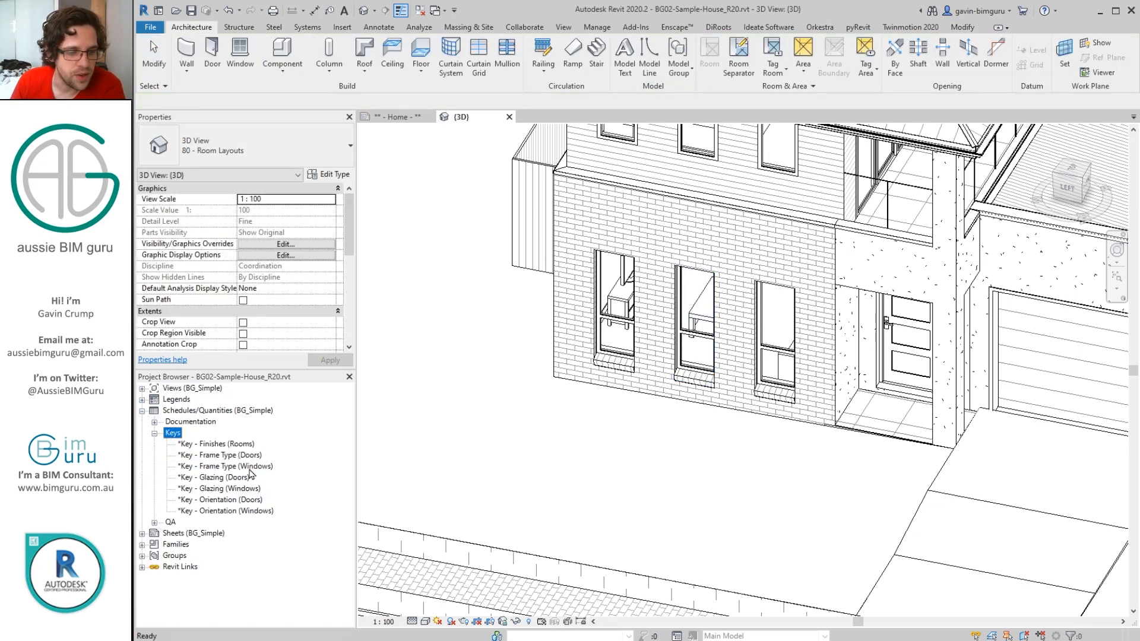
mouse_move(231, 492)
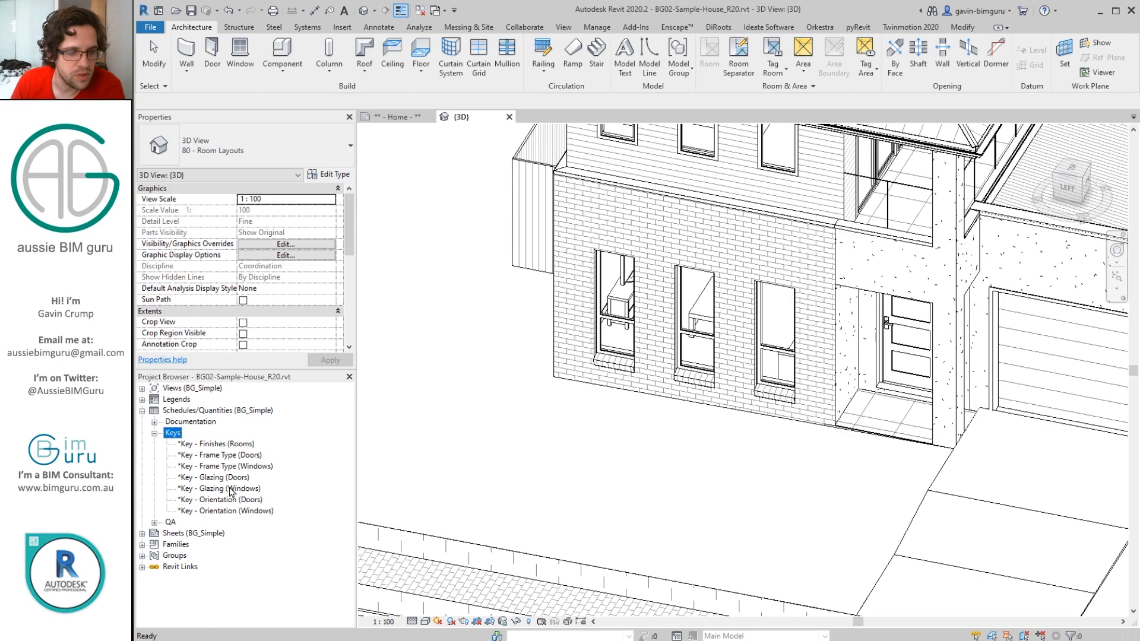
left_click(224, 511)
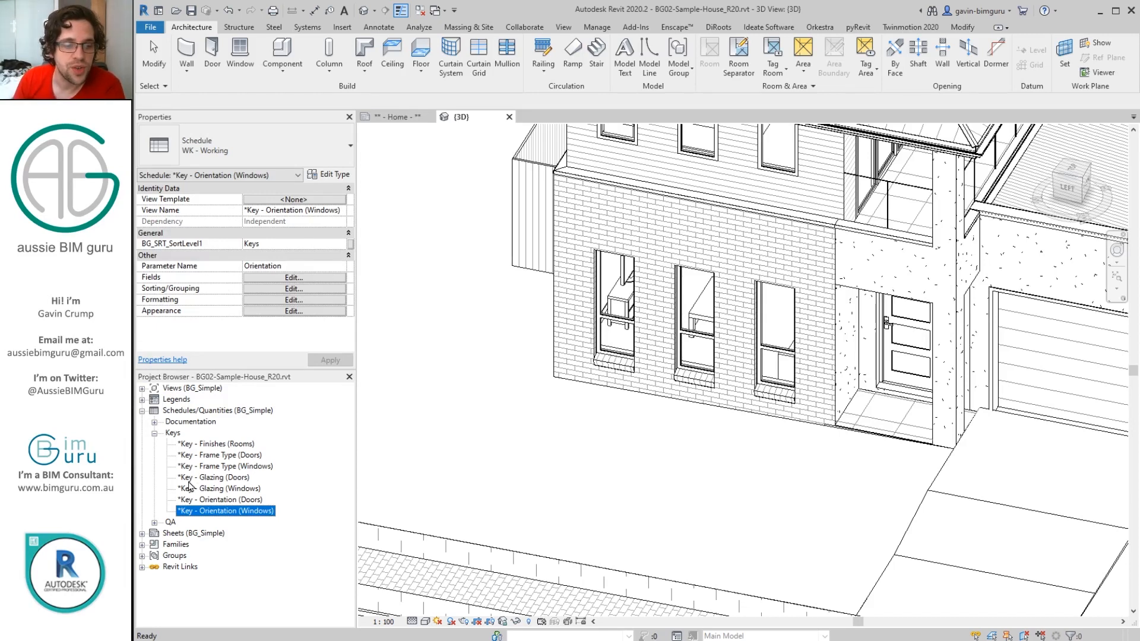
Step: Check Browser Organization, then delete the *Key - Orientation (Windows) key schedule
right_click(216, 410)
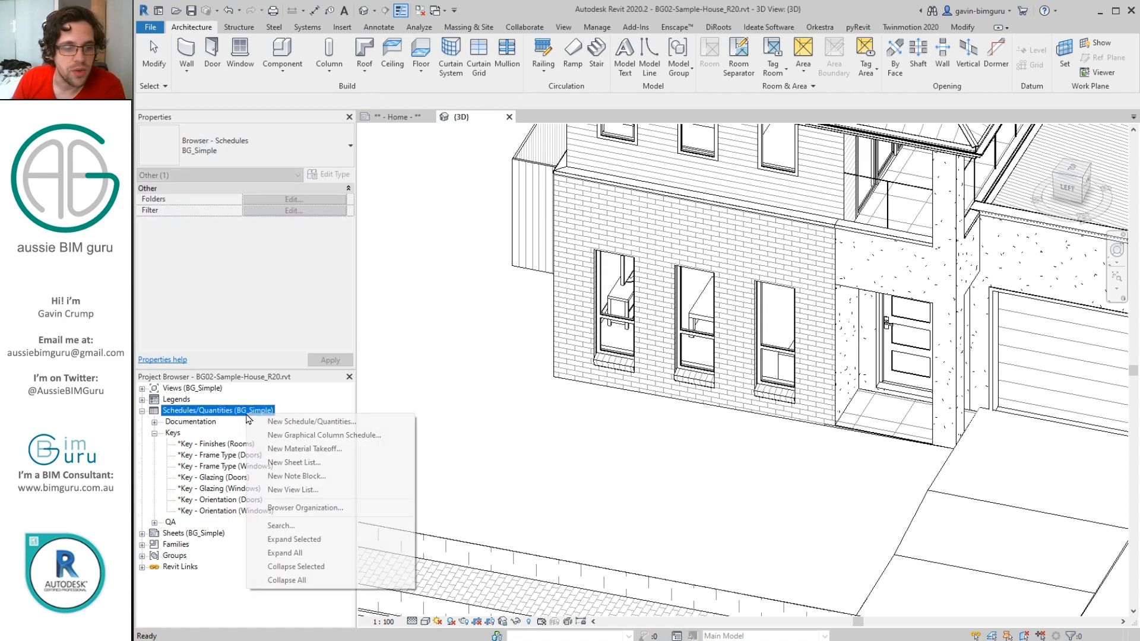
left_click(304, 507)
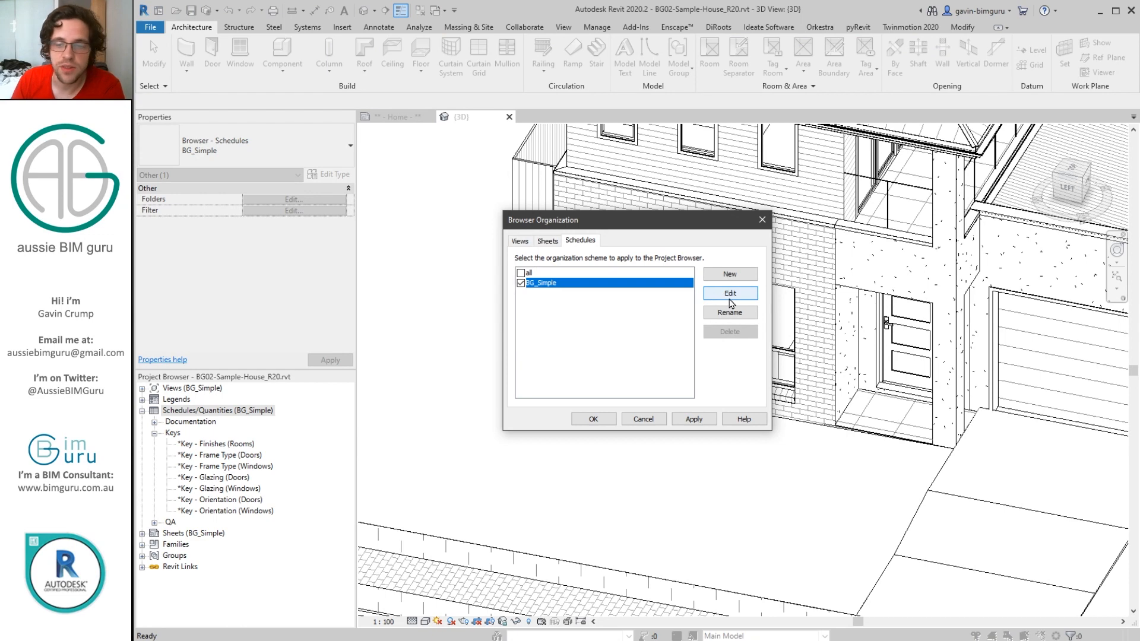
left_click(729, 293)
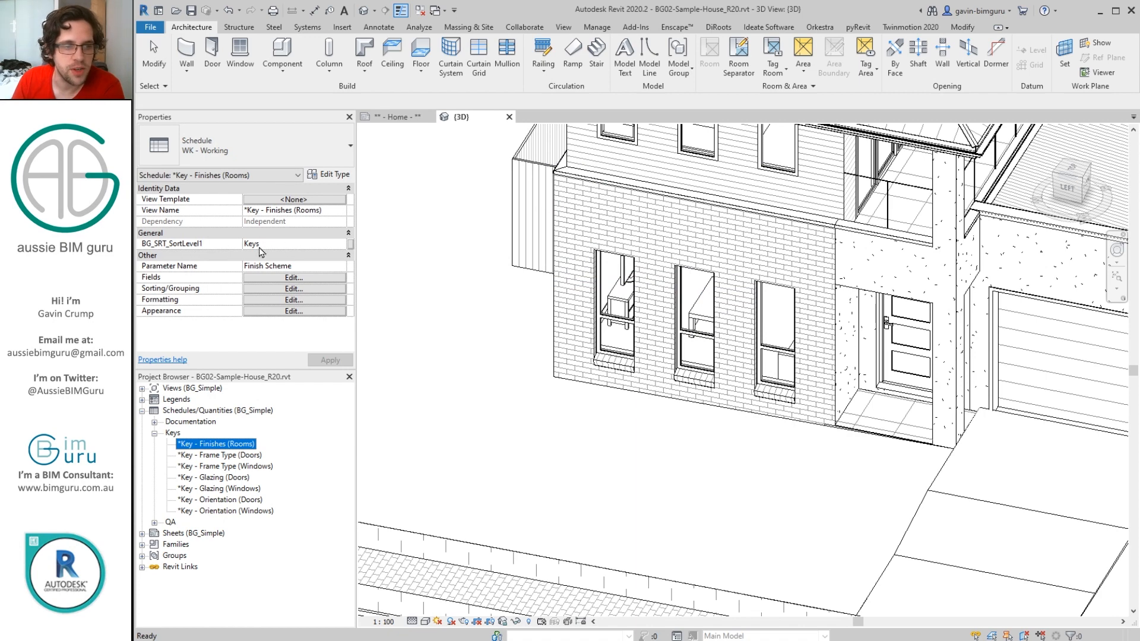
mouse_move(277, 253)
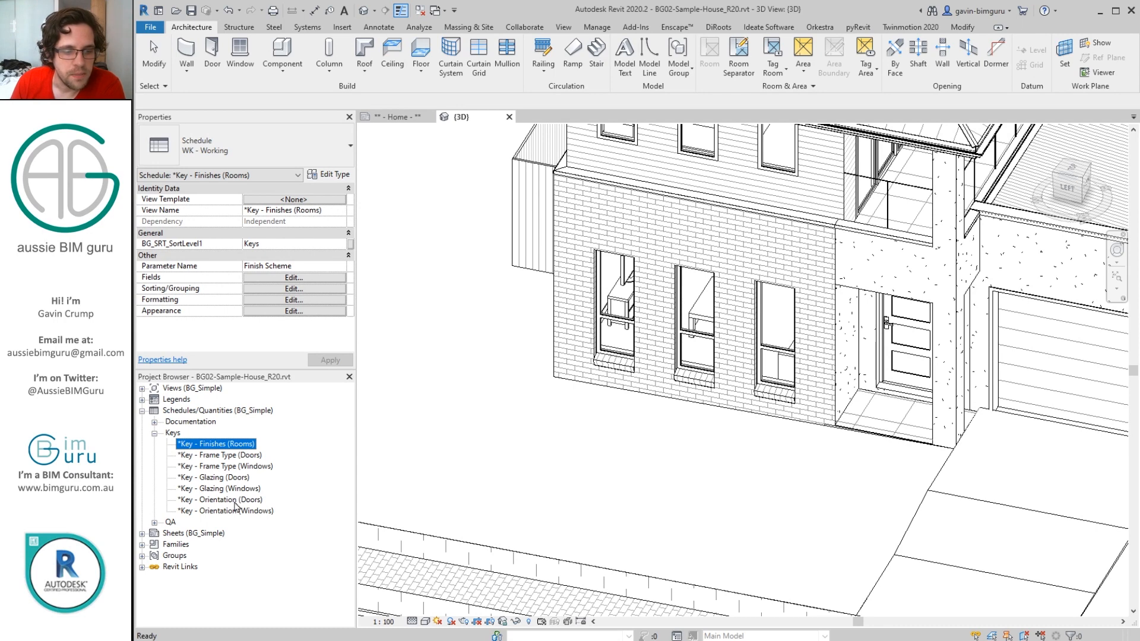
left_click(225, 510)
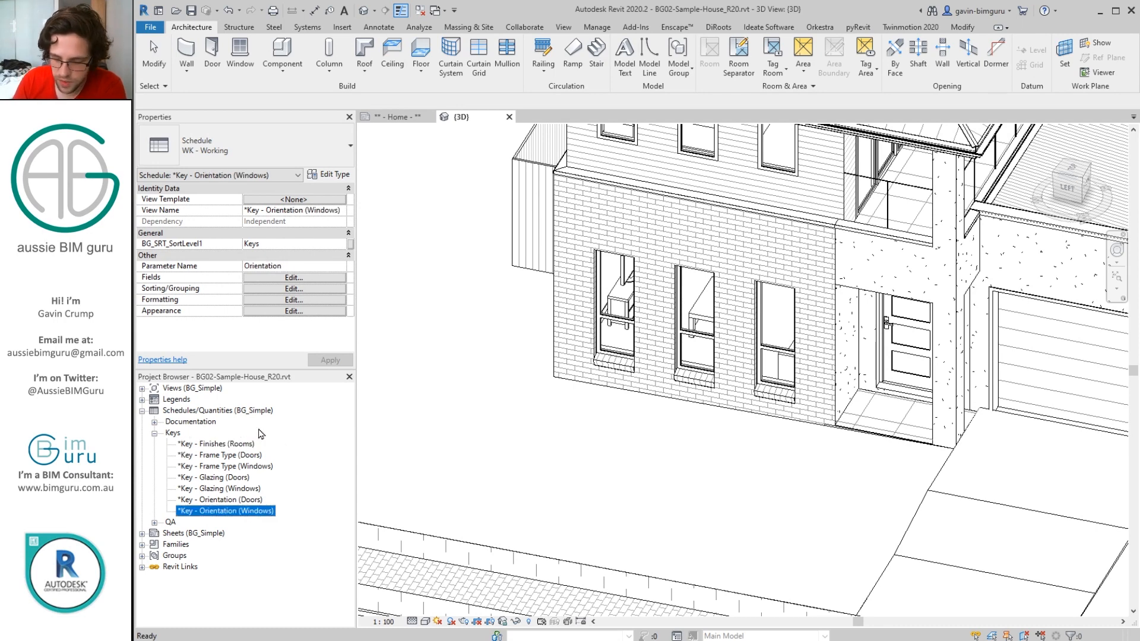
left_click(627, 280)
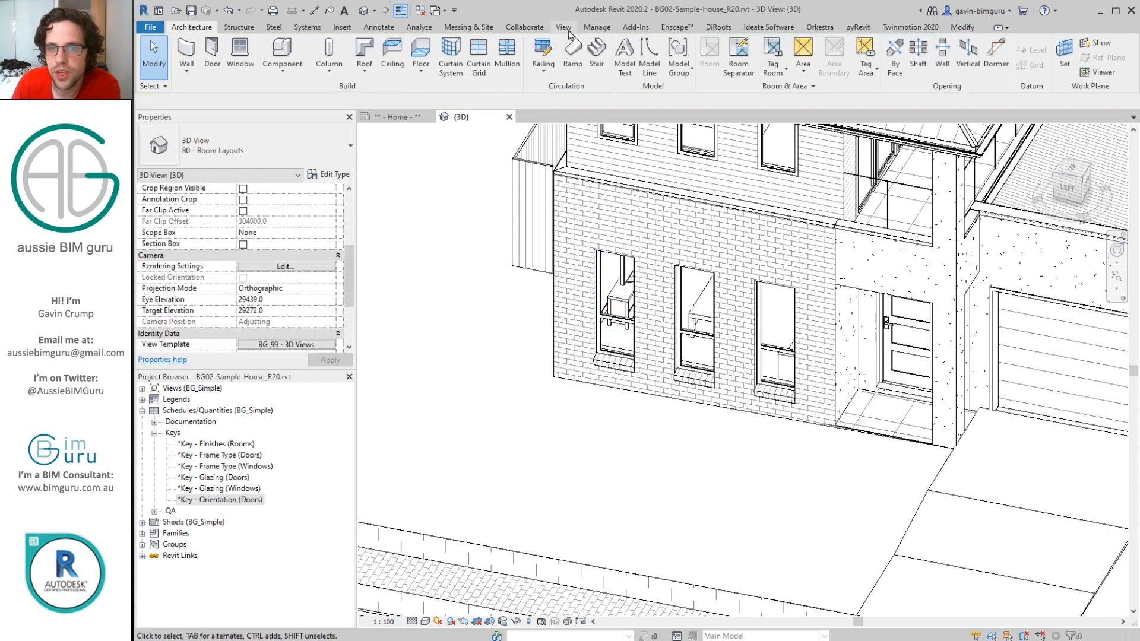
Step: Start a new schedule in the Windows category
left_click(769, 43)
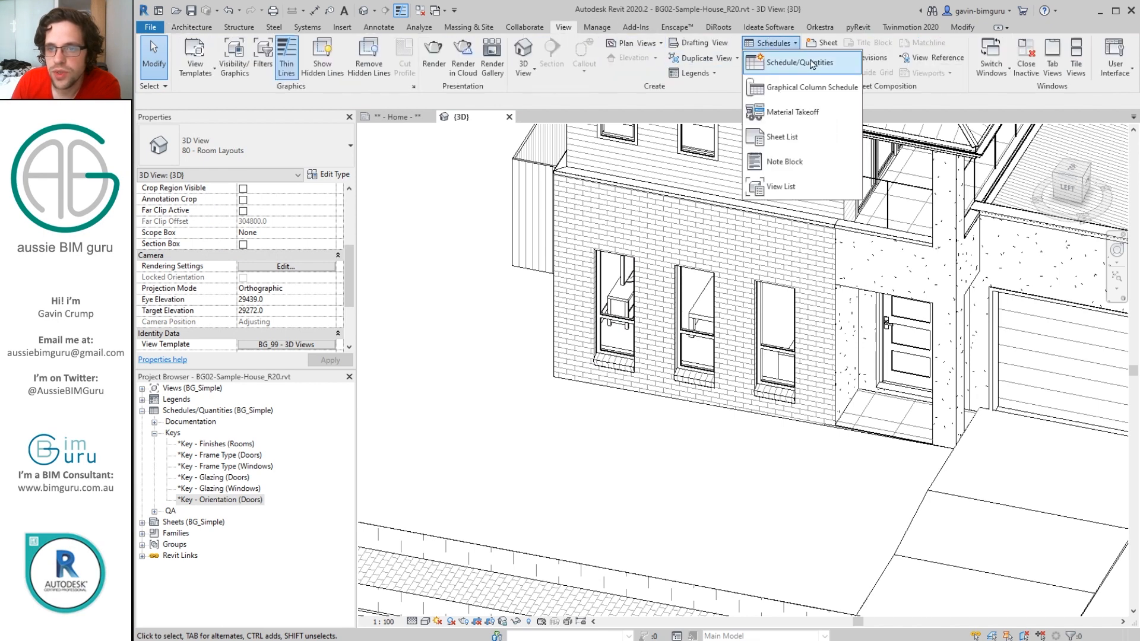
left_click(791, 62)
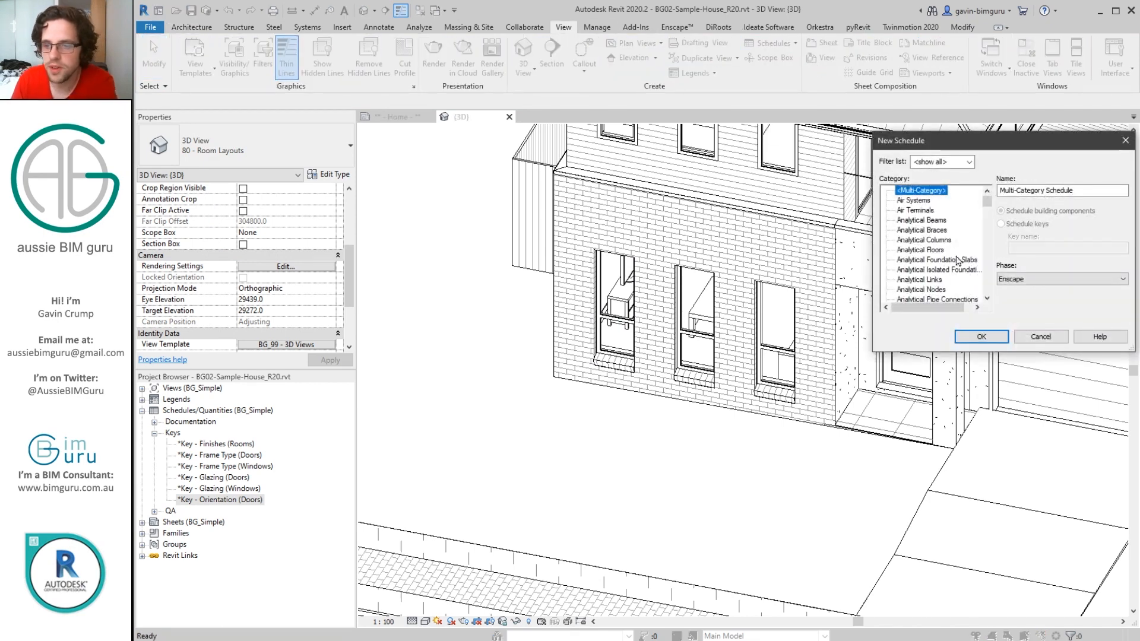
left_click(937, 269)
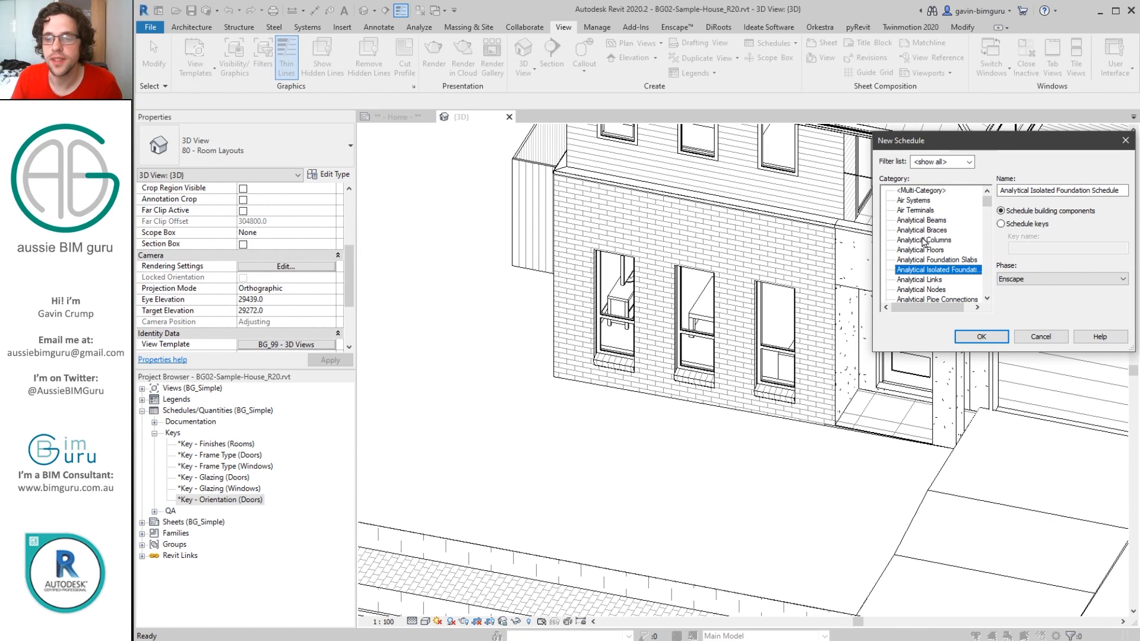
left_click(911, 279)
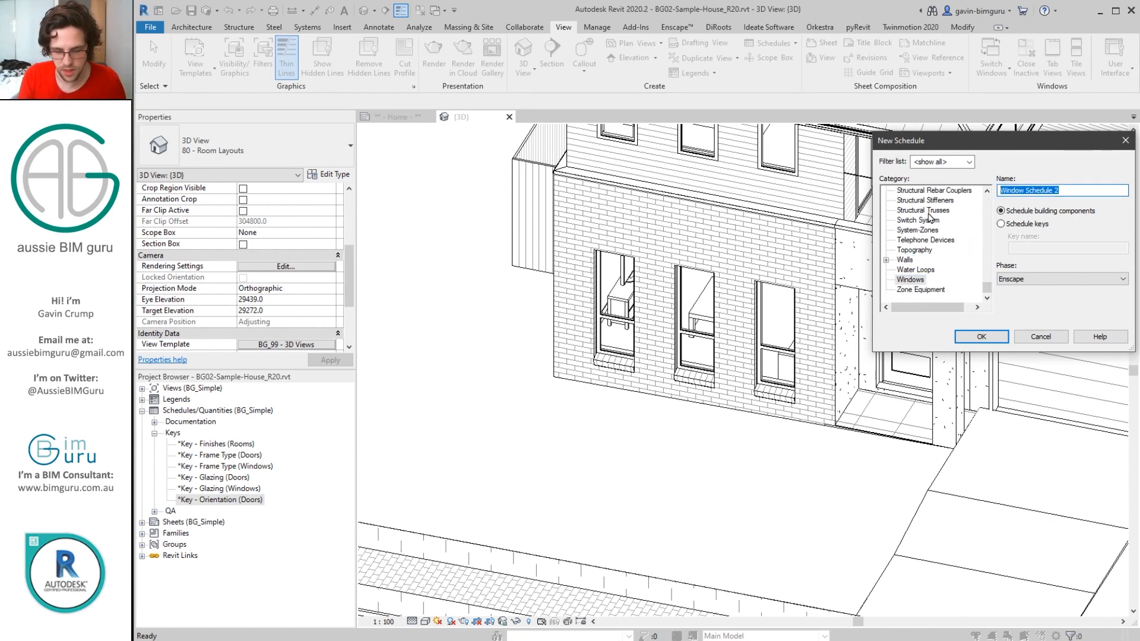
Step: Name it '*Key - Orientation (Windows)', make it a key schedule with key name Orientation
type("*Key")
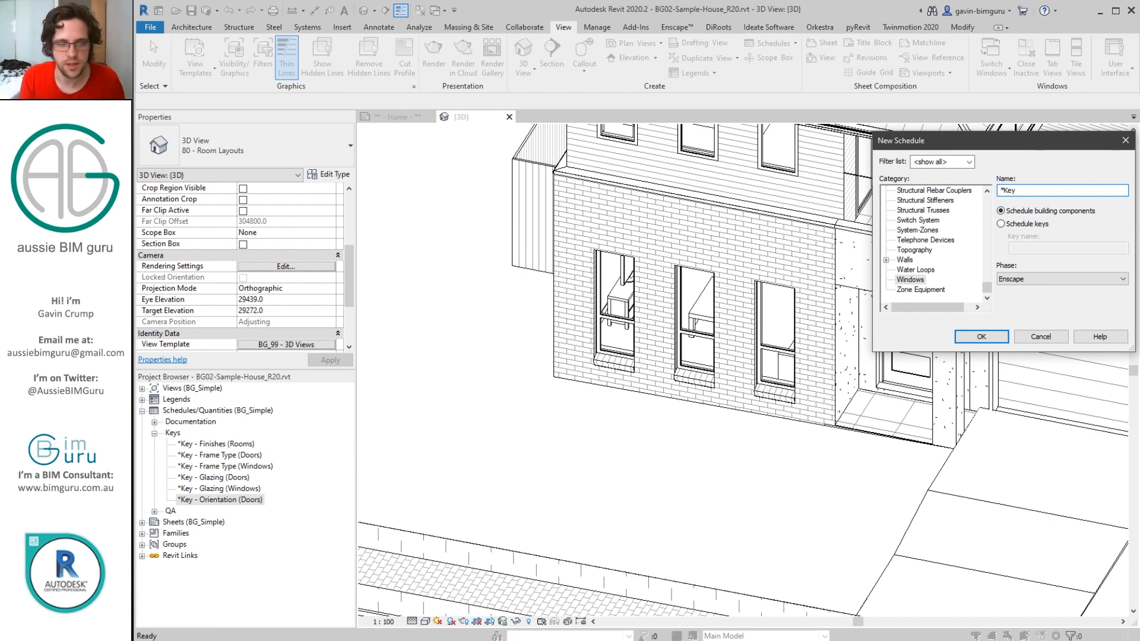
type("- O")
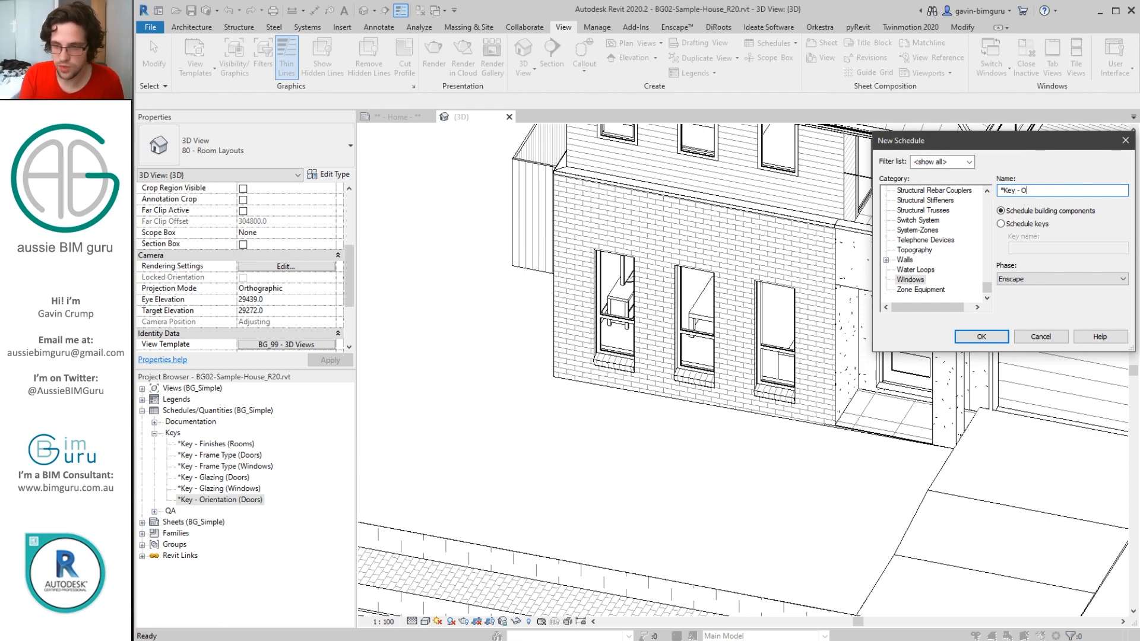
type("rientation (")
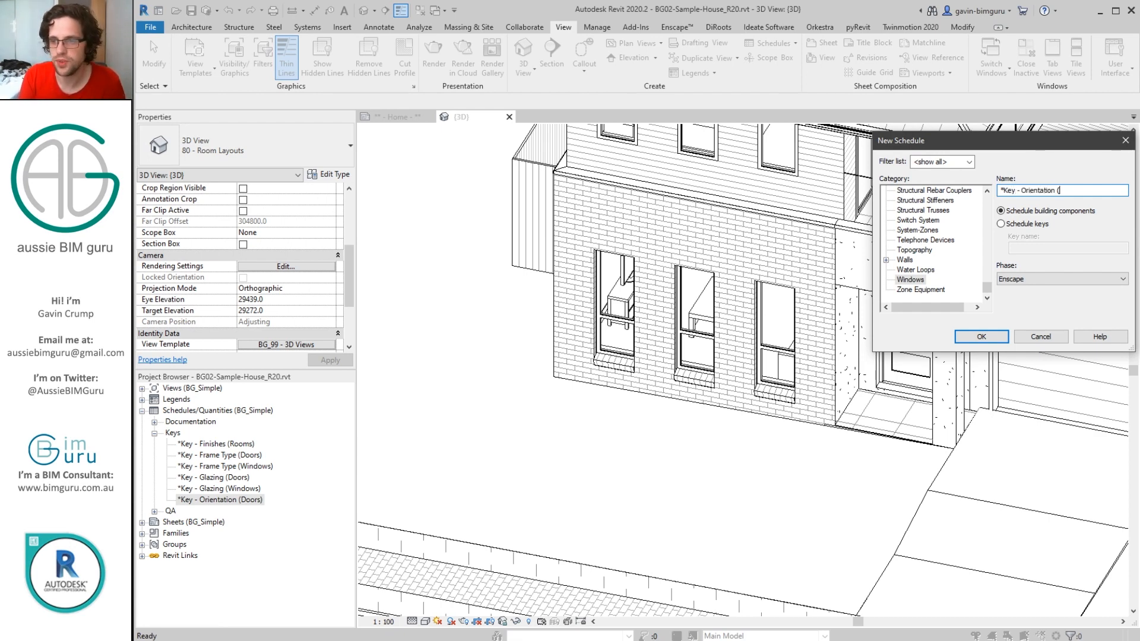
type("Windows)")
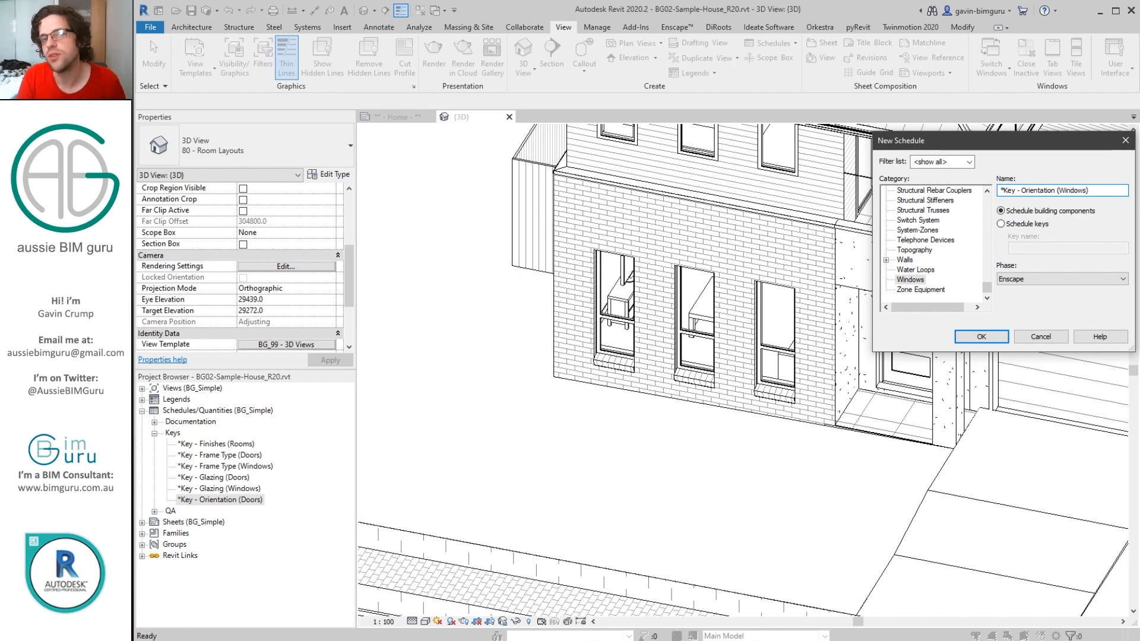
mouse_move(962, 142)
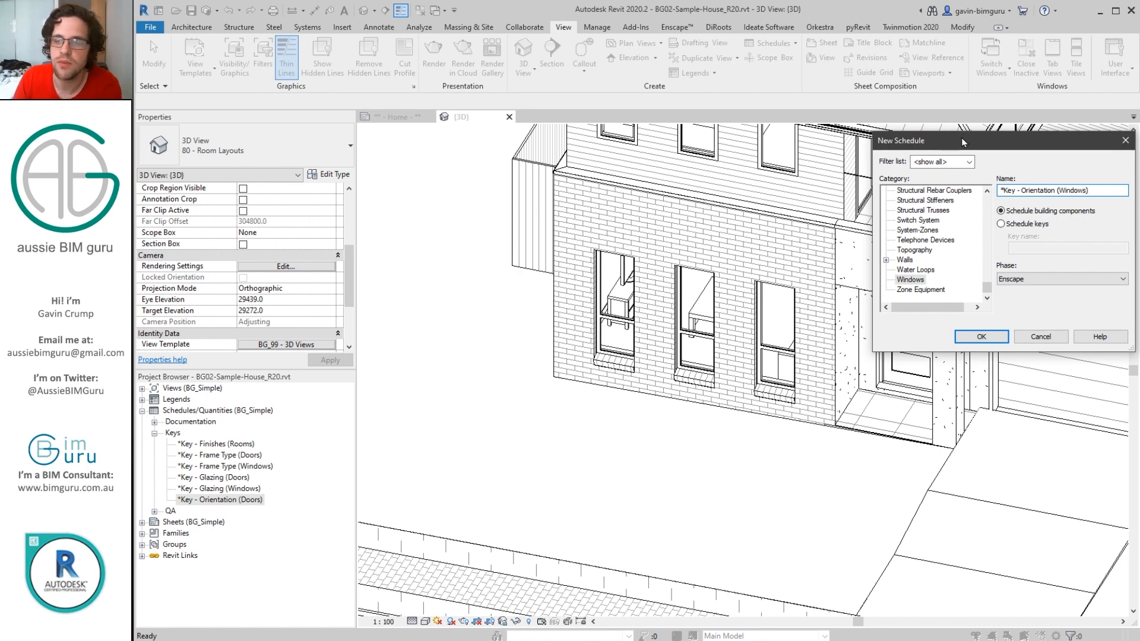
left_click(1000, 224)
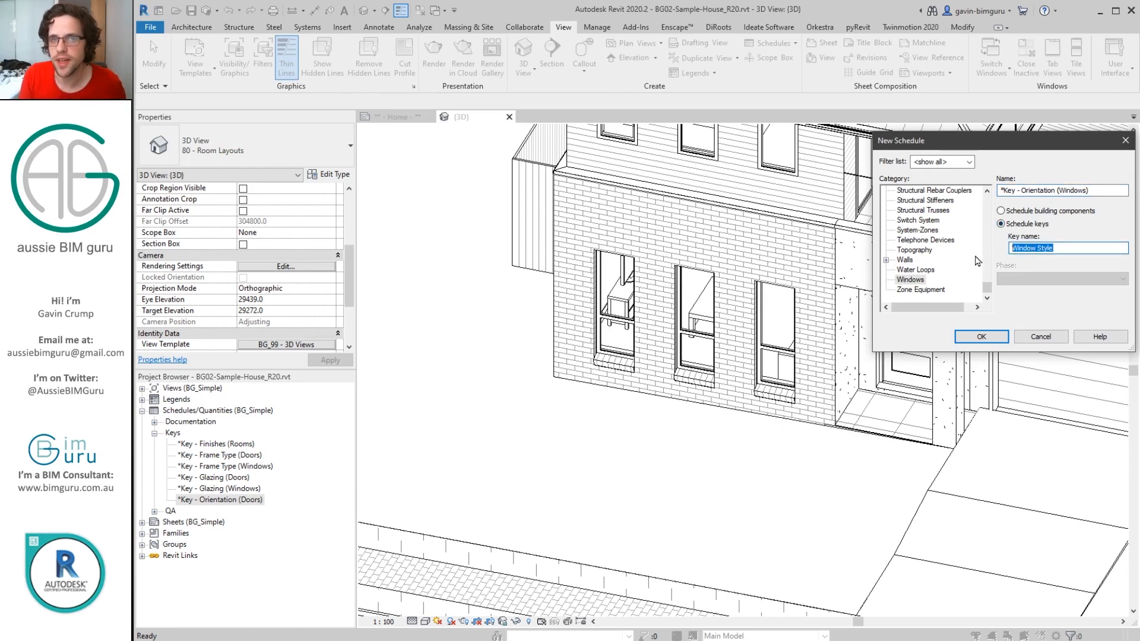
type("O")
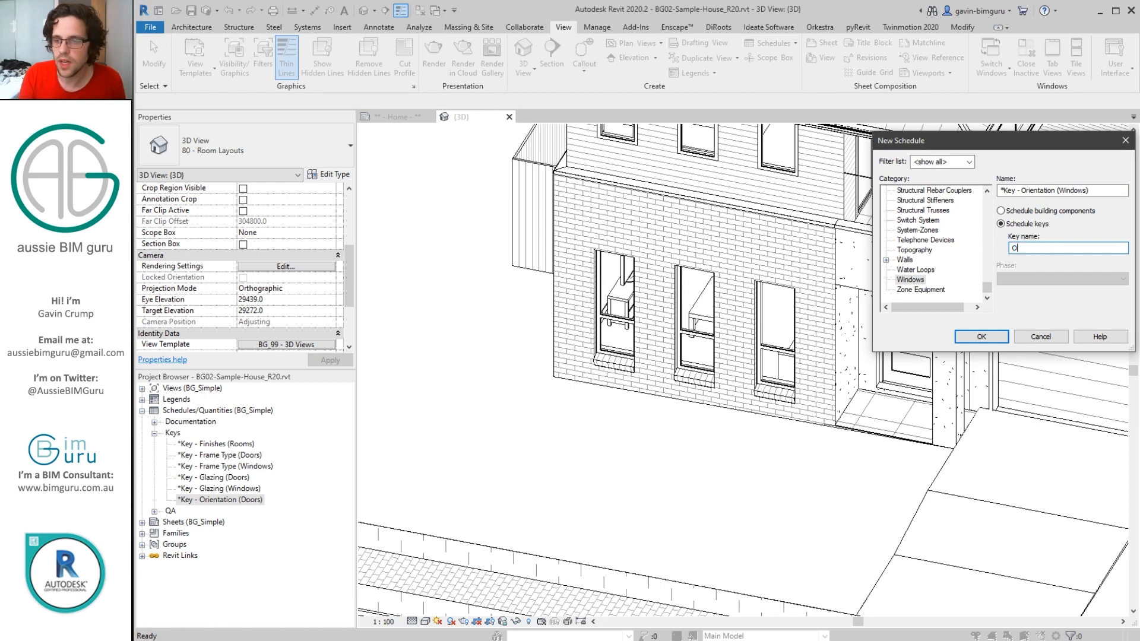
type("rientation")
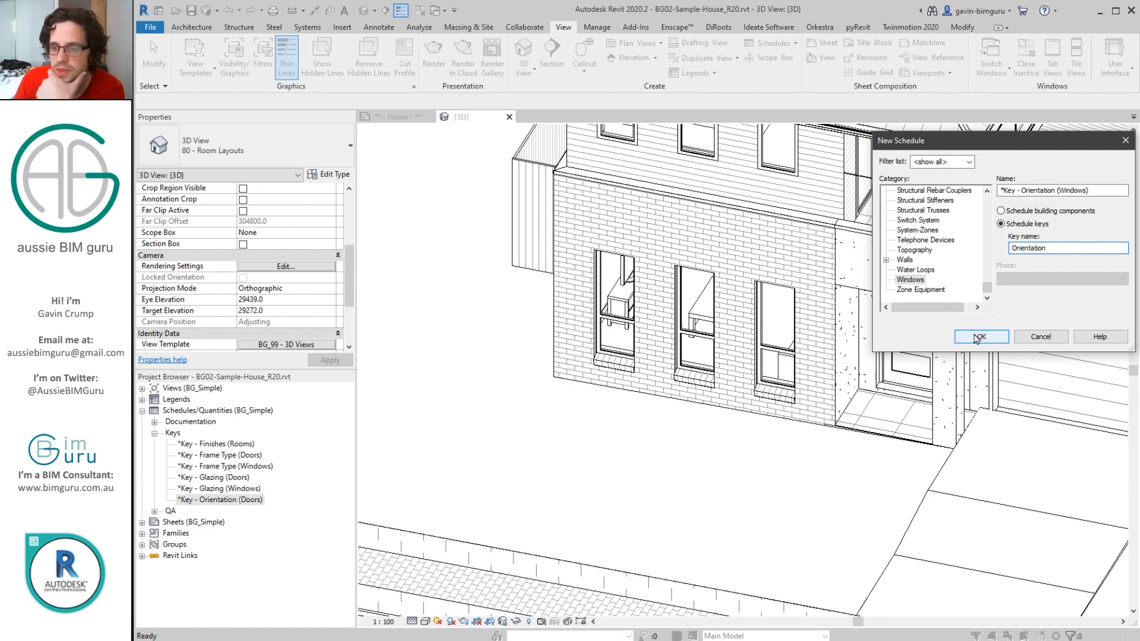
Step: Confirm the schedule, cancel New Parameter, and accept fields with only Key Name
left_click(980, 336)
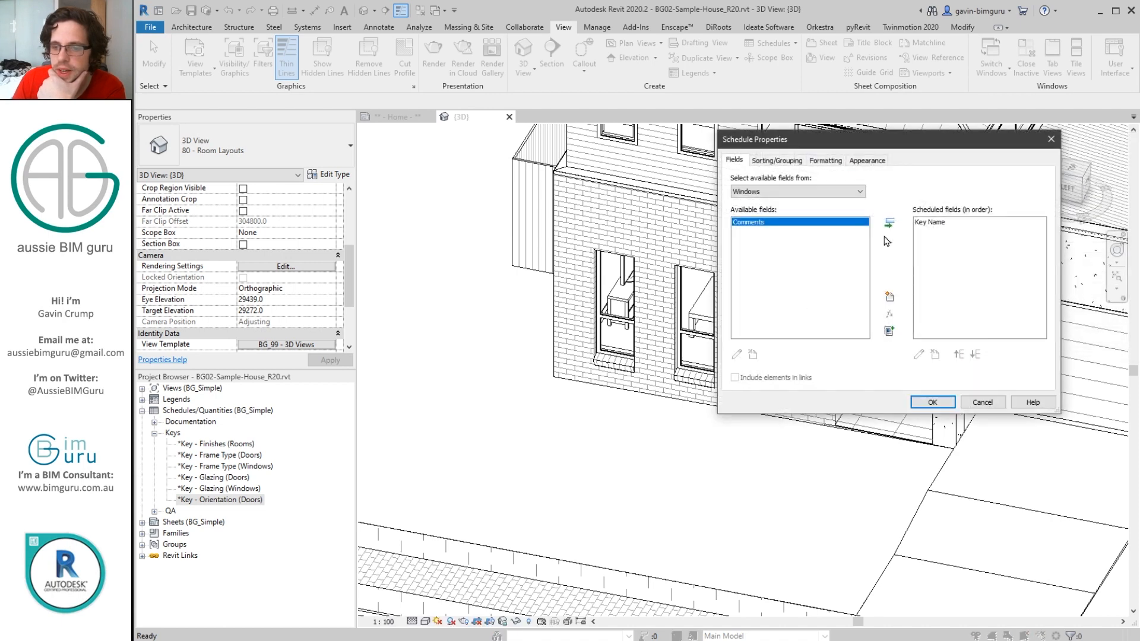
mouse_move(850, 235)
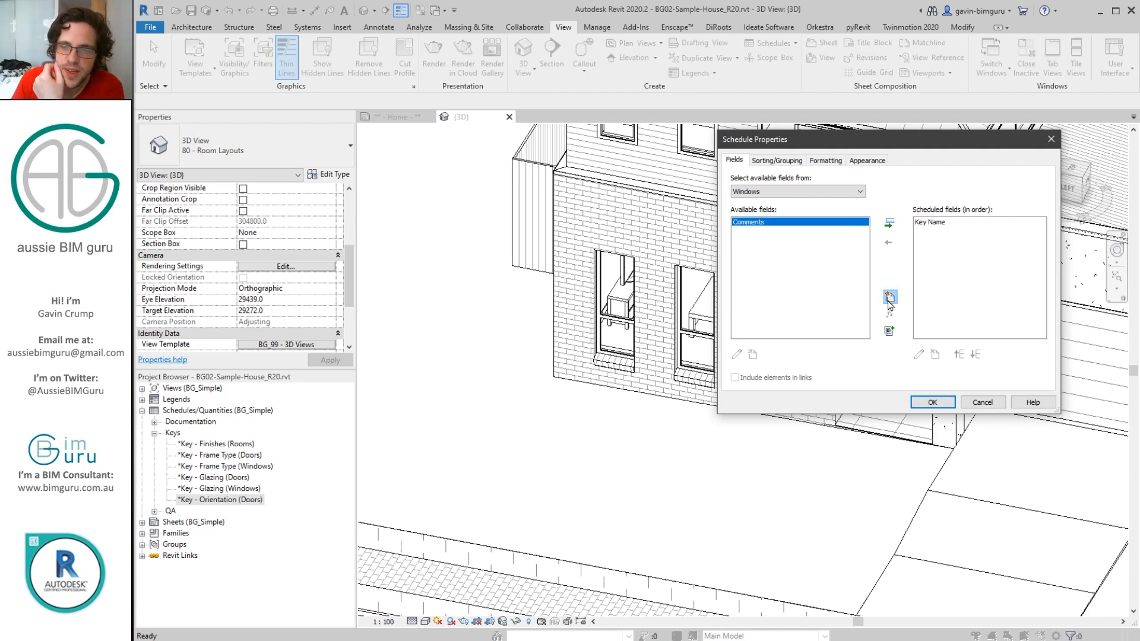
left_click(890, 297)
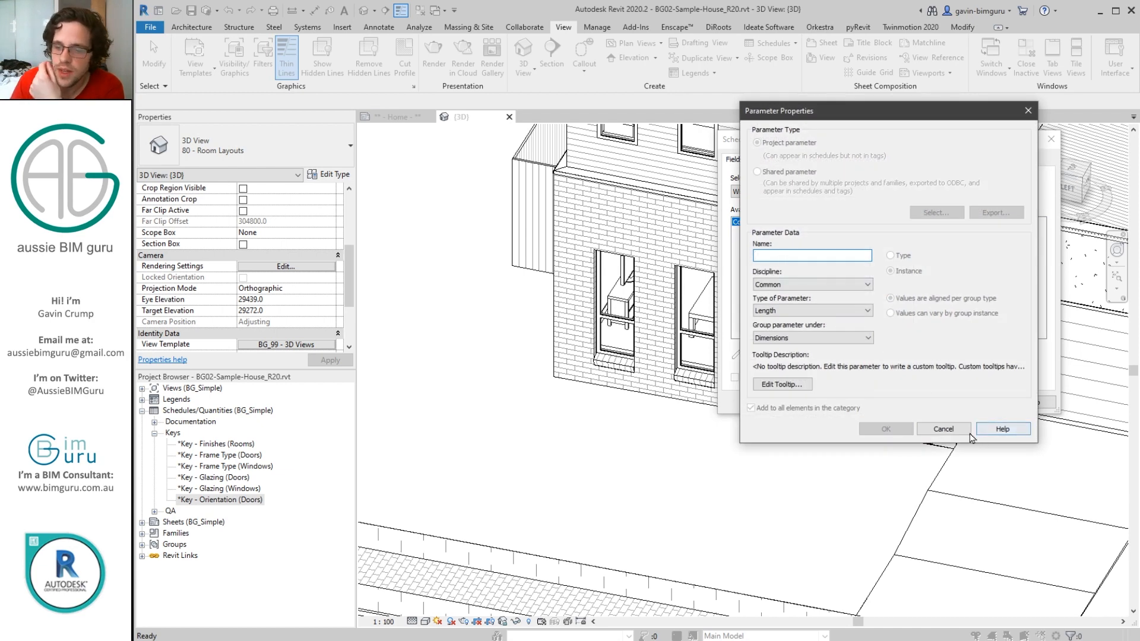
mouse_move(942, 428)
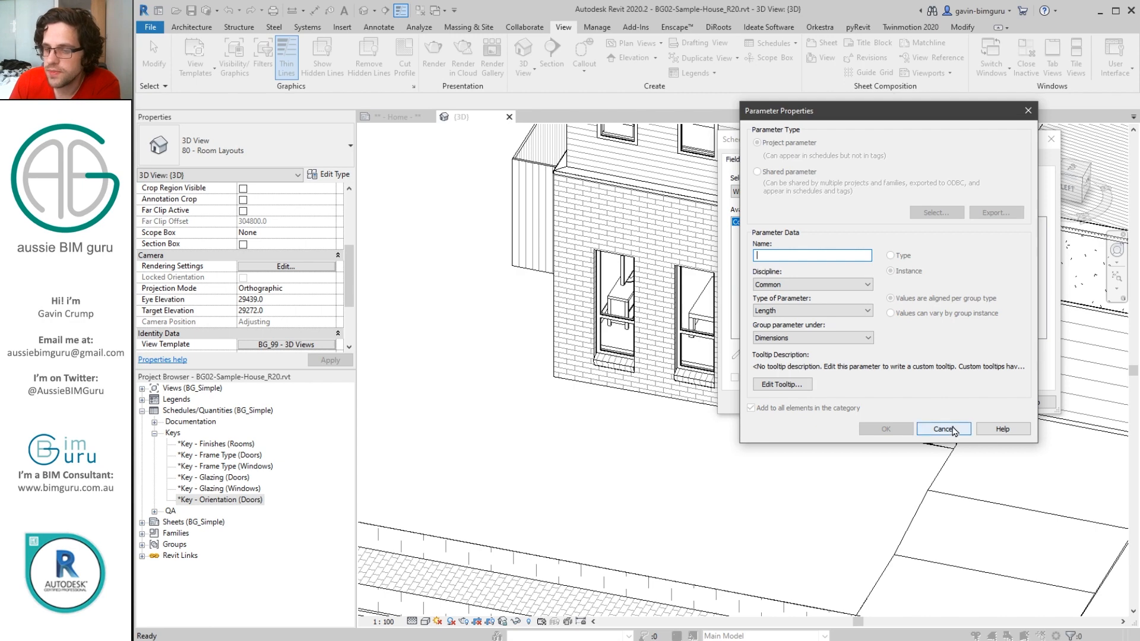
left_click(943, 428)
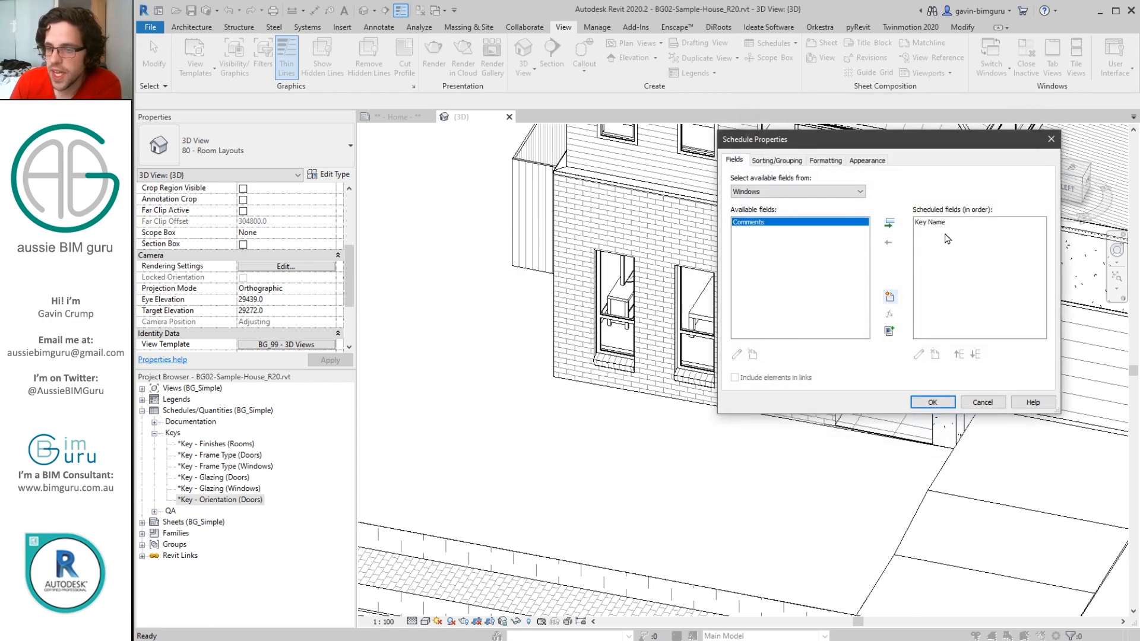
left_click(931, 402)
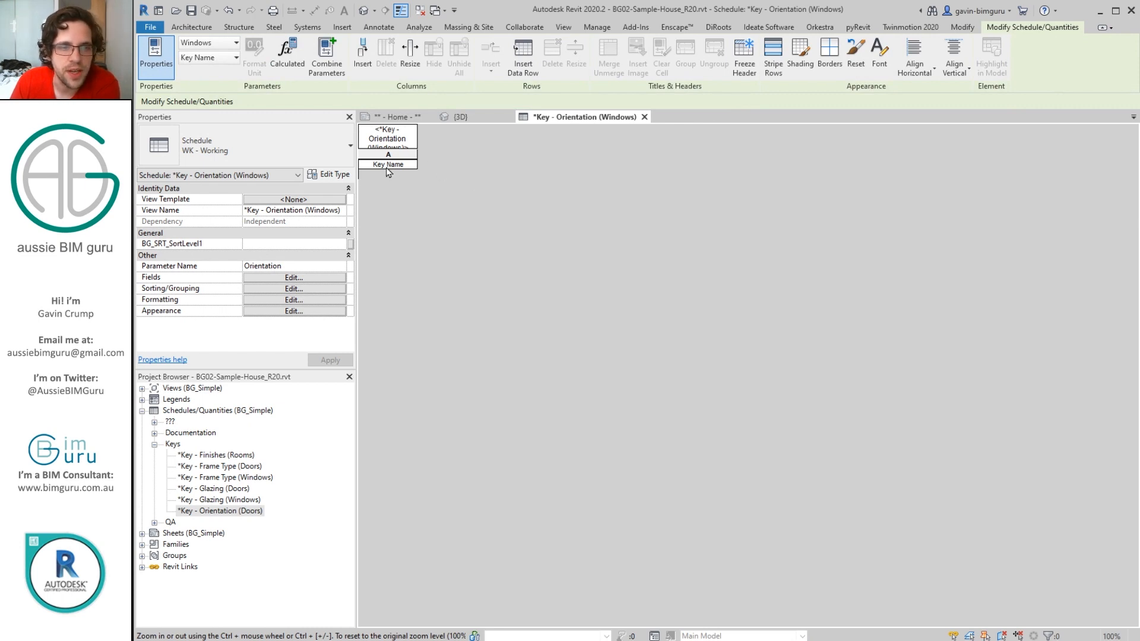
mouse_move(522, 55)
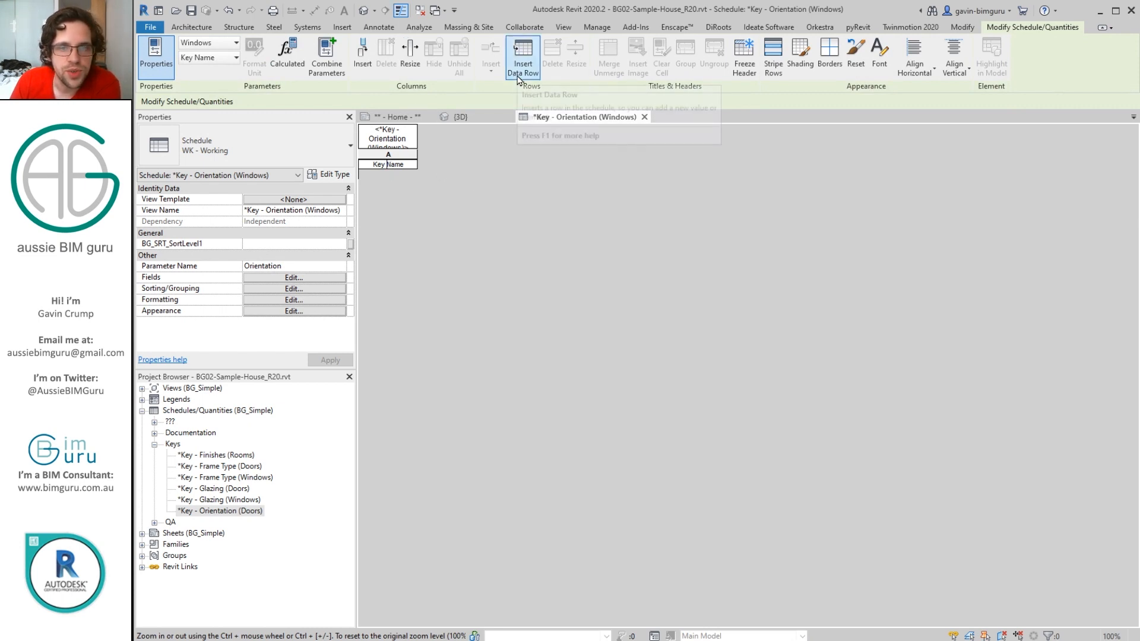
Step: Insert orientation key rows and begin naming a row South
left_click(522, 55)
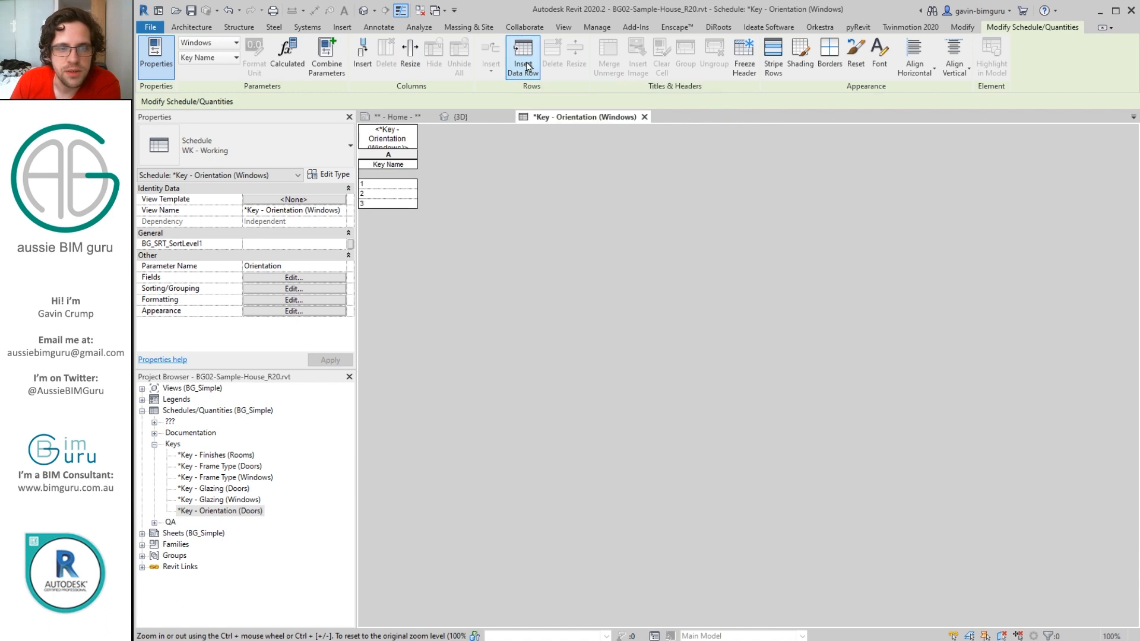
left_click(522, 57)
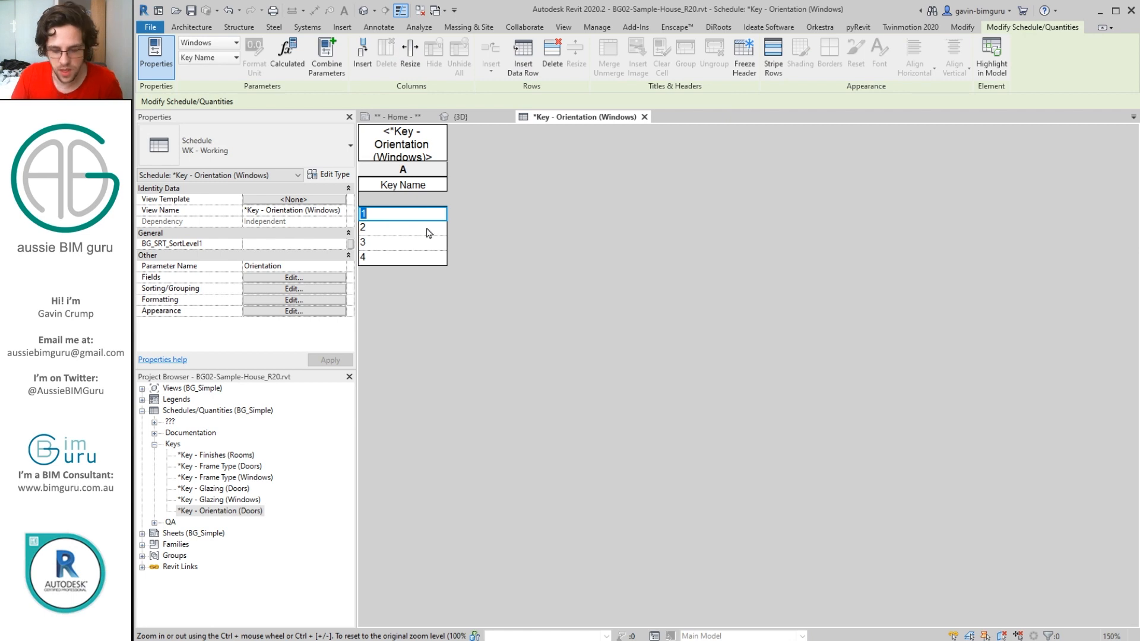
type("So")
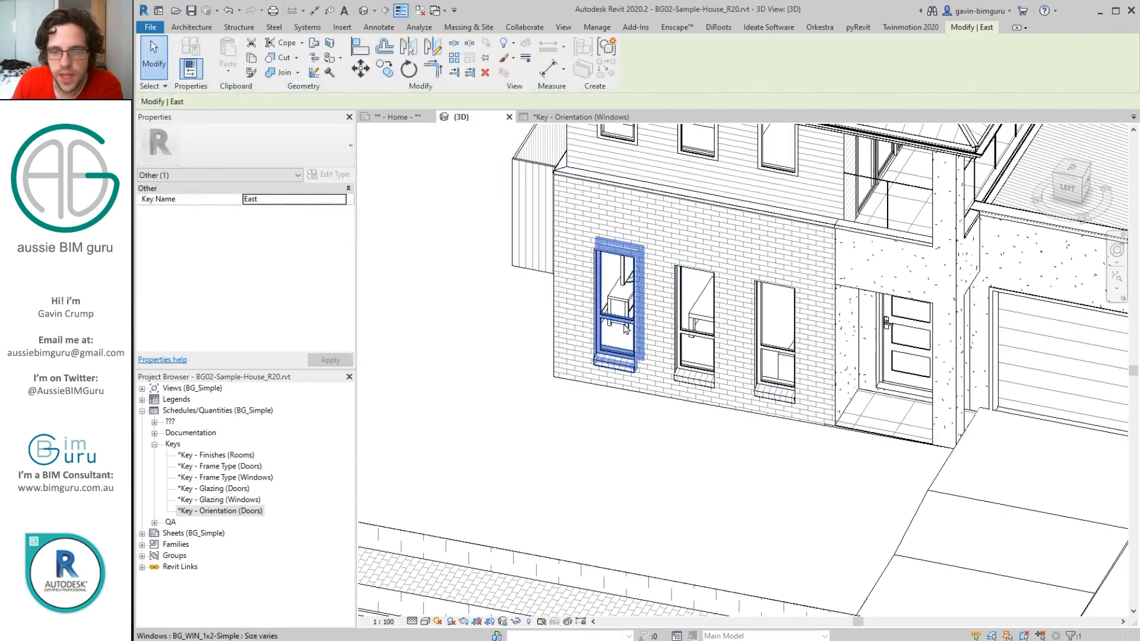
Step: Assign South, West and North Orientation values to selected groups of windows
left_click(617, 305)
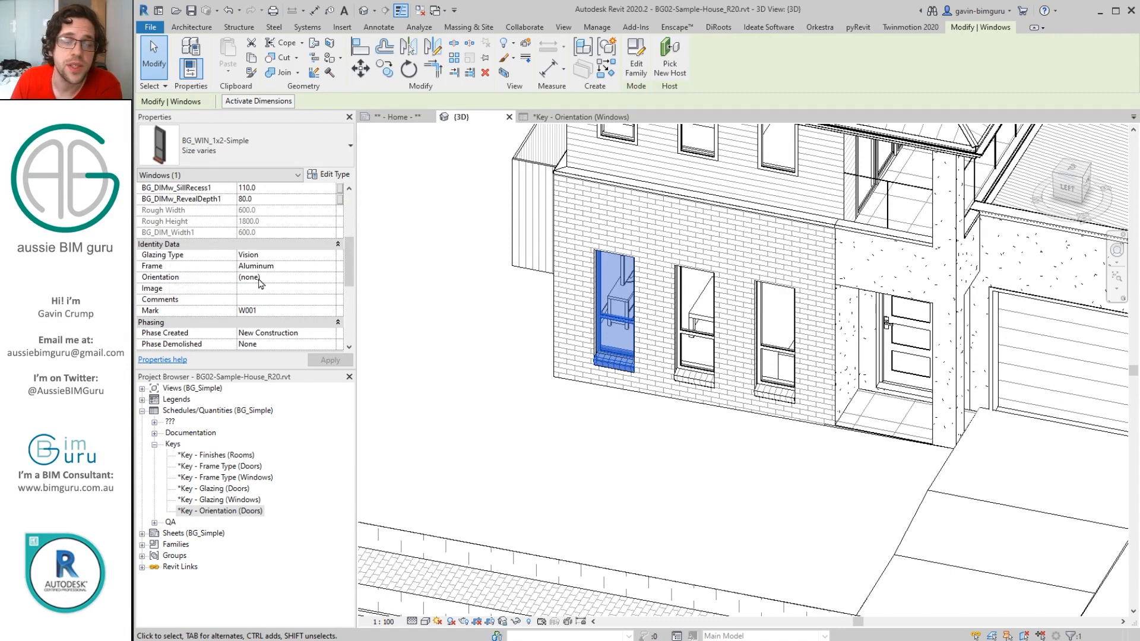
left_click(329, 277)
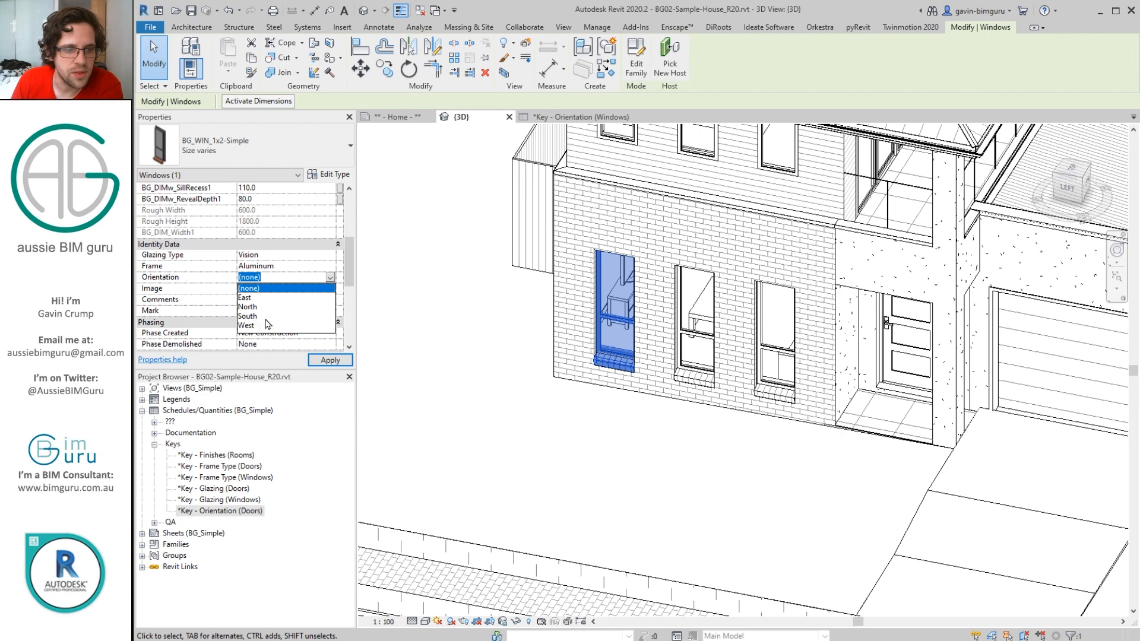
mouse_move(346, 322)
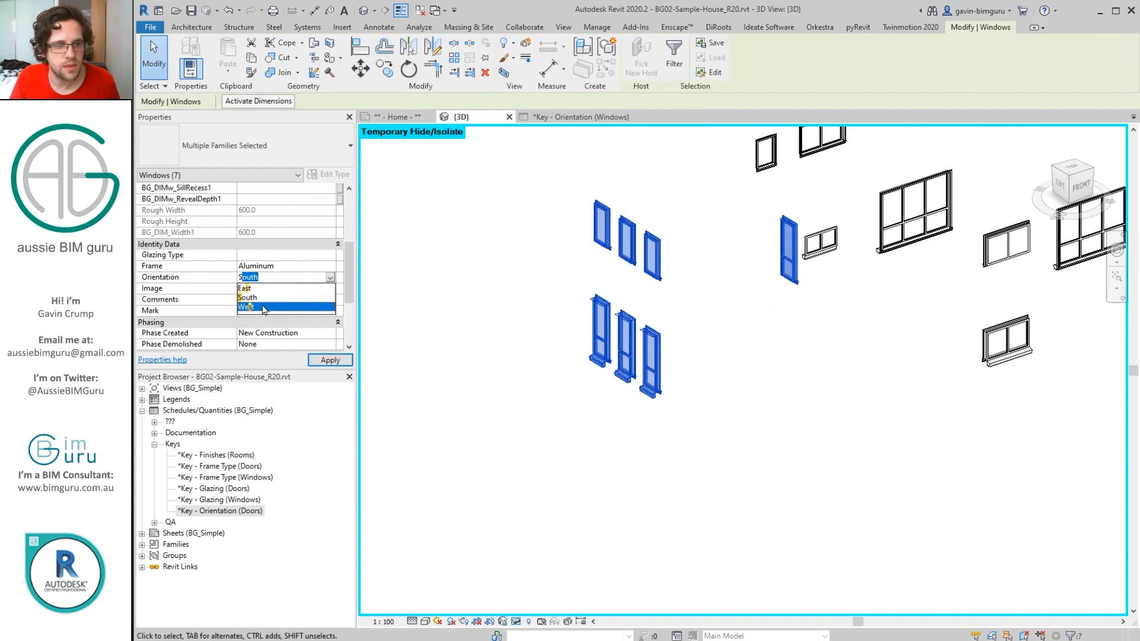
left_click(247, 297)
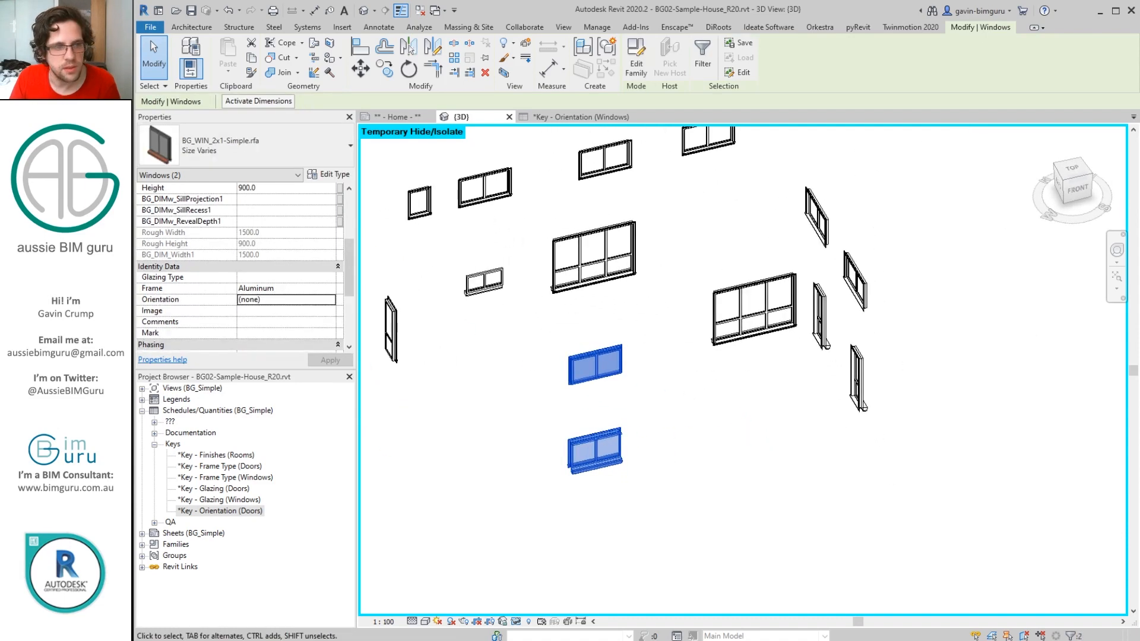
left_click(284, 298)
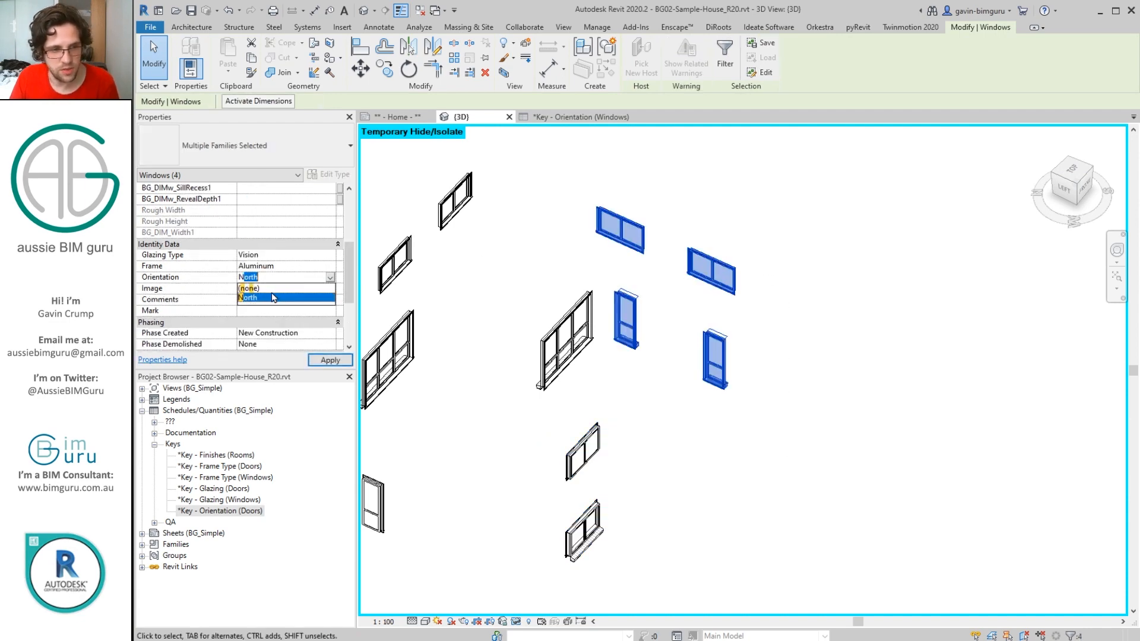
left_click(248, 297)
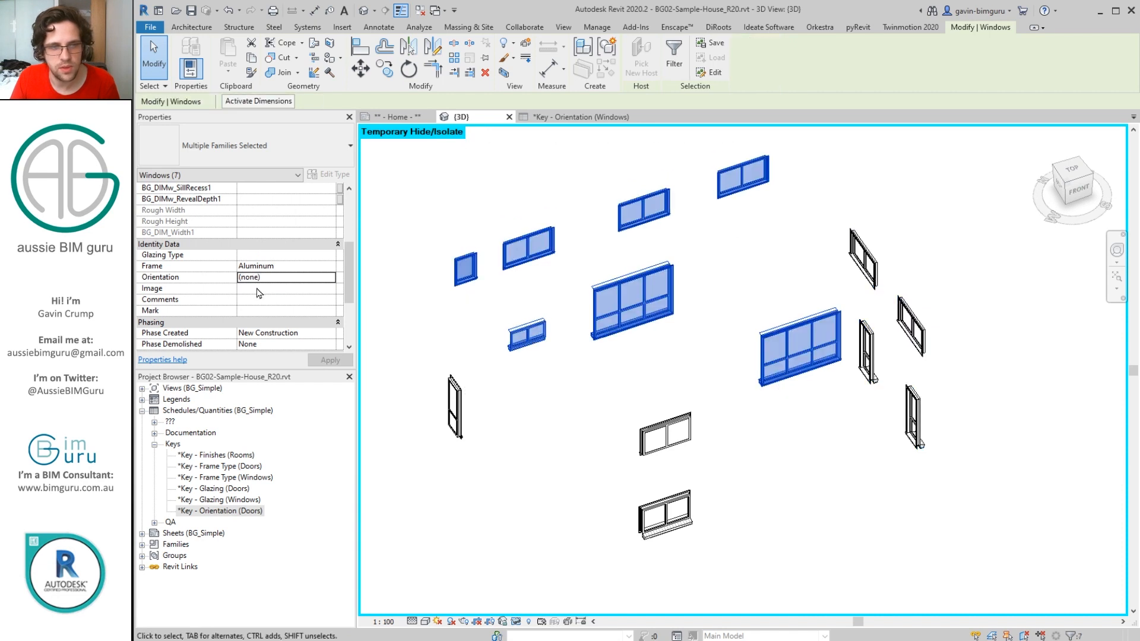
left_click(286, 277)
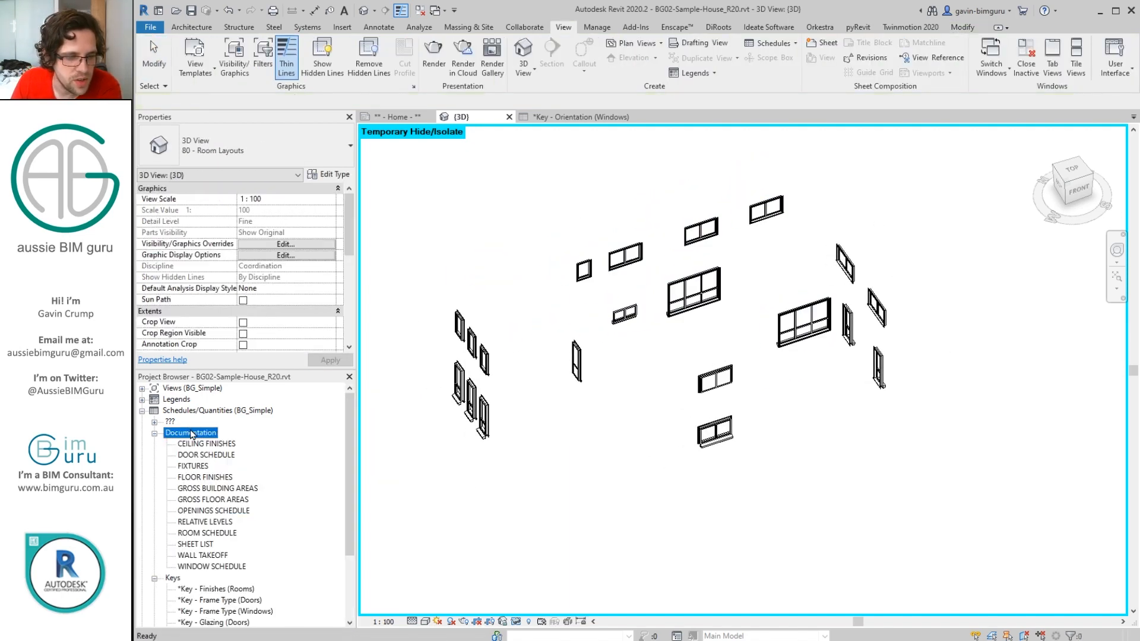
Step: Add the Orientation field to WINDOW SCHEDULE and check W001's orientation value
left_click(212, 567)
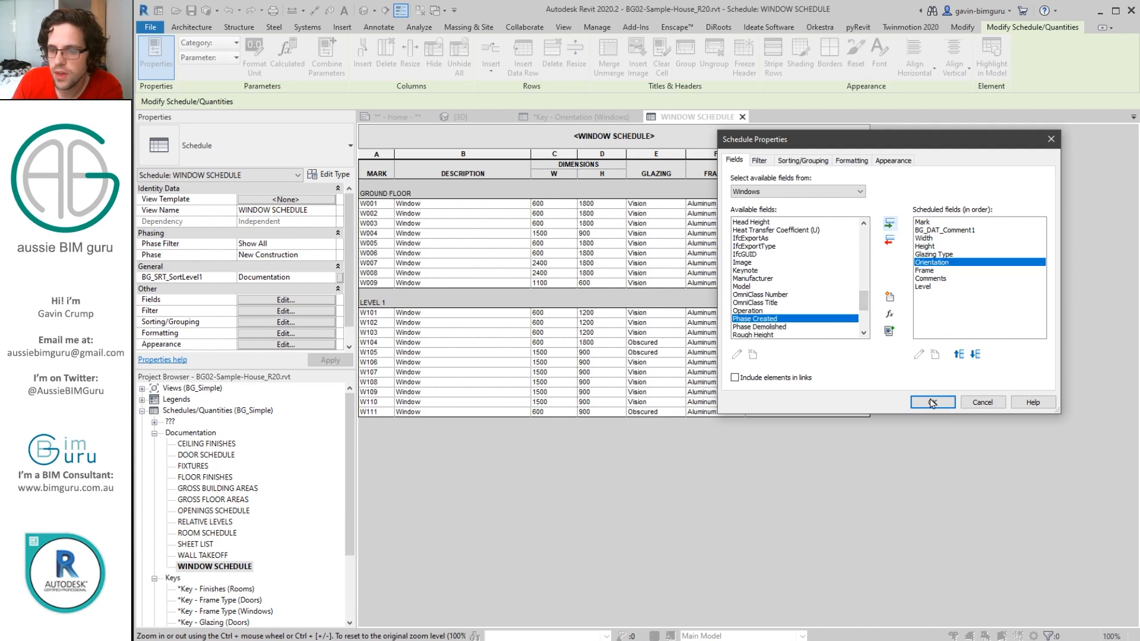
left_click(932, 402)
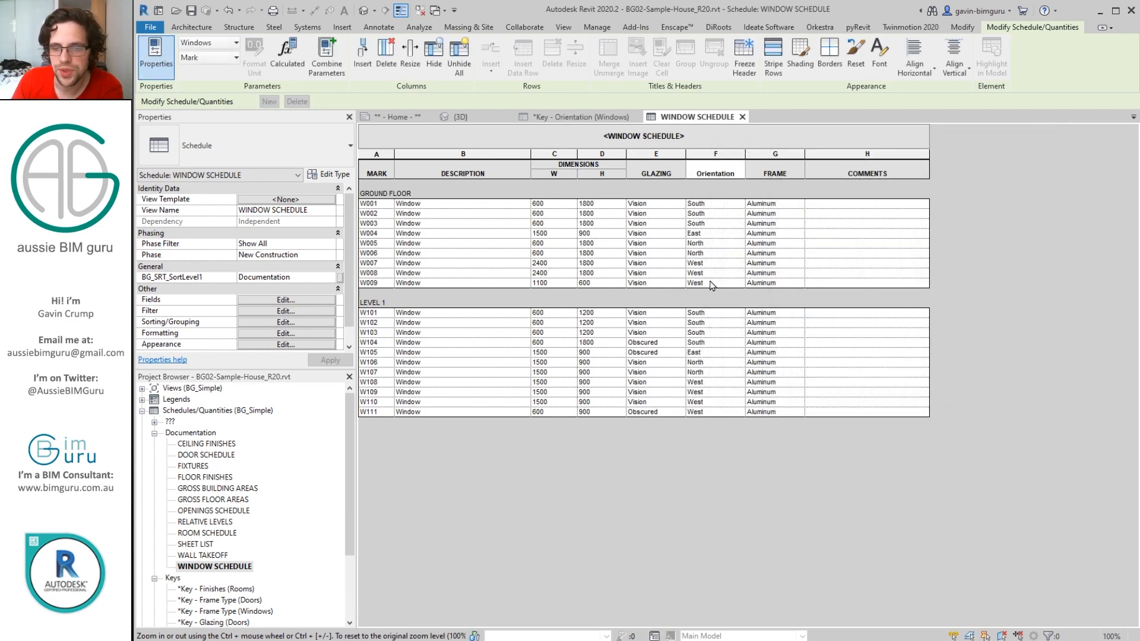
mouse_move(739, 209)
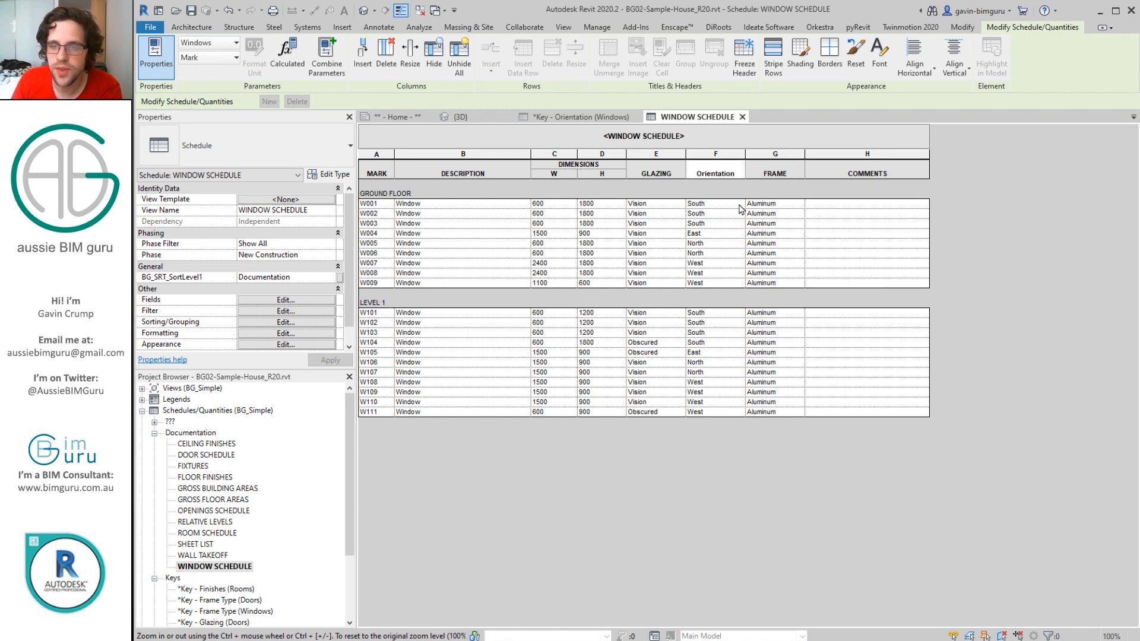
left_click(712, 203)
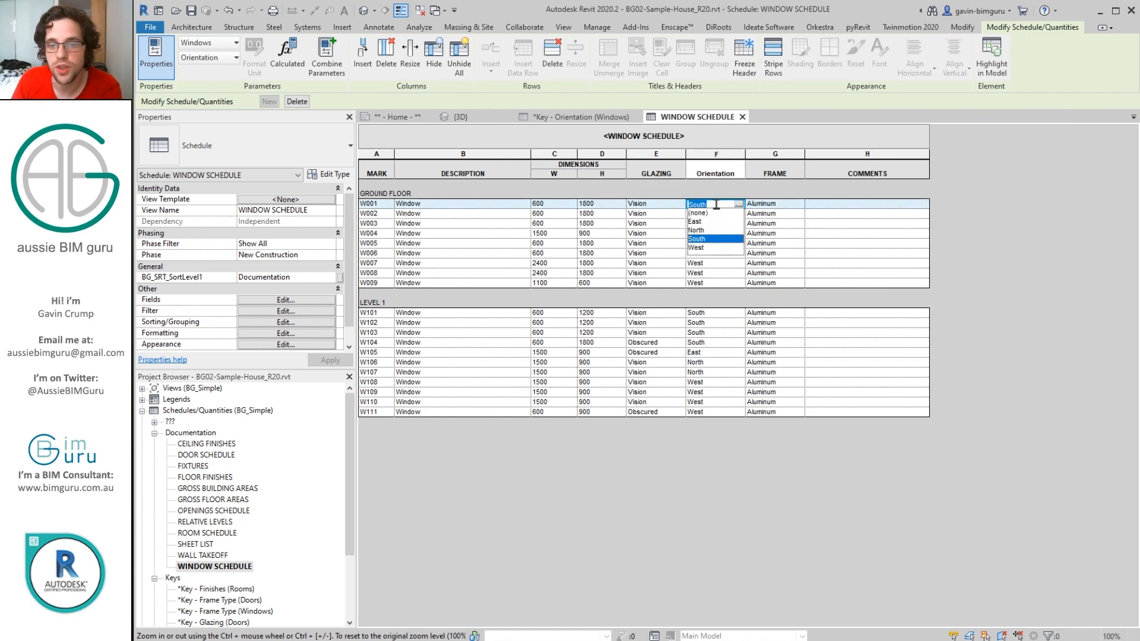
left_click(459, 116)
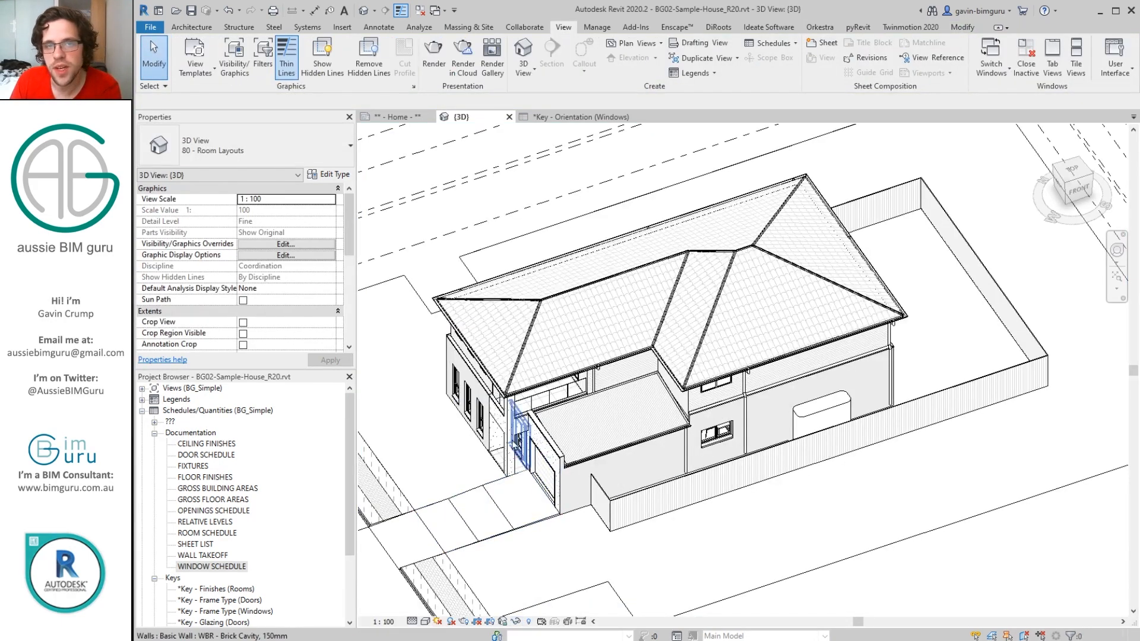
Step: Open 10 - Ground Floor, inspect the MEDIA room, then open *Key - Finishes (Rooms)
left_click(559, 212)
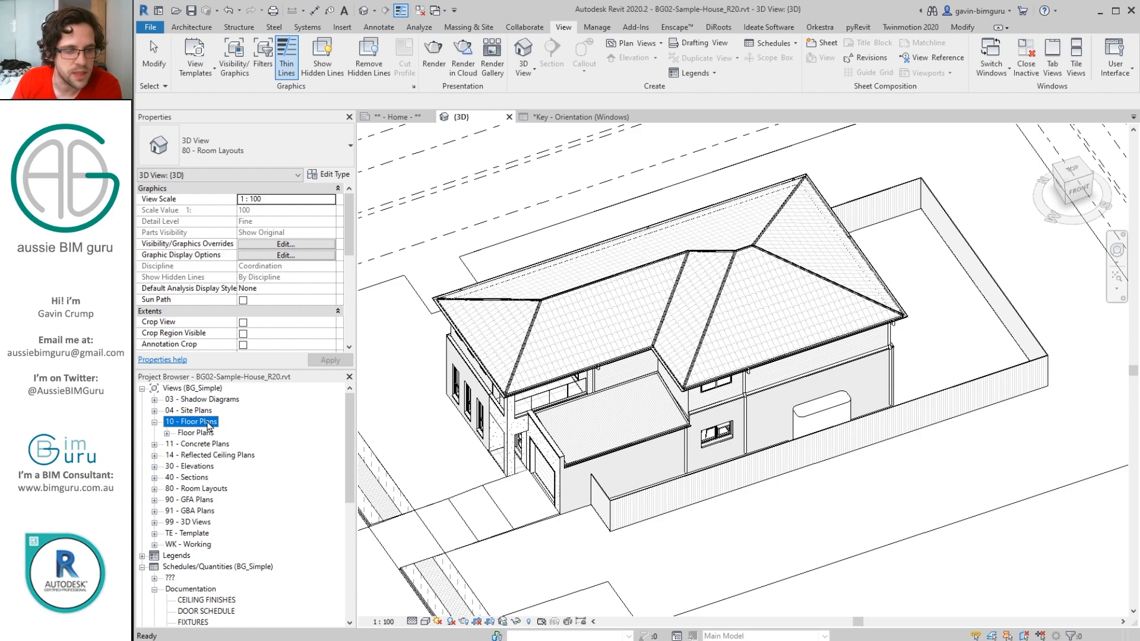
double_click(219, 443)
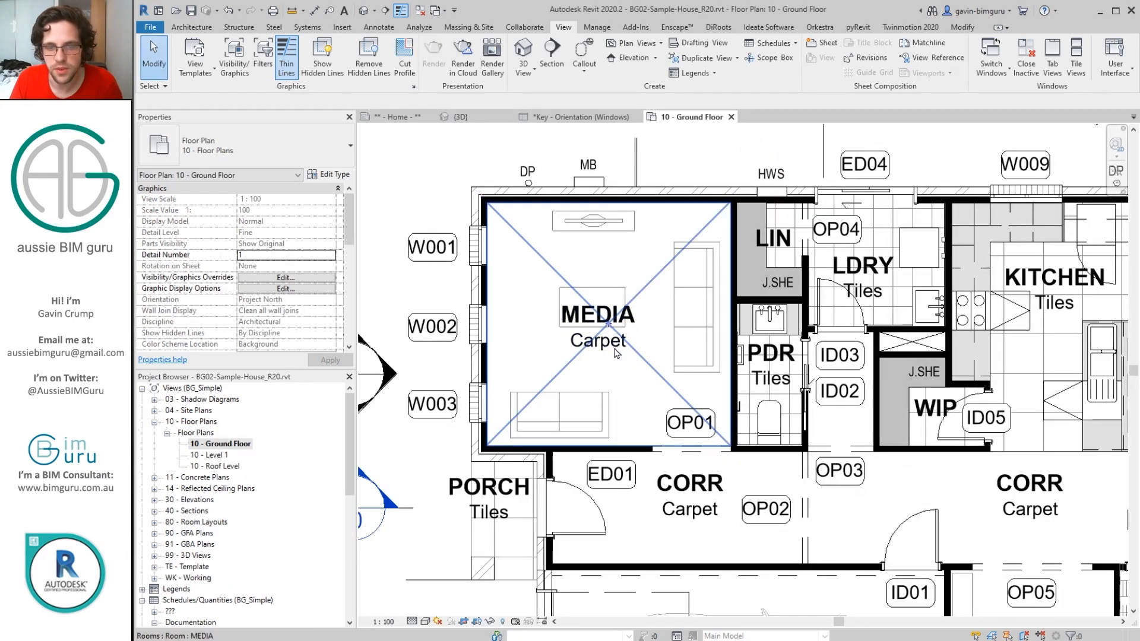
left_click(598, 320)
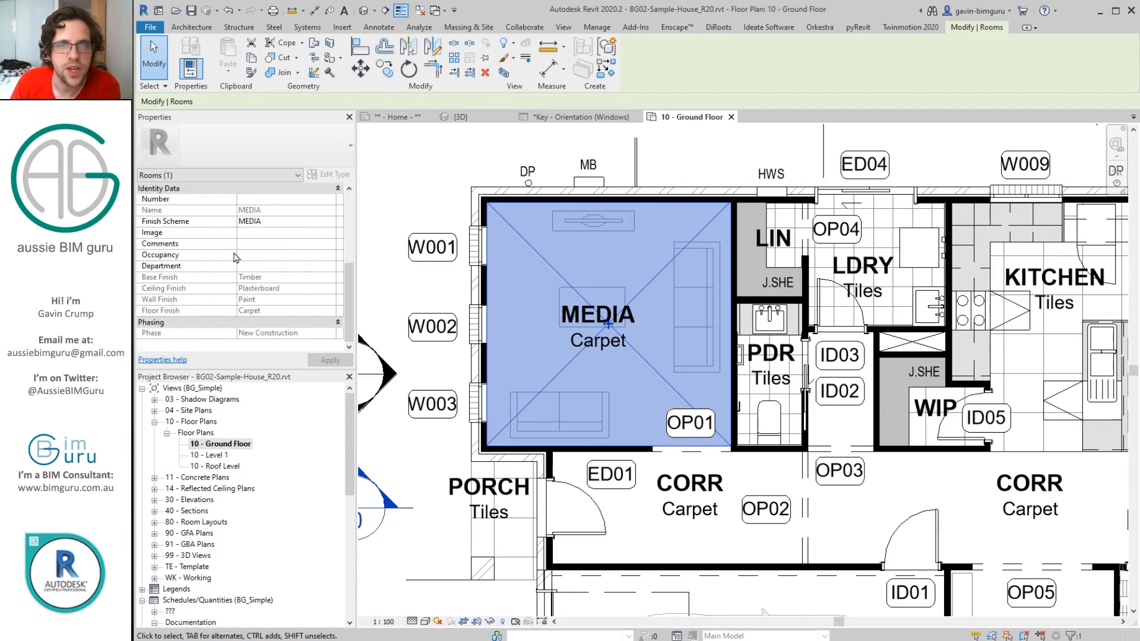
mouse_move(234, 258)
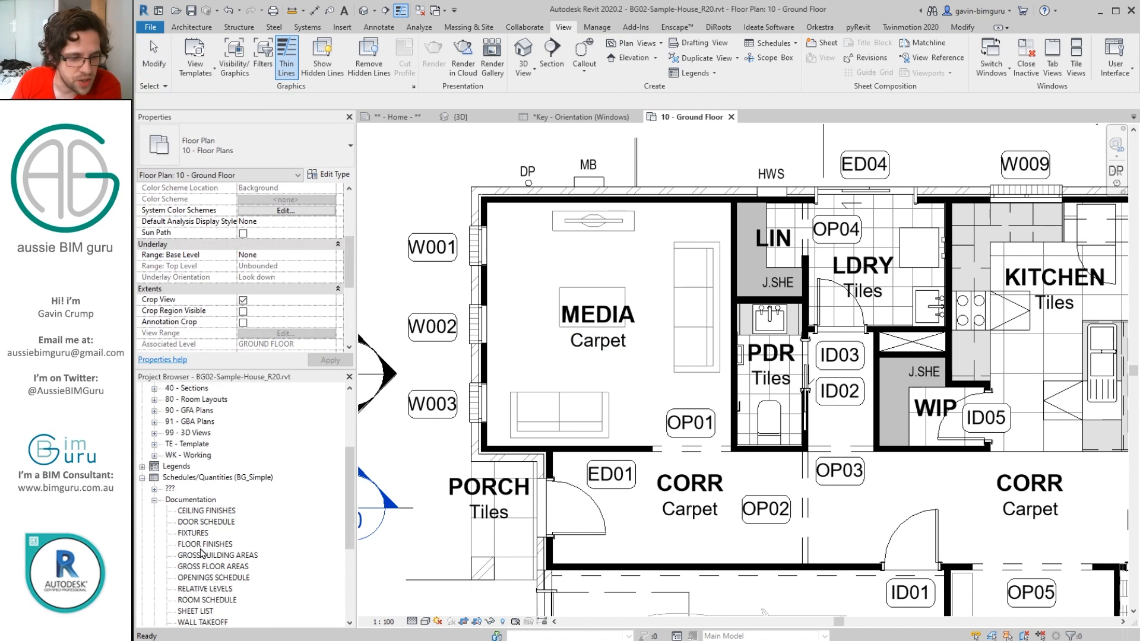
scroll("down", 3)
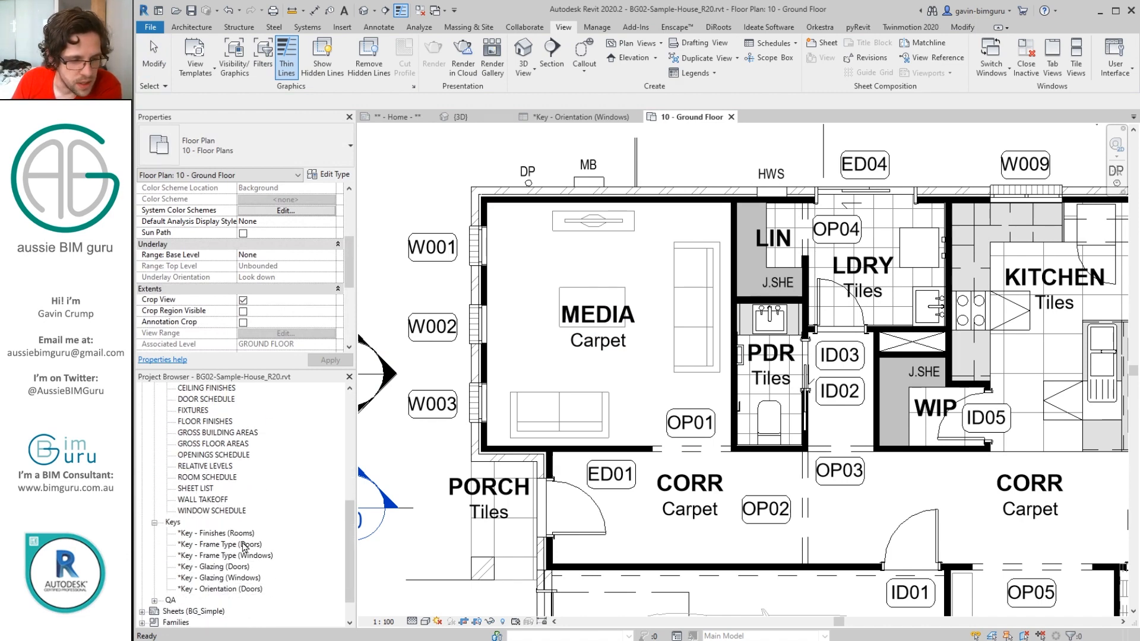
double_click(217, 532)
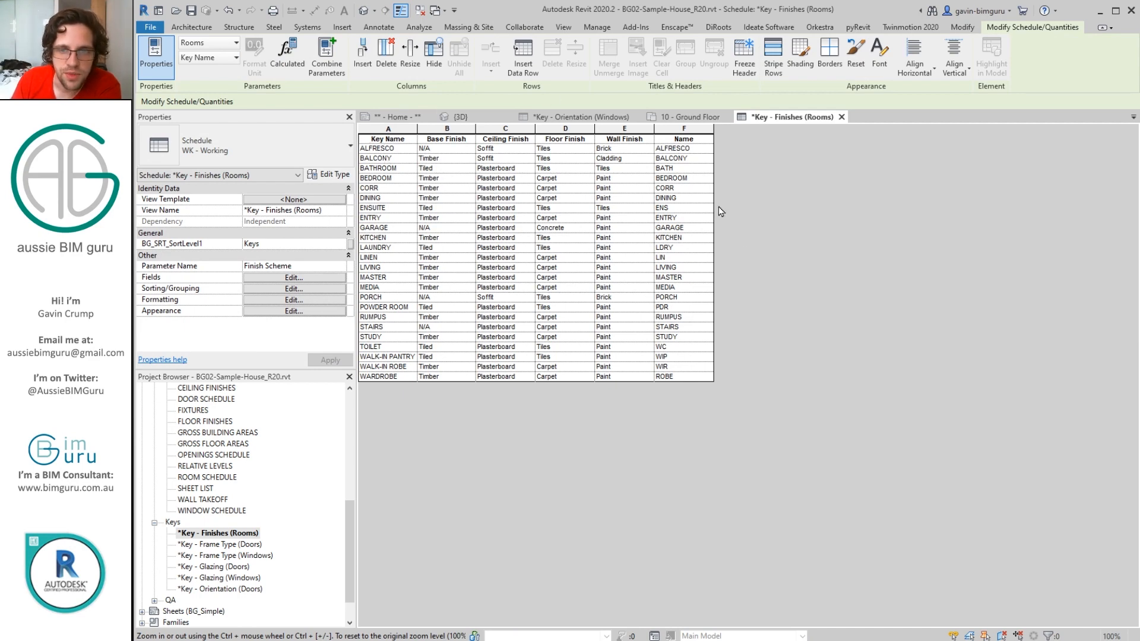
mouse_move(686, 116)
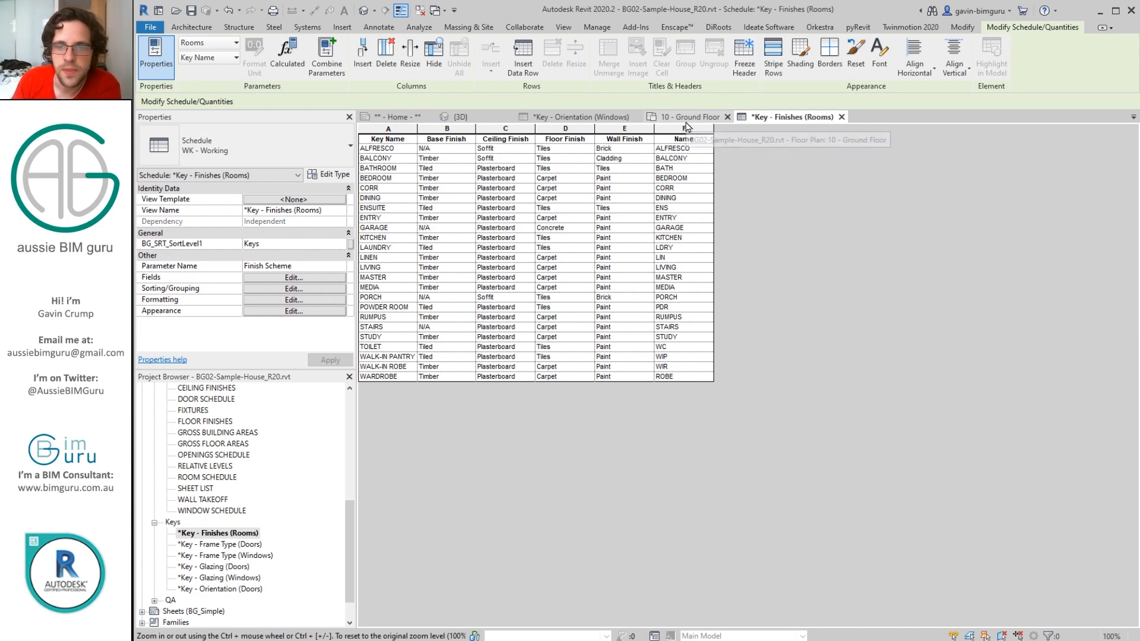
Step: Switch to 10 - Ground Floor and delete the *Key - Finishes (Rooms) schedule
left_click(686, 116)
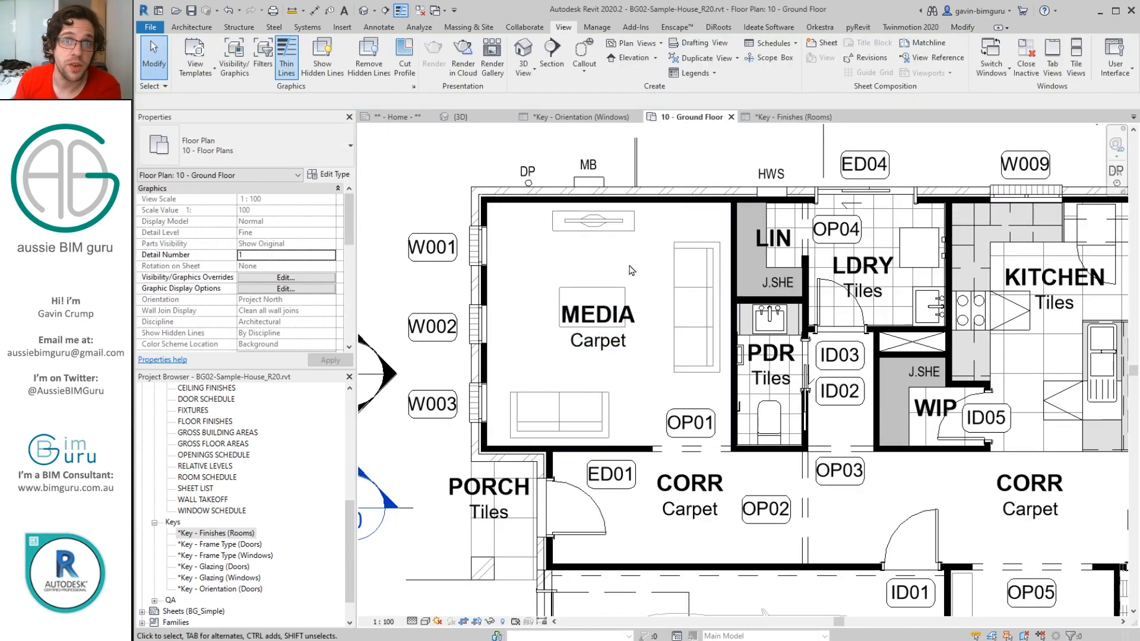
left_click(210, 500)
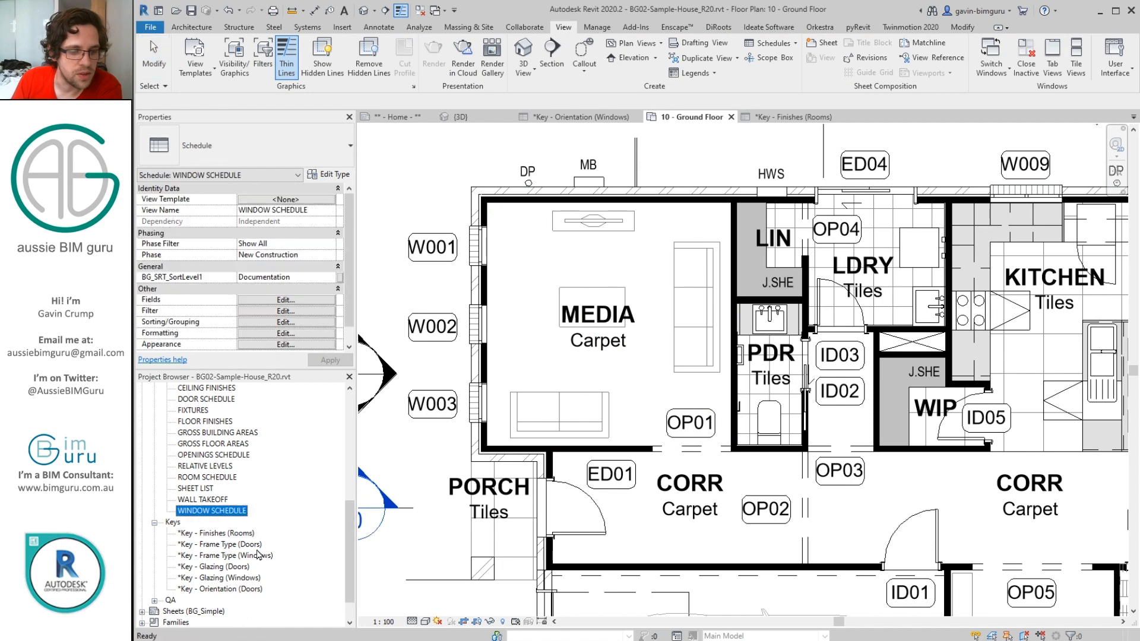
left_click(216, 533)
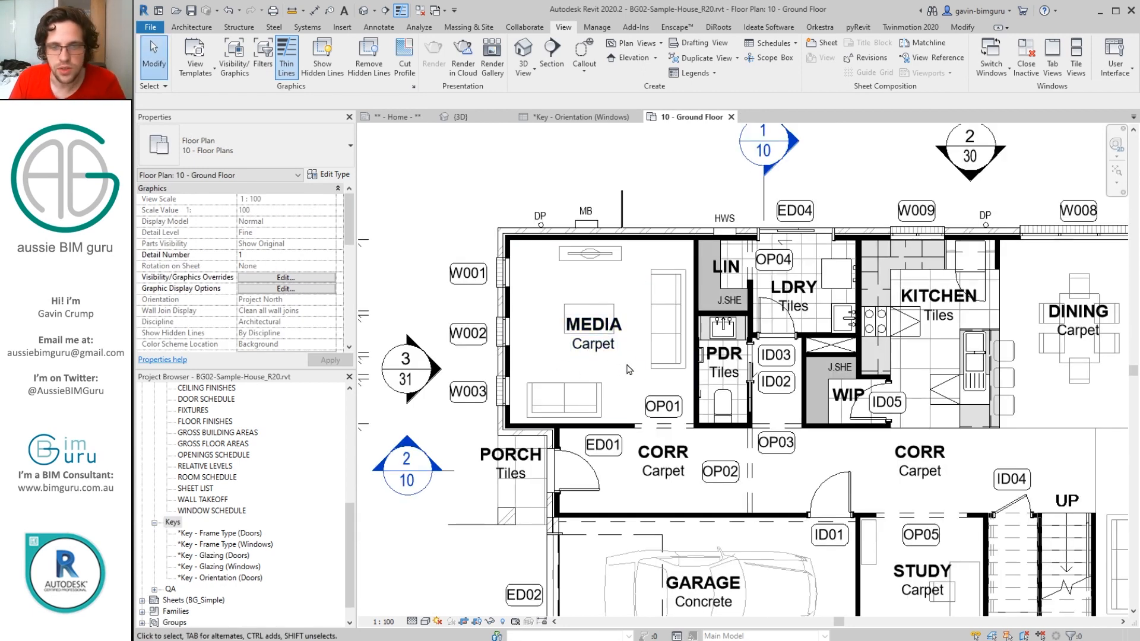
Step: Select the MEDIA room and its tag, reselect the room, and zoom to fit the plan
left_click(592, 334)
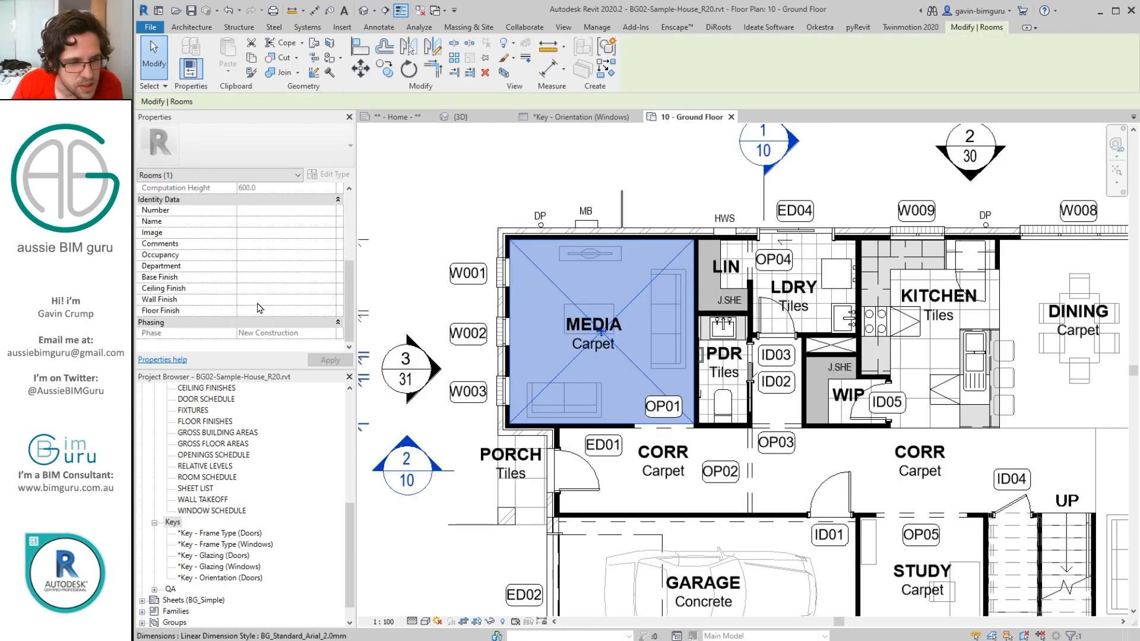
left_click(593, 324)
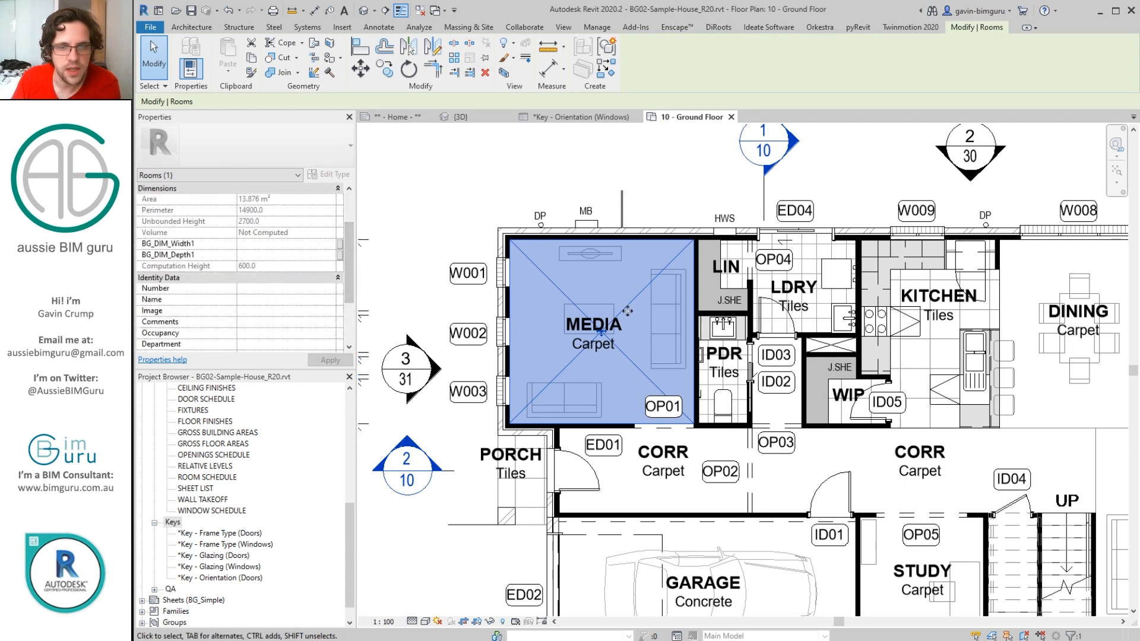
left_click(592, 324)
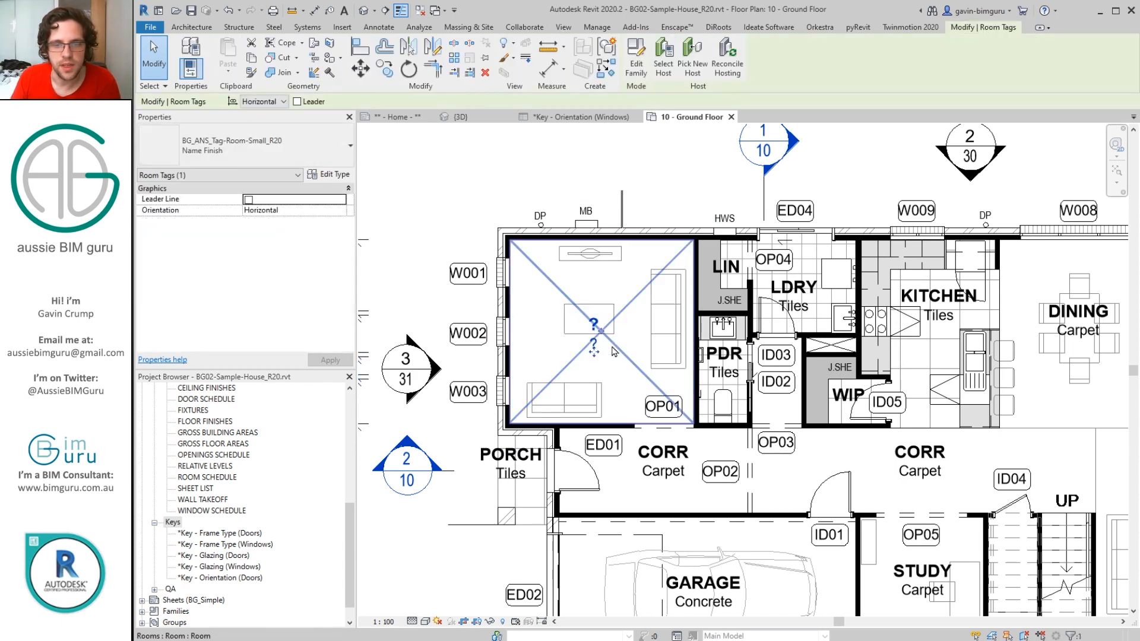
right_click(594, 347)
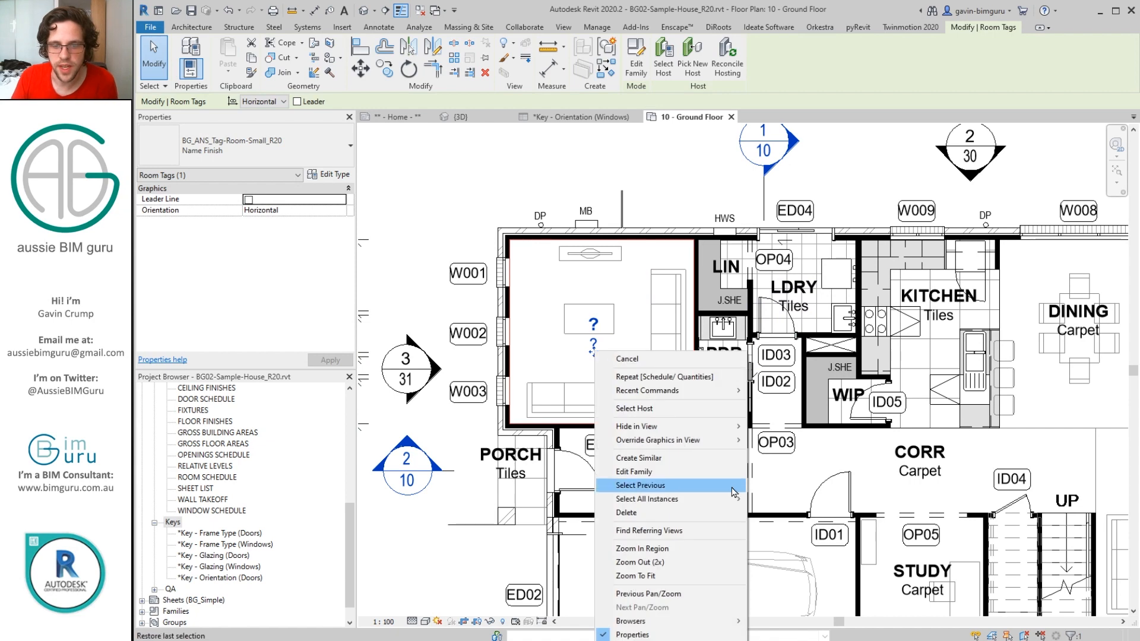
left_click(641, 485)
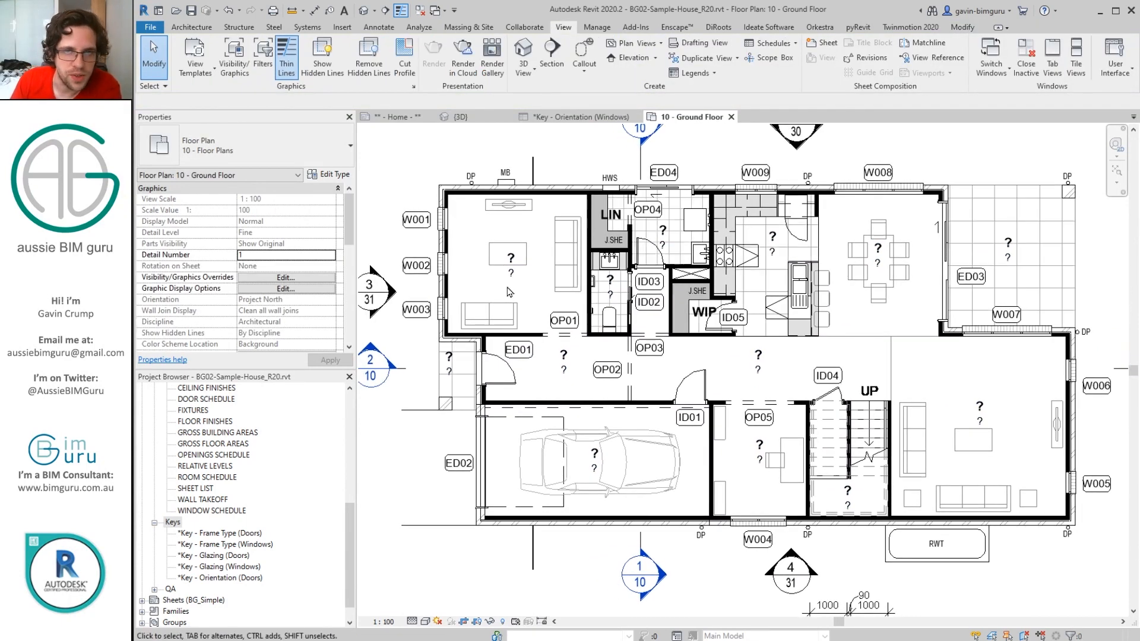
left_click(173, 521)
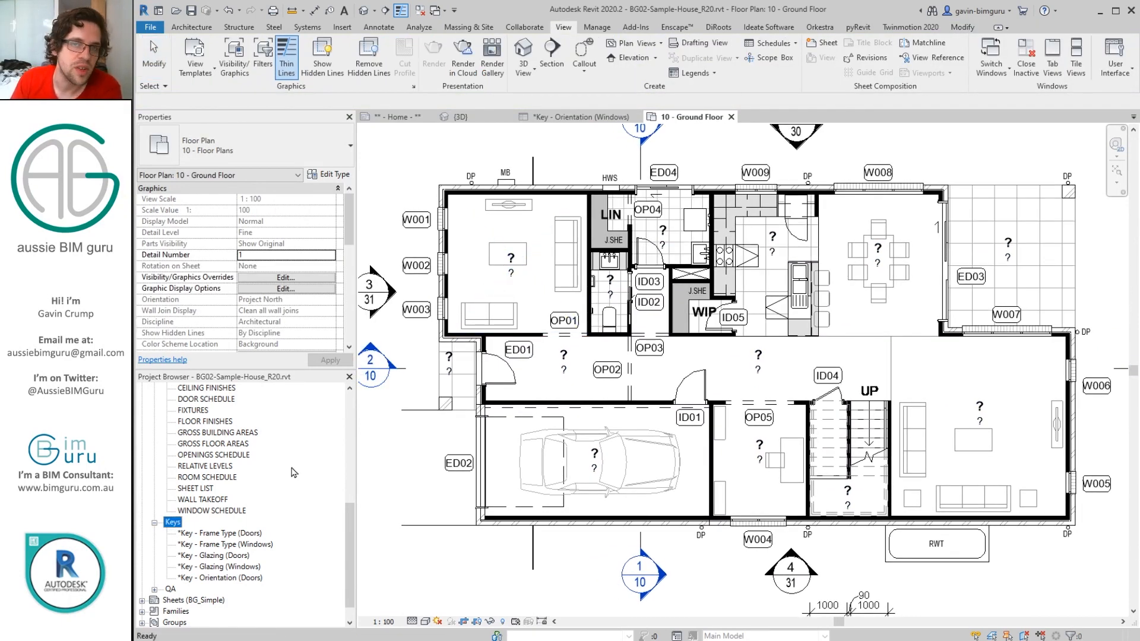
mouse_move(702, 19)
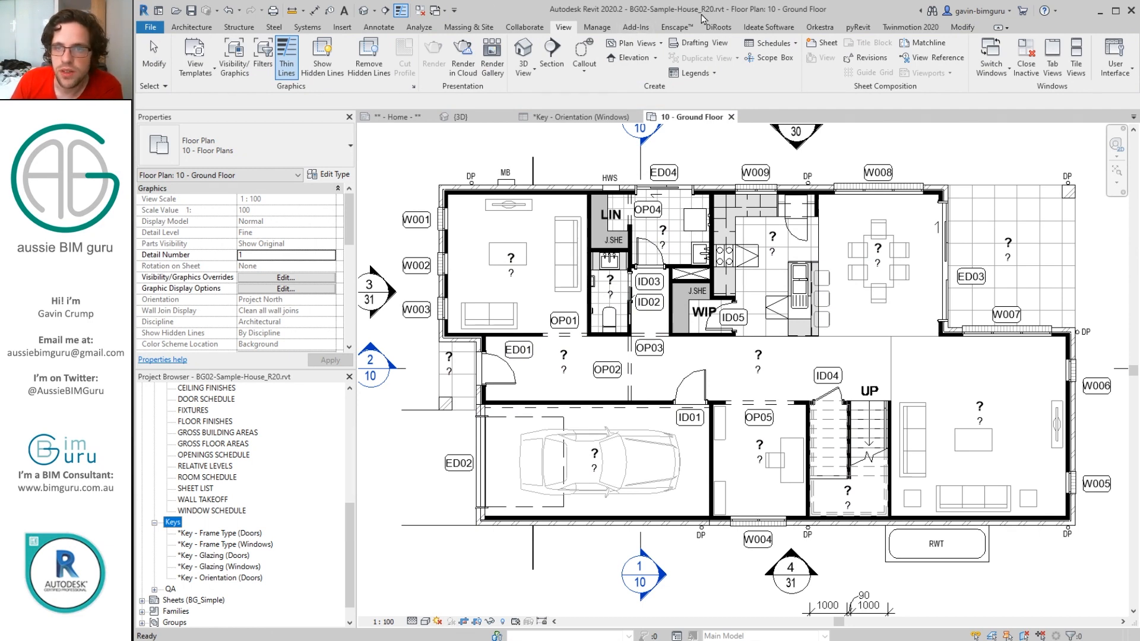
Step: Start a Rooms key schedule named *Key - Finishes (Rooms) with key name Finish Scheme
left_click(768, 43)
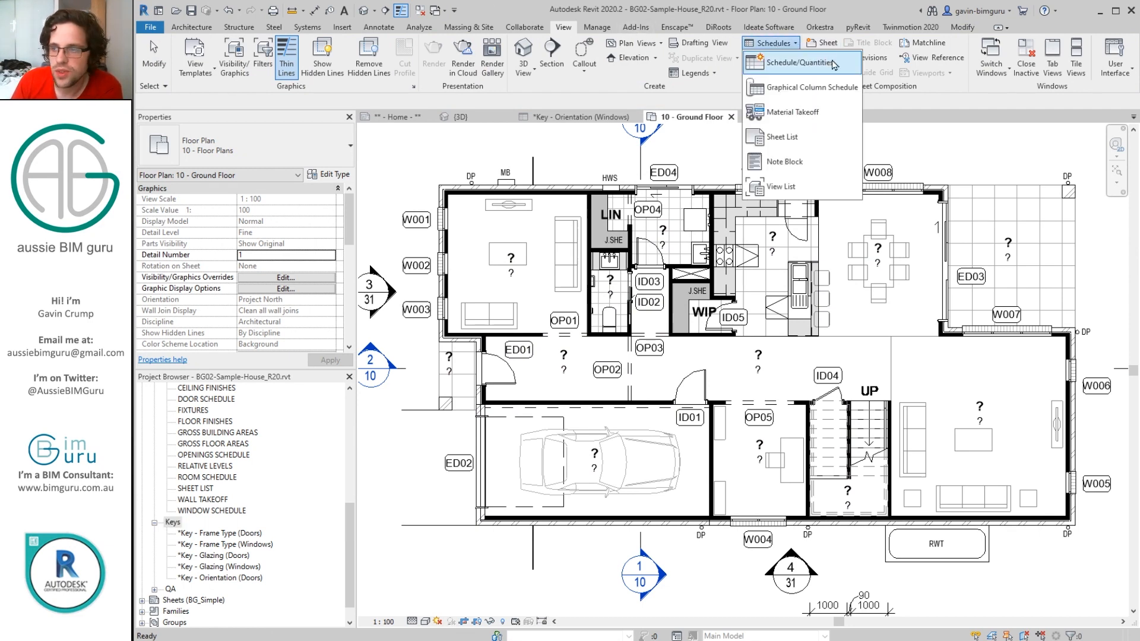
left_click(786, 63)
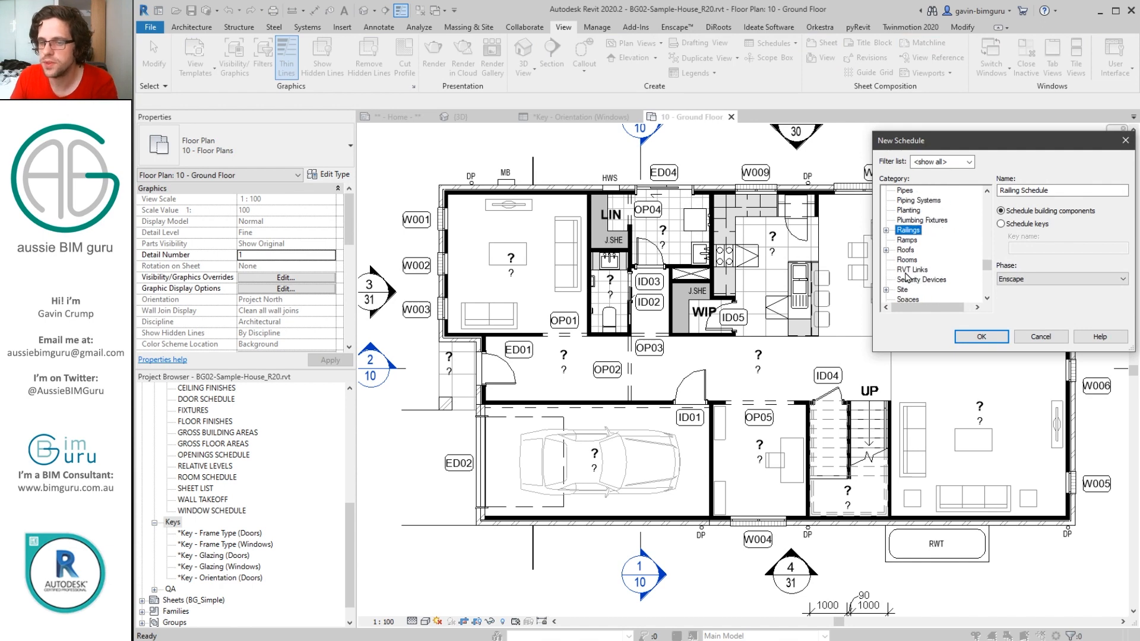
left_click(907, 259)
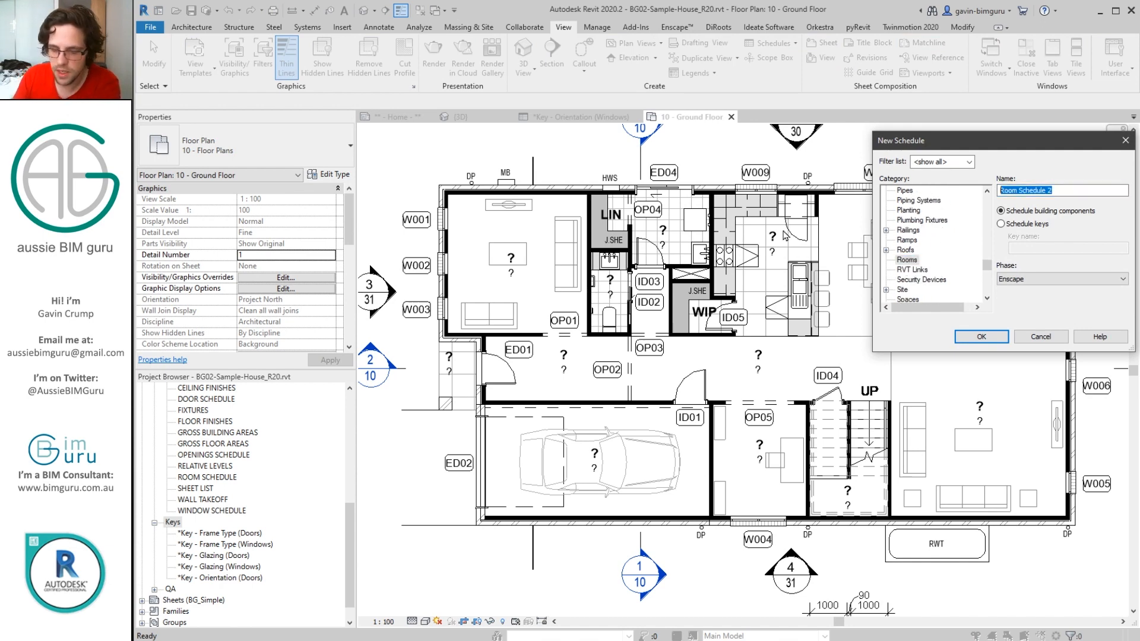
type("*Key -")
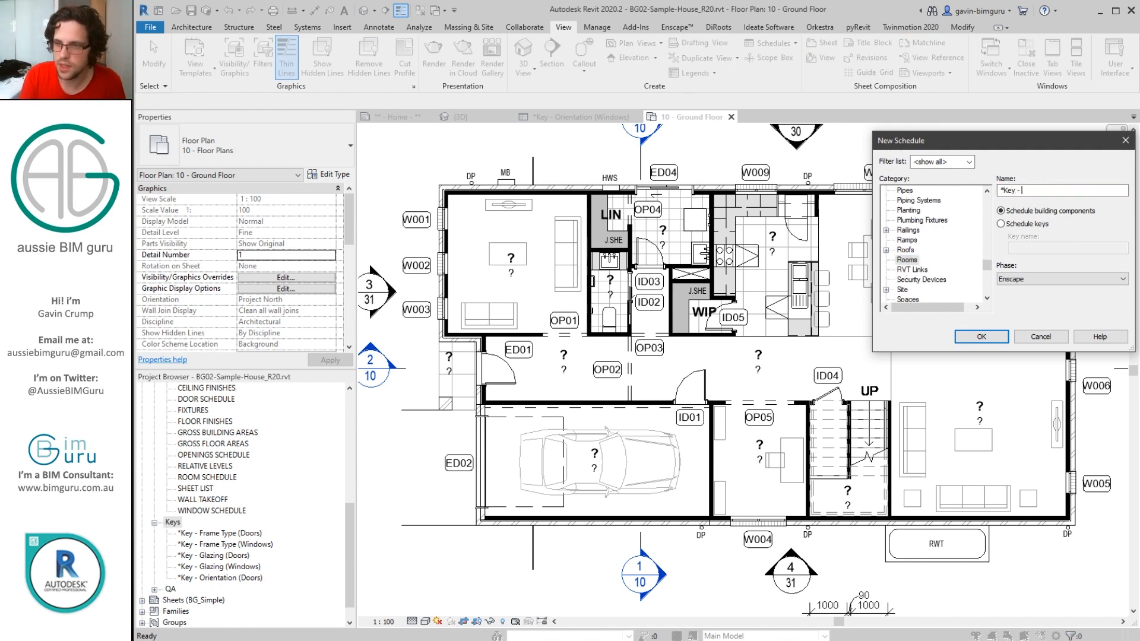
type("Finishes (")
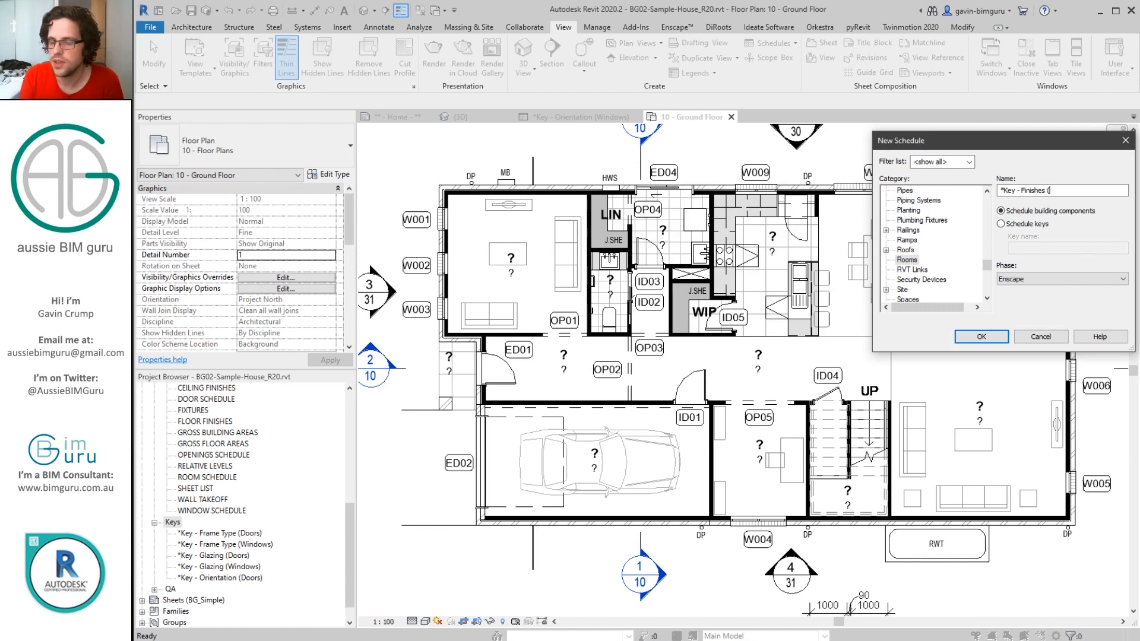
type("Rooms)")
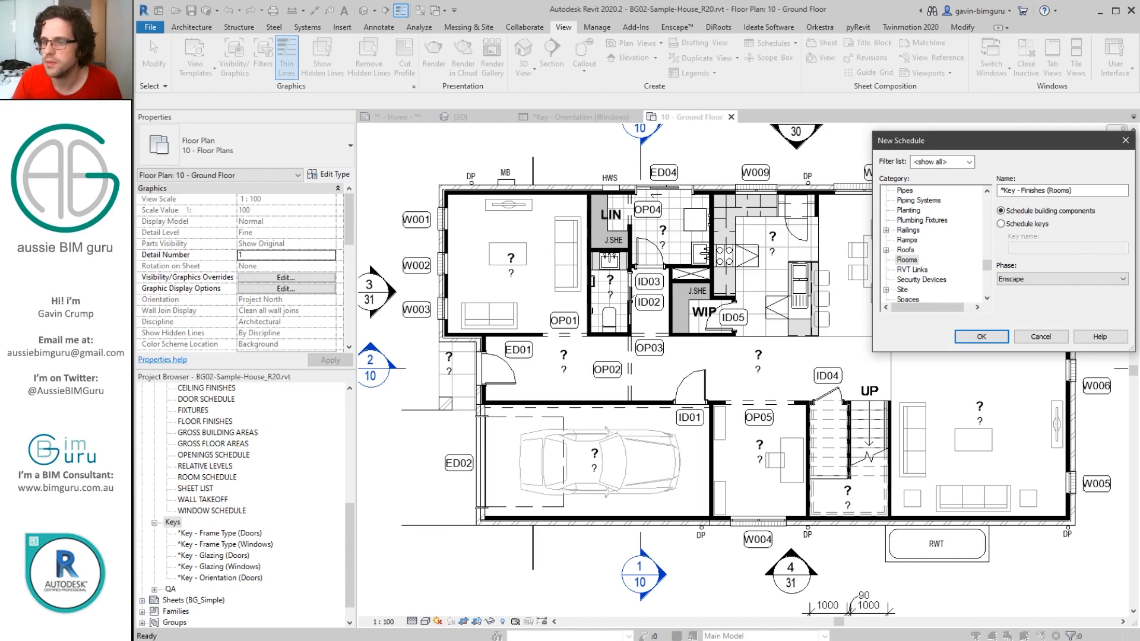
left_click(1001, 223)
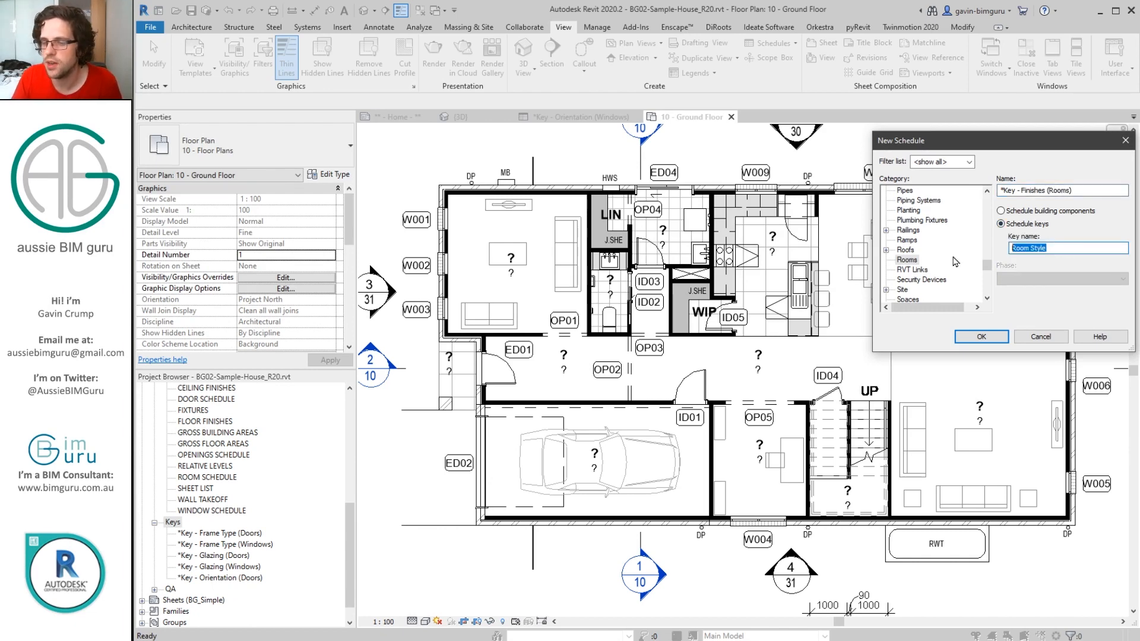
type("Finish Sc")
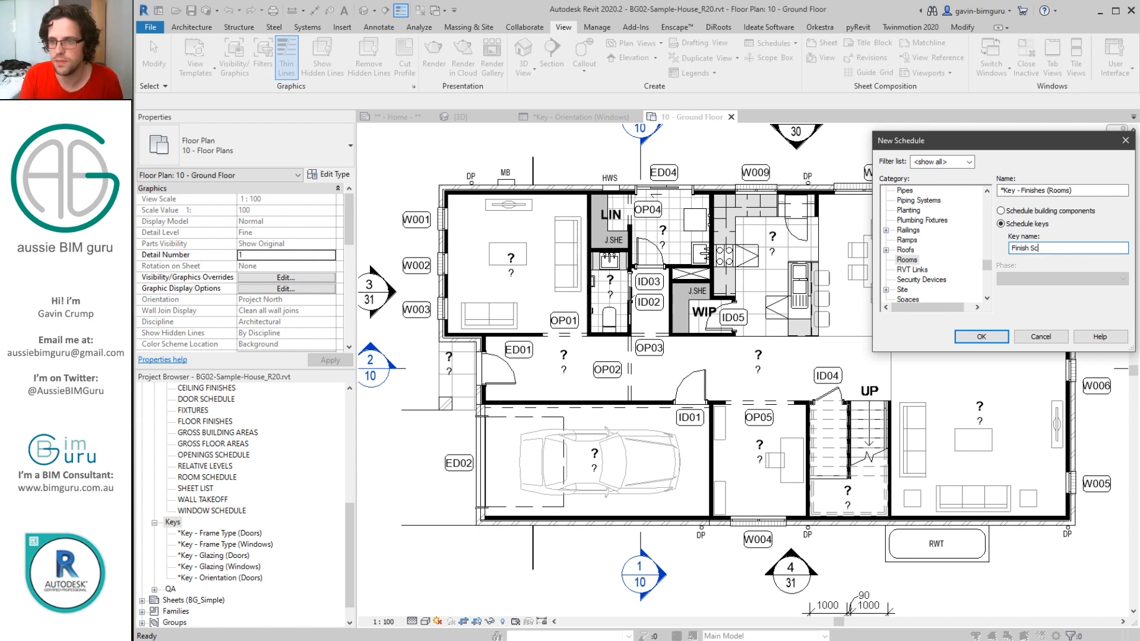
left_click(981, 336)
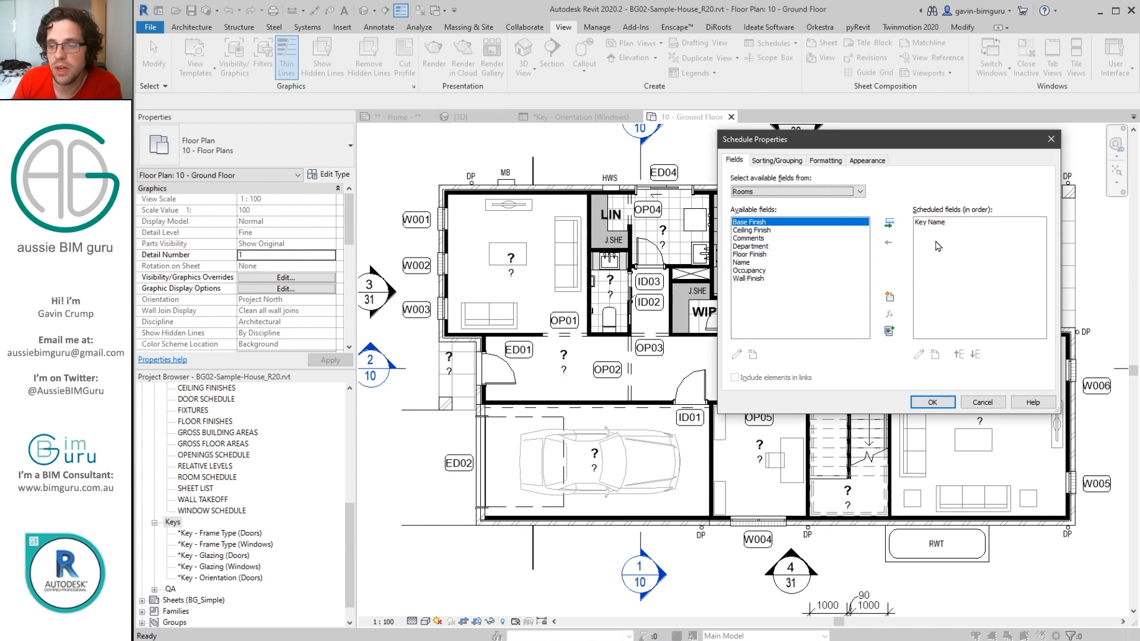
mouse_move(771, 267)
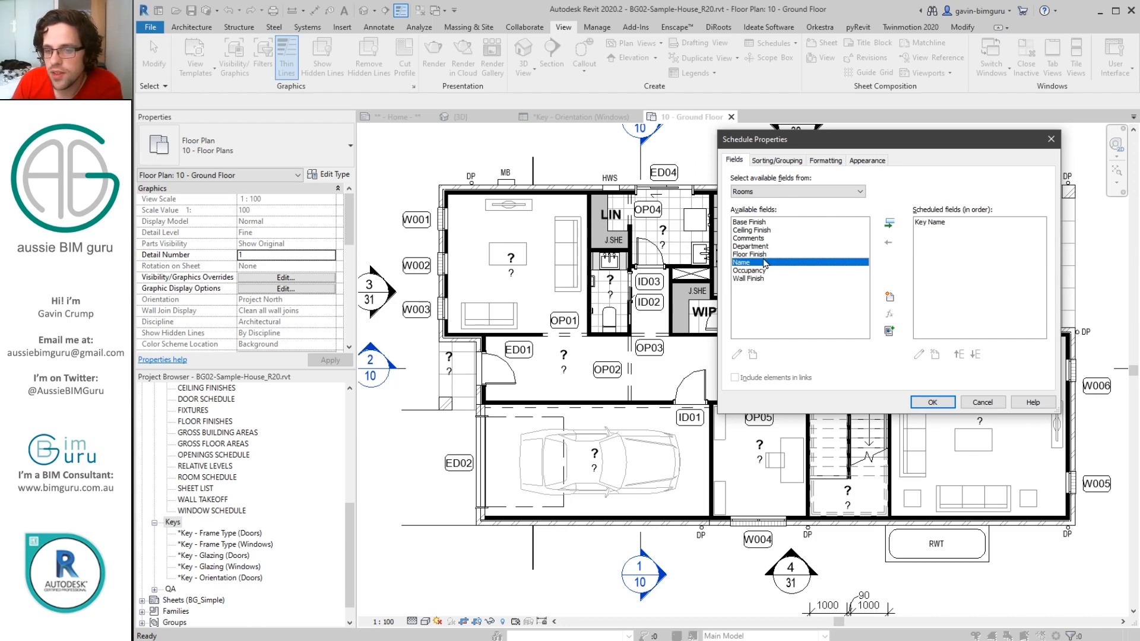
Step: Add the Base, Ceiling, Floor and Wall Finish fields to the schedule
left_click(752, 254)
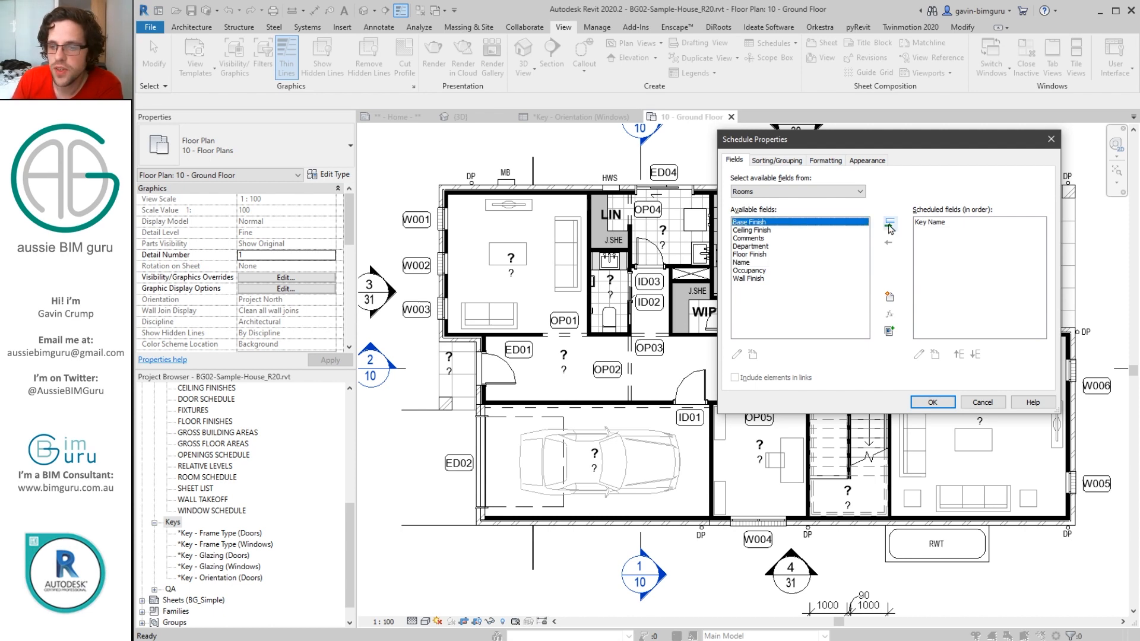
left_click(887, 222)
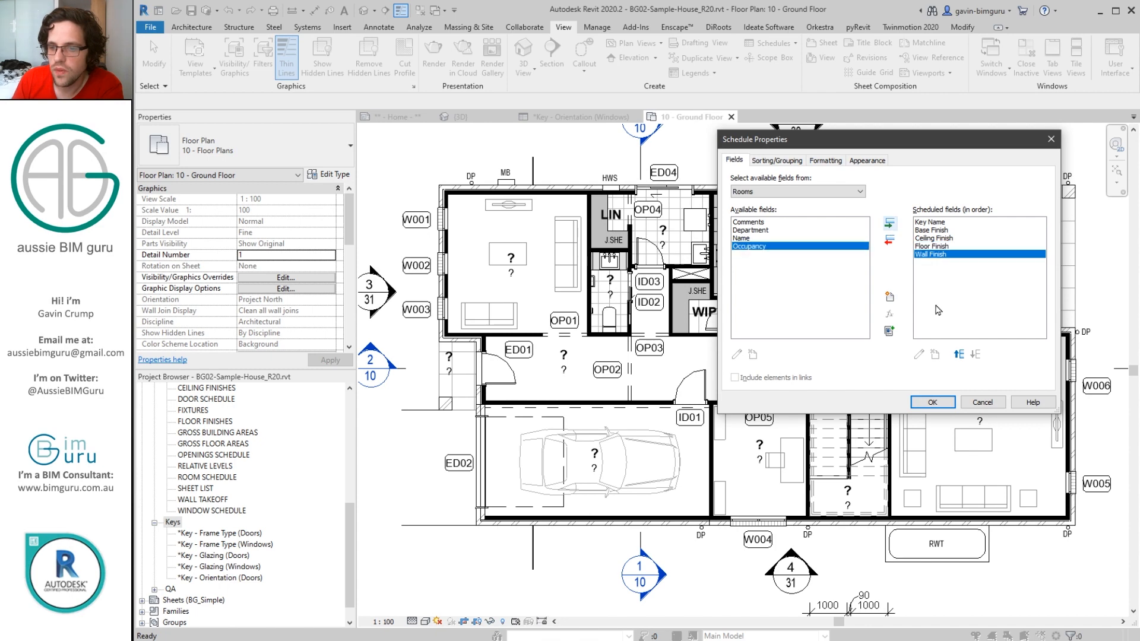
left_click(932, 401)
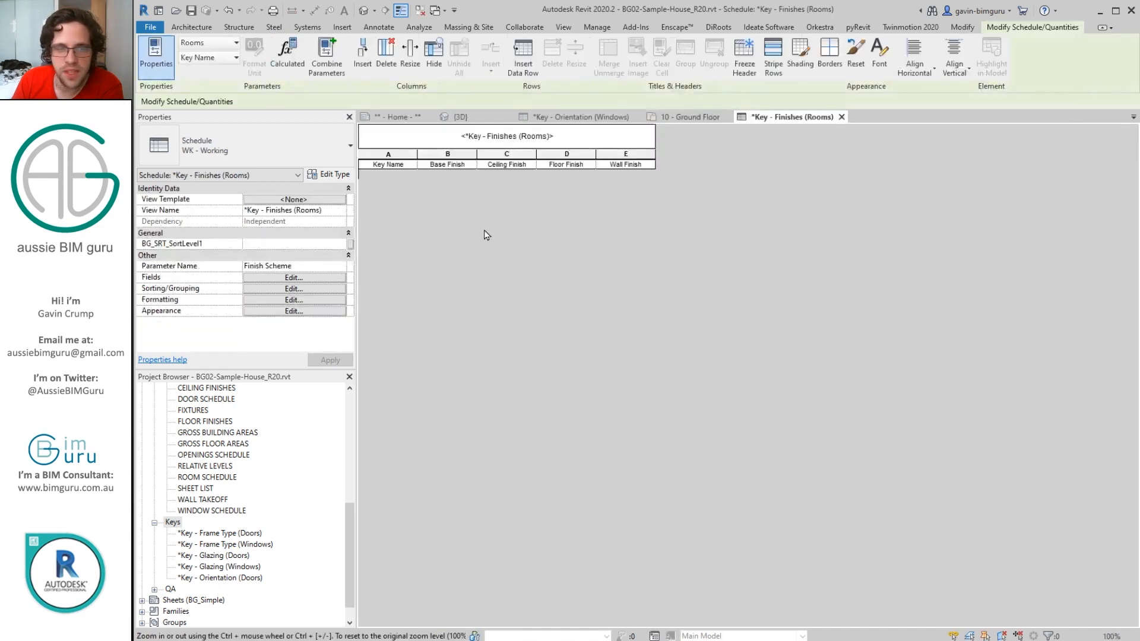
Step: Add two key rows named Typical and Wet Areas
left_click(522, 55)
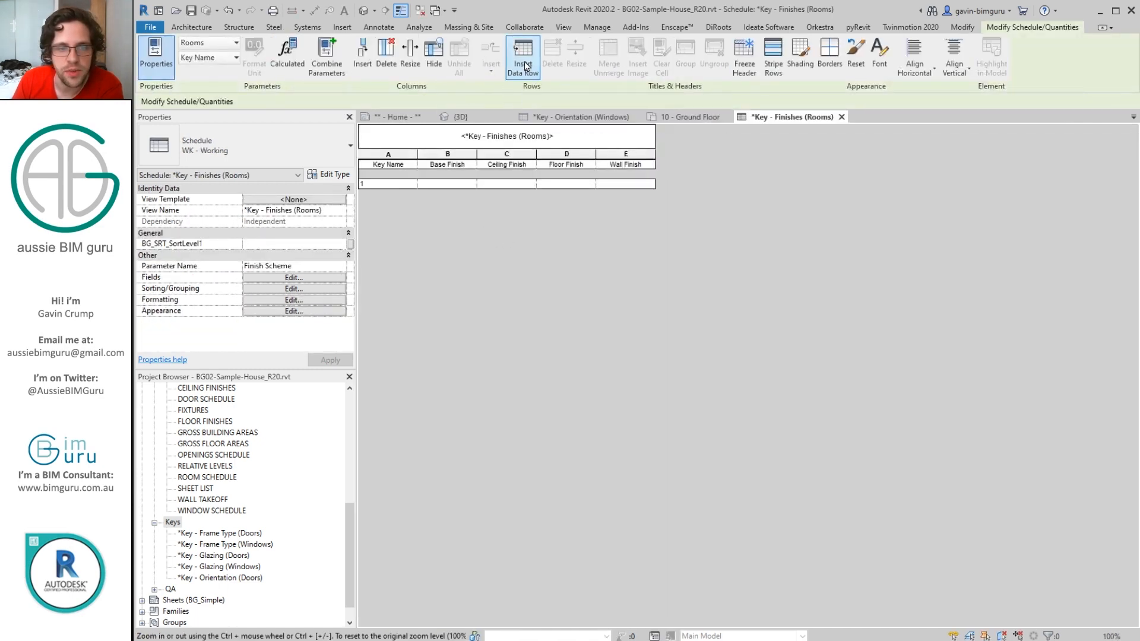
left_click(521, 55)
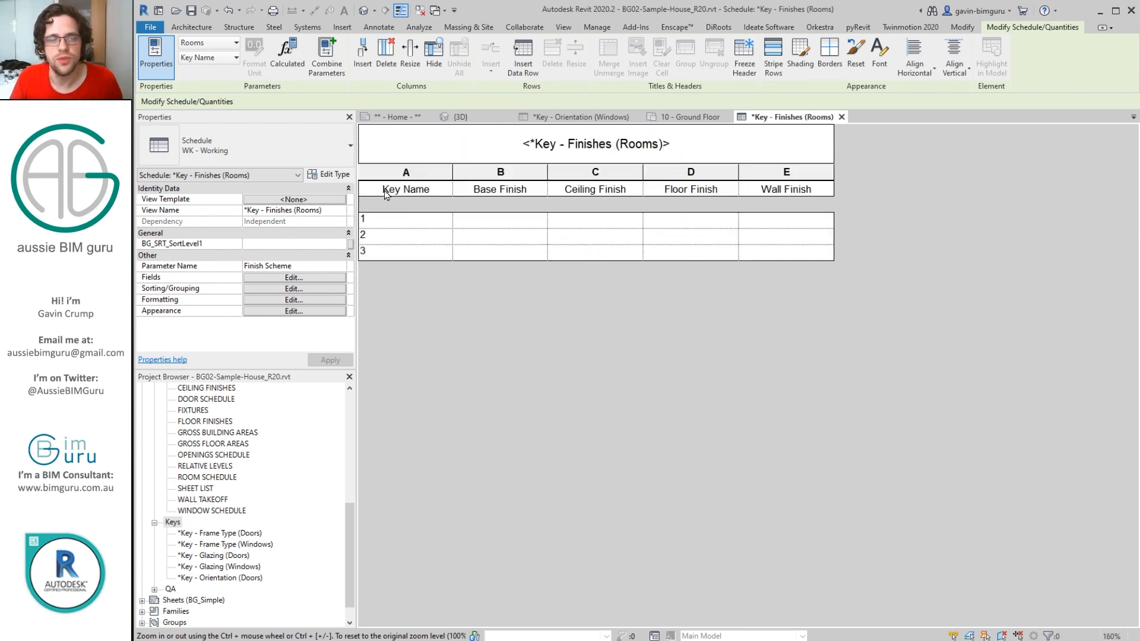
left_click(405, 219)
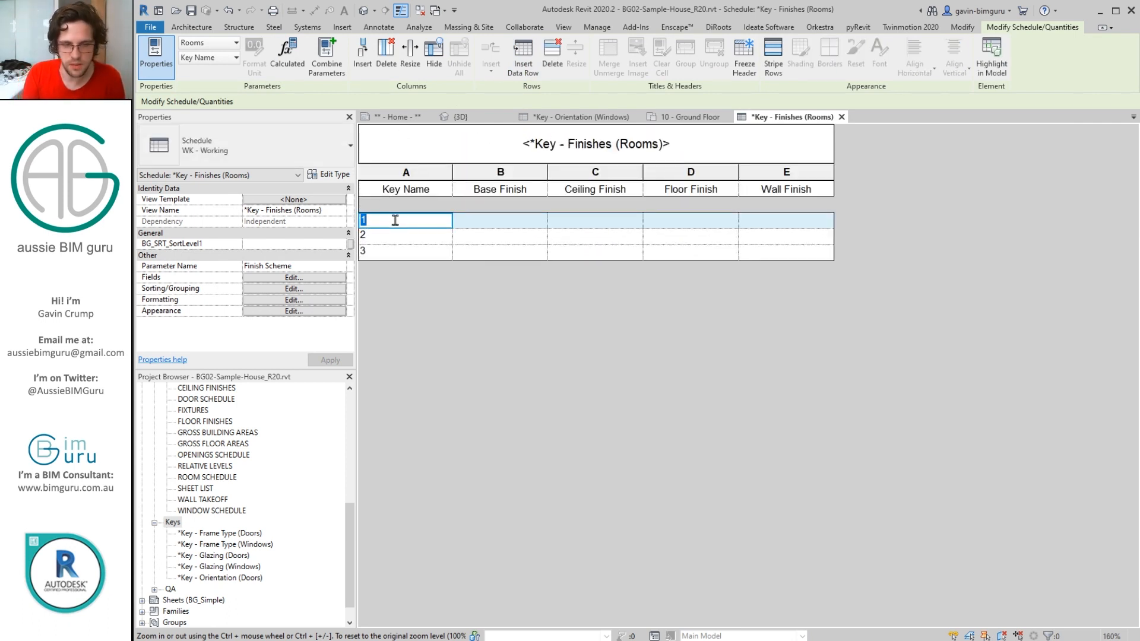
type("Typical")
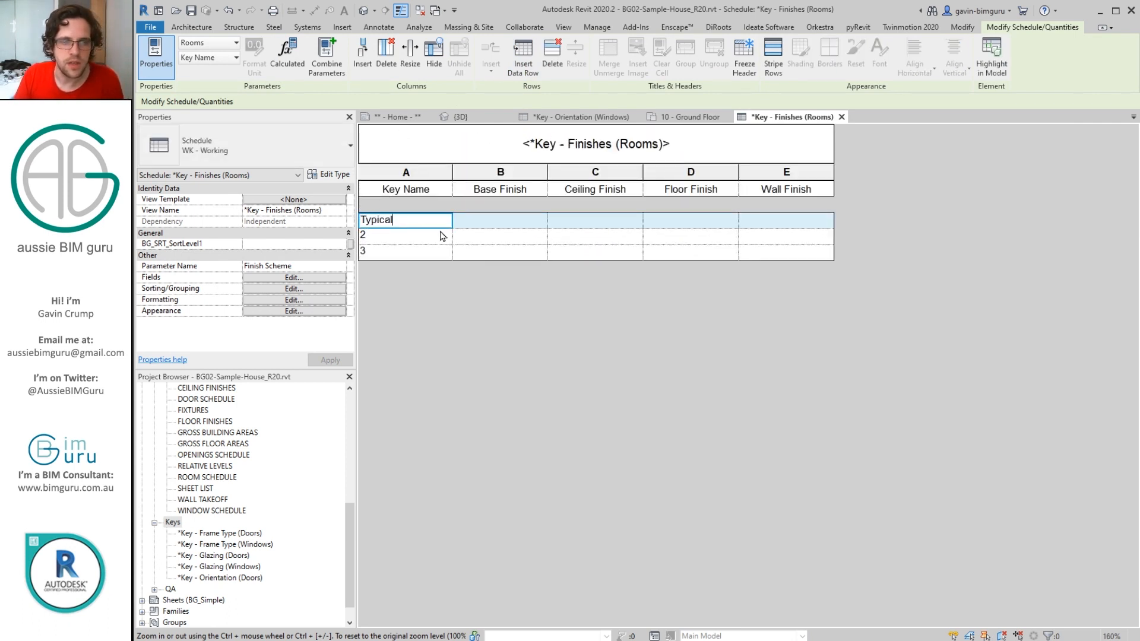
type("Wet")
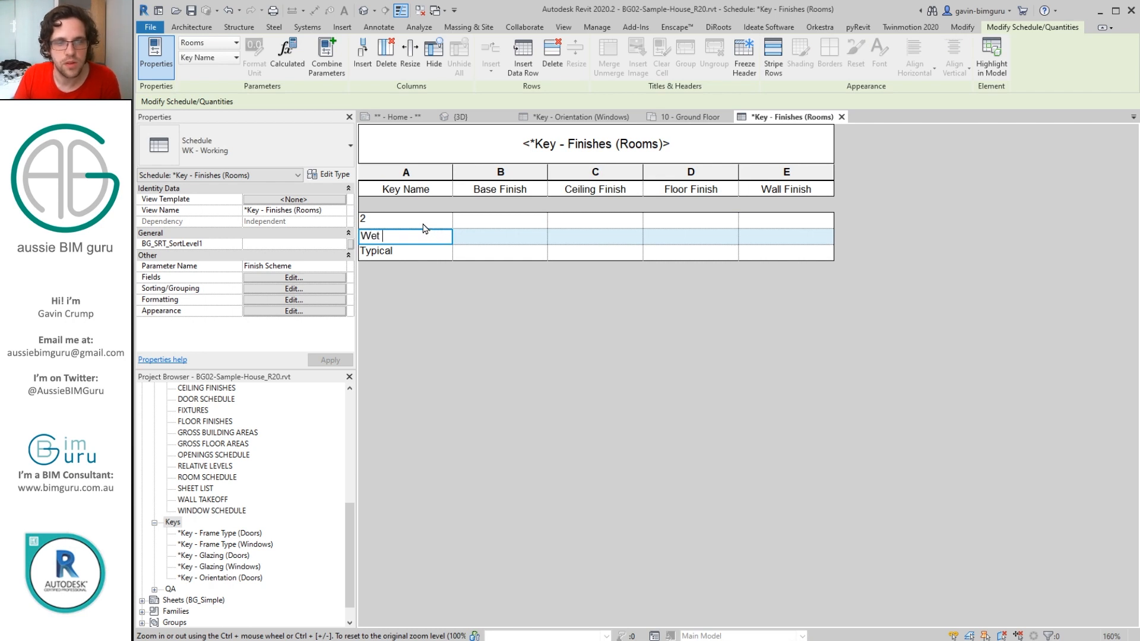
type("Areas")
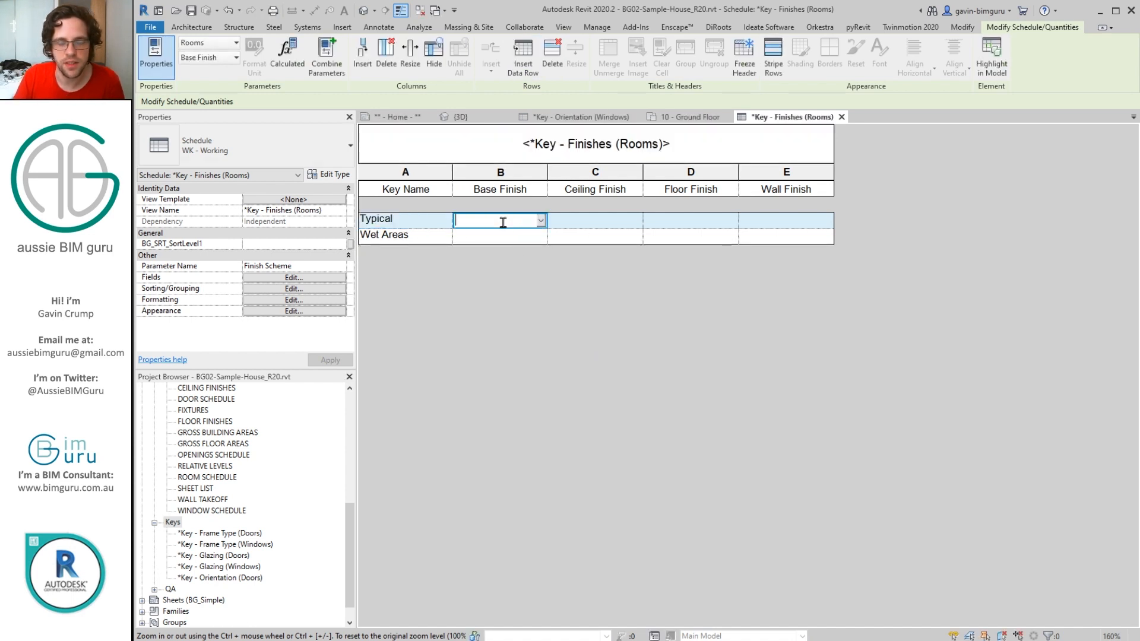
Step: Enter the Typical finishes: Timber, PB, Carpet, Painted
type("T")
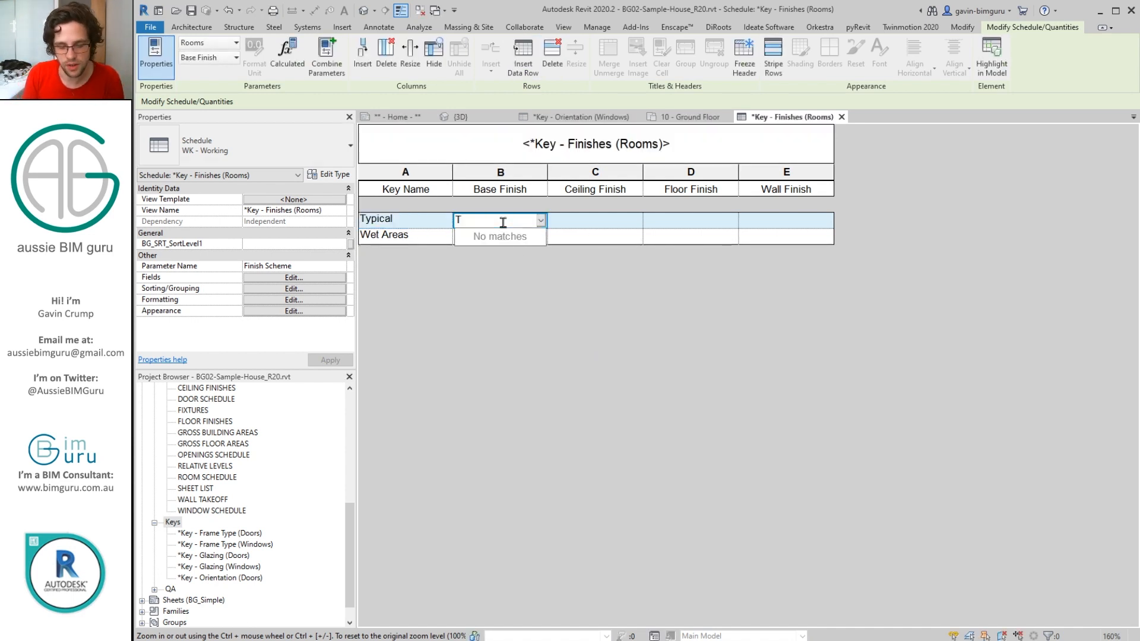
type("imber")
left_click(690, 220)
type("Carpet")
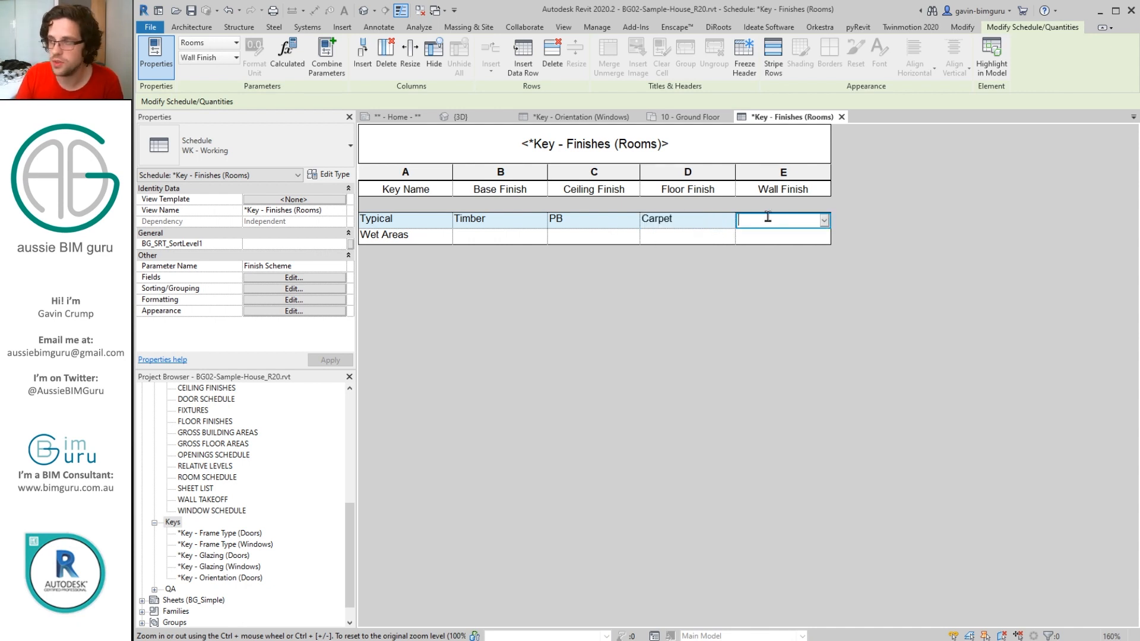
type("Painted")
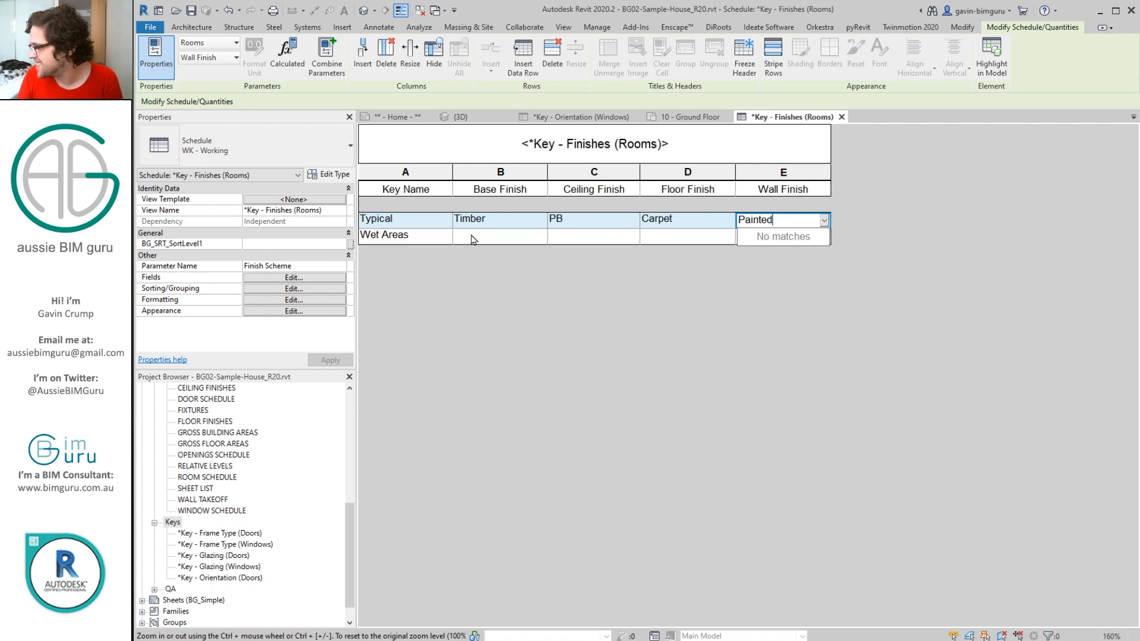
Step: Enter the Wet Areas finishes: Tiled, PB, Tiled, Painted/Tiled
left_click(498, 235)
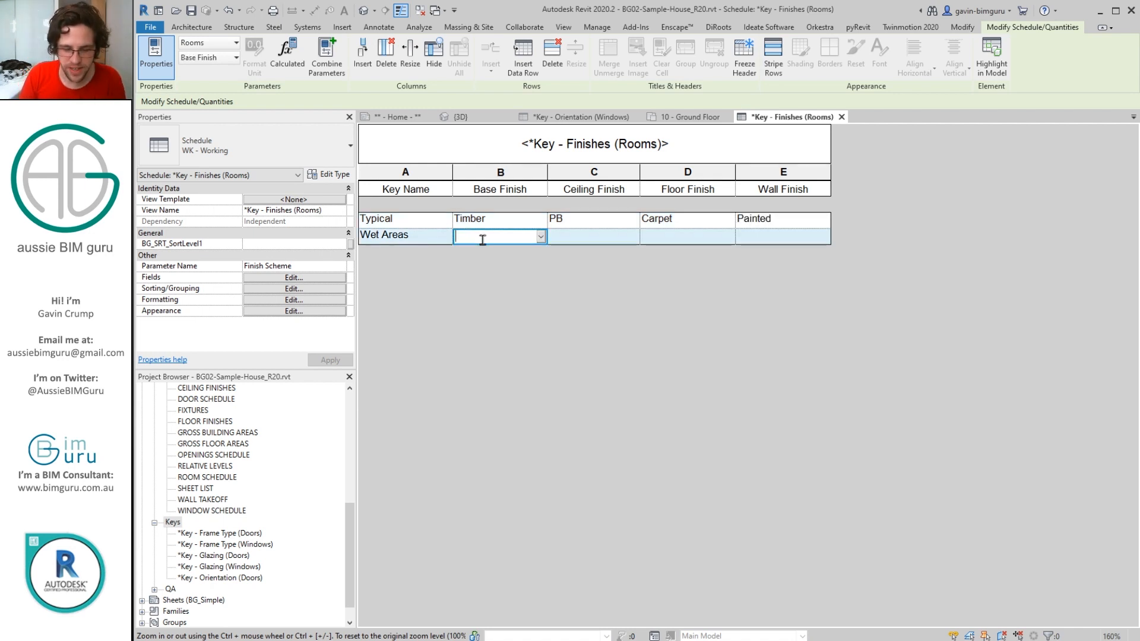
type("Tiled")
left_click(782, 235)
type("Painted")
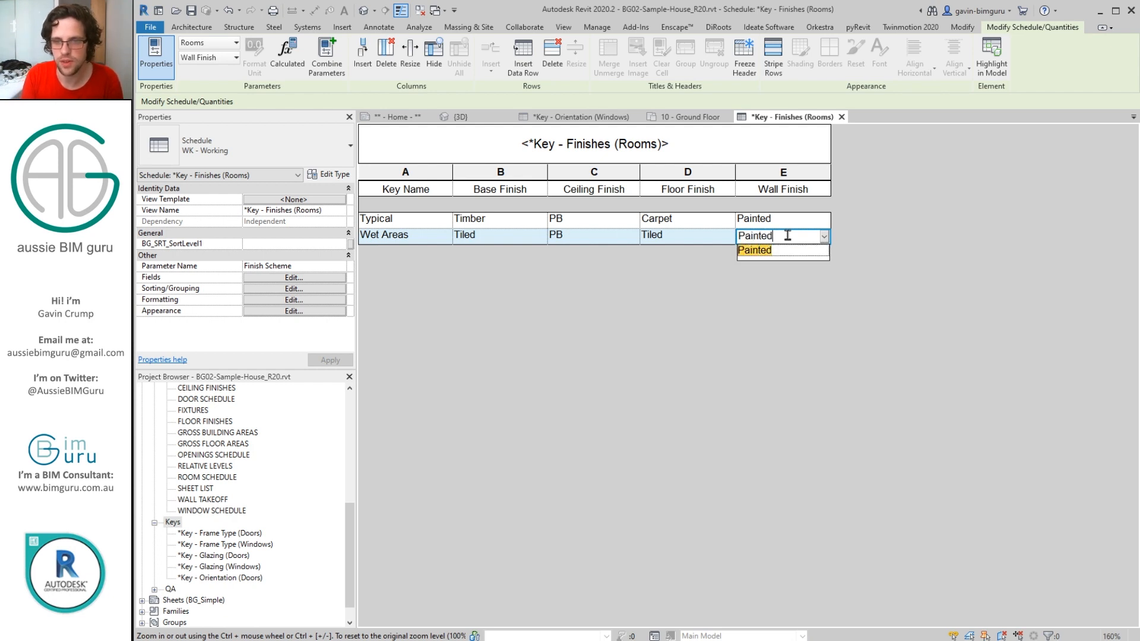
type("/Tl")
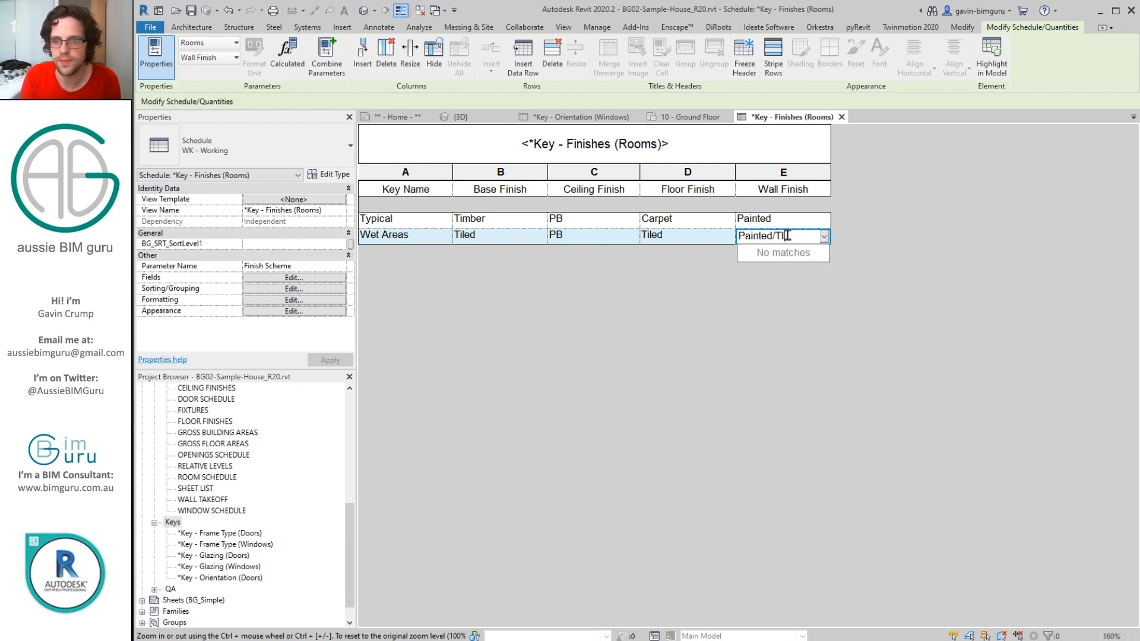
type("led")
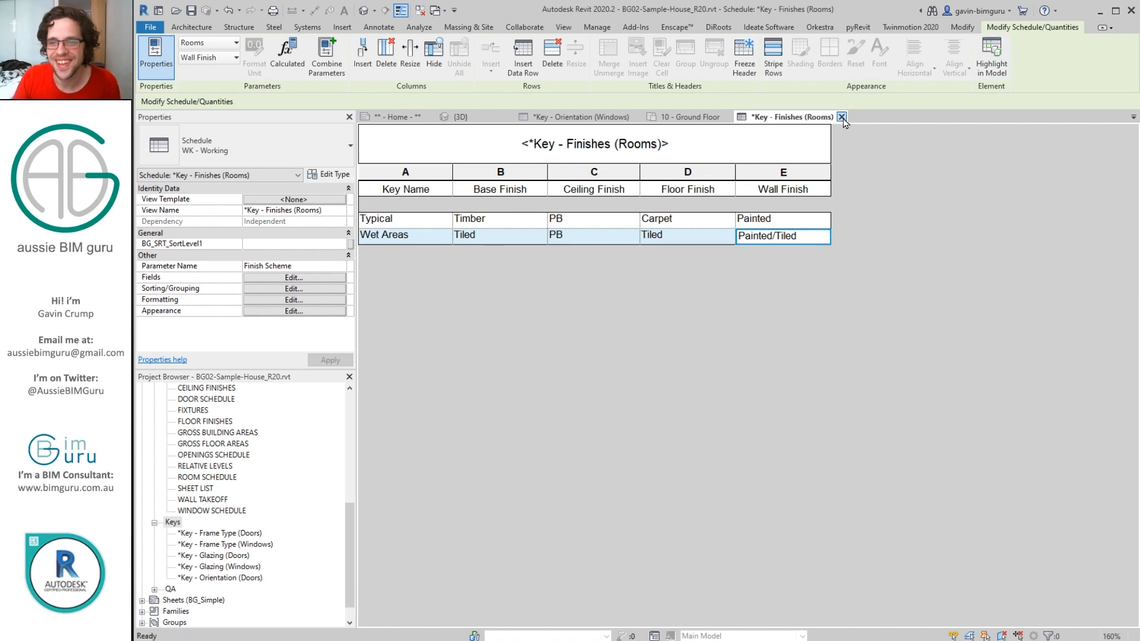
Step: Close the schedule and name the top-left room MEDIA ROOM with the Typical scheme
left_click(842, 117)
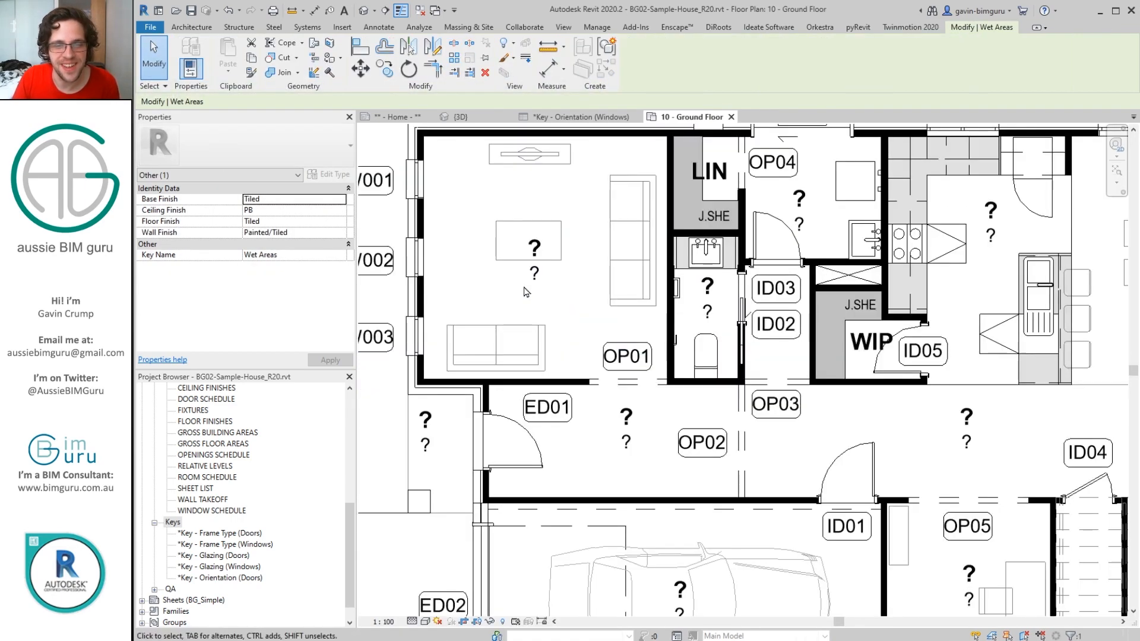
left_click(534, 272)
type("M")
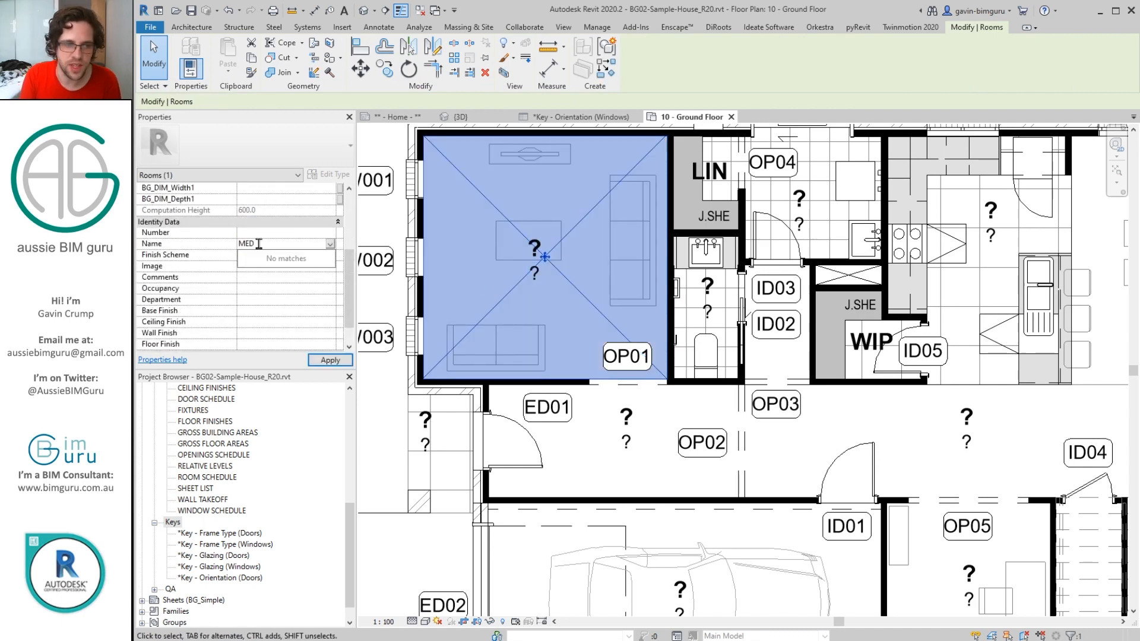
type("EDIA ROOM")
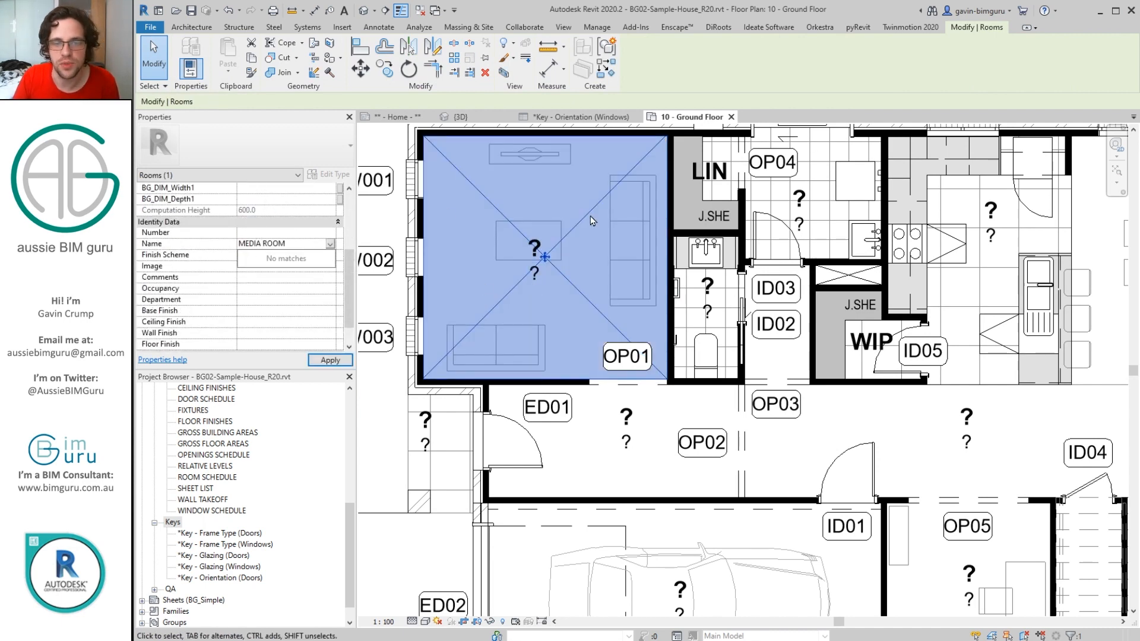
left_click(330, 360)
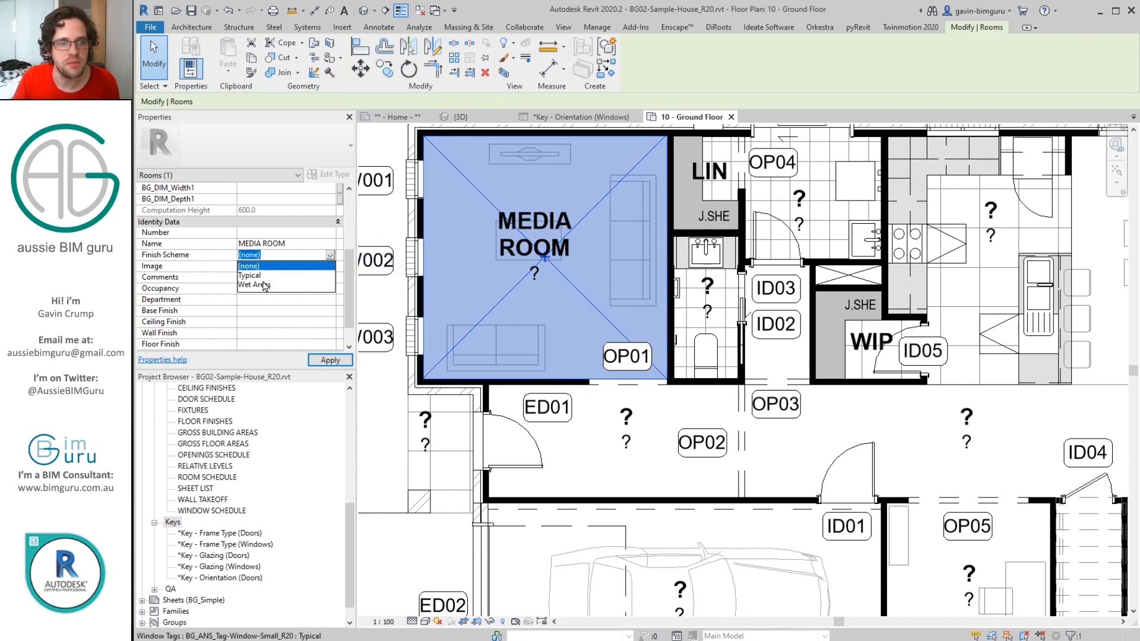
left_click(248, 274)
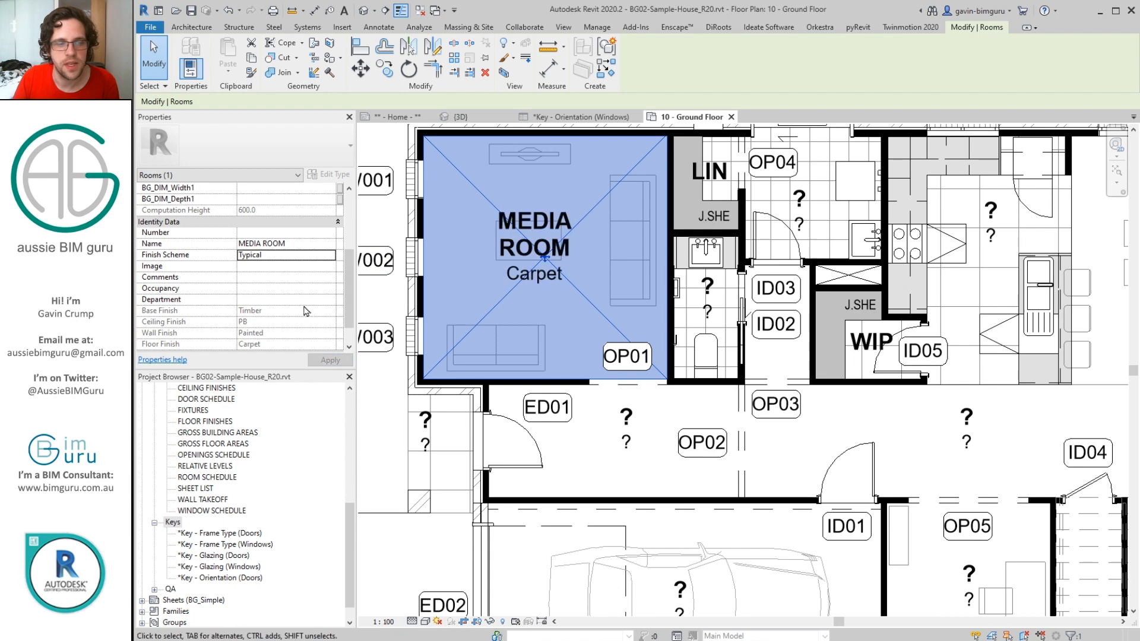
scroll("down", 3)
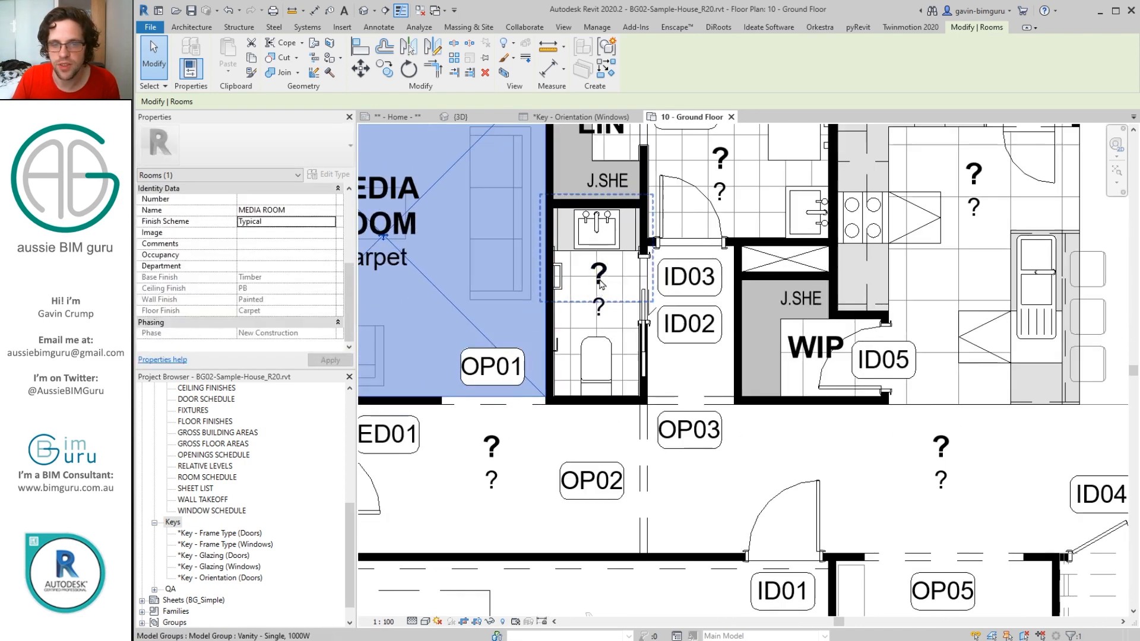
Step: Name the small bathroom PDR and assign it the Wet Areas scheme
left_click(596, 306)
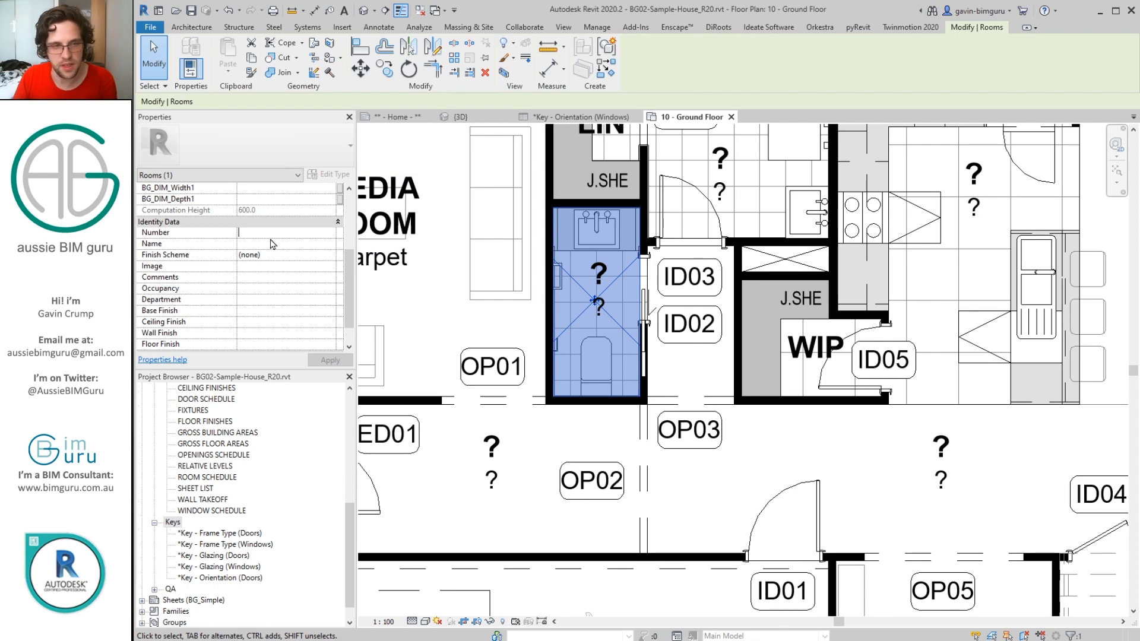
type("PDR")
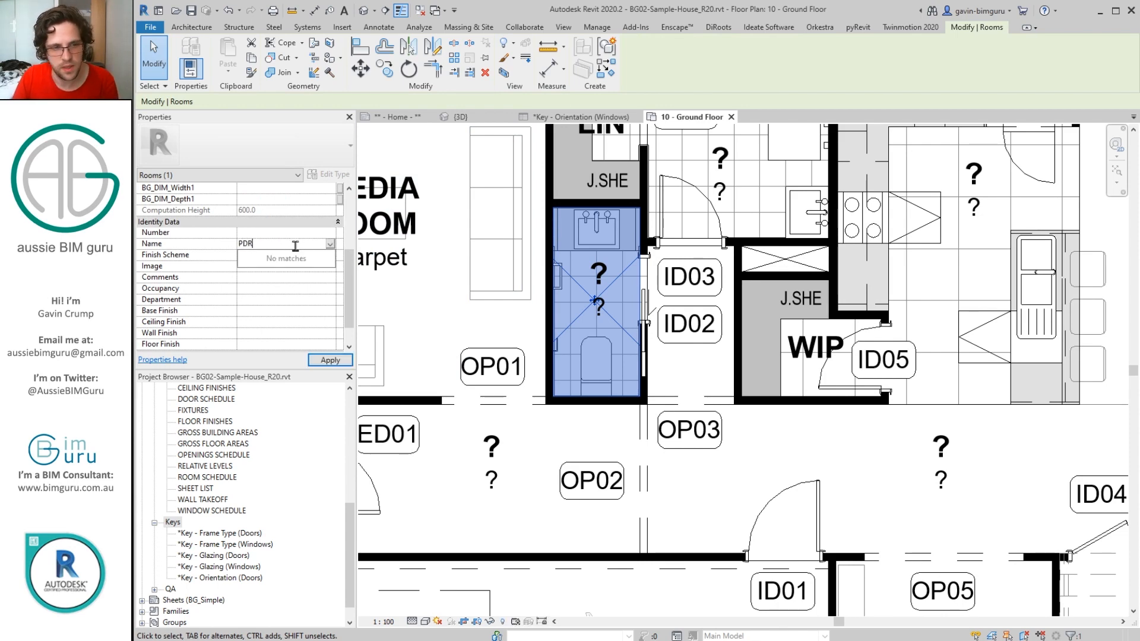
left_click(329, 255)
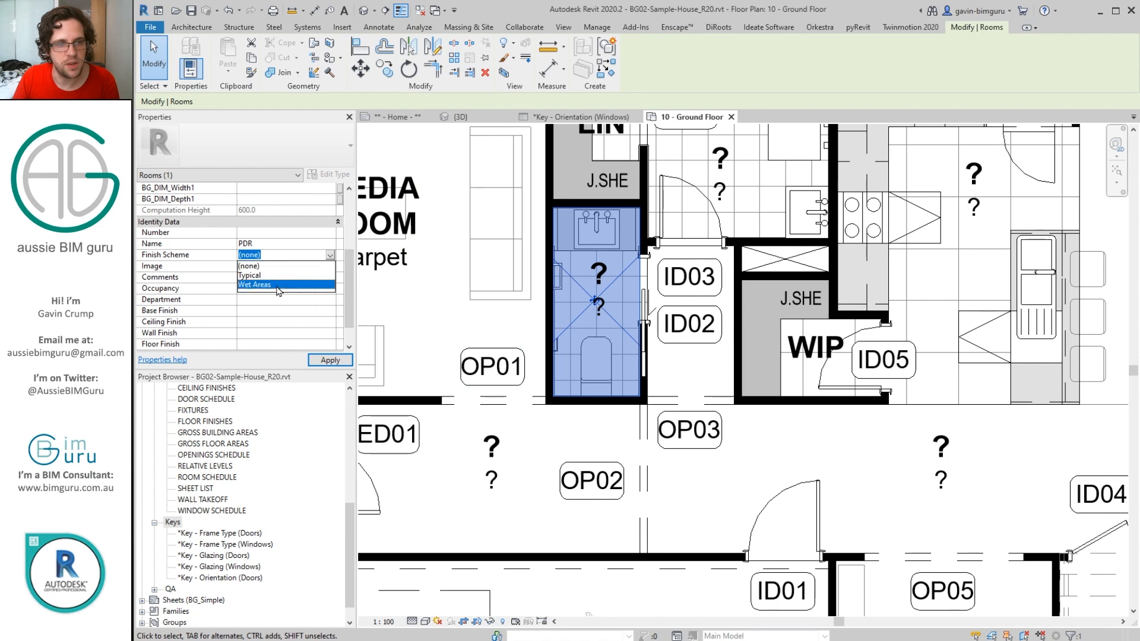
left_click(253, 284)
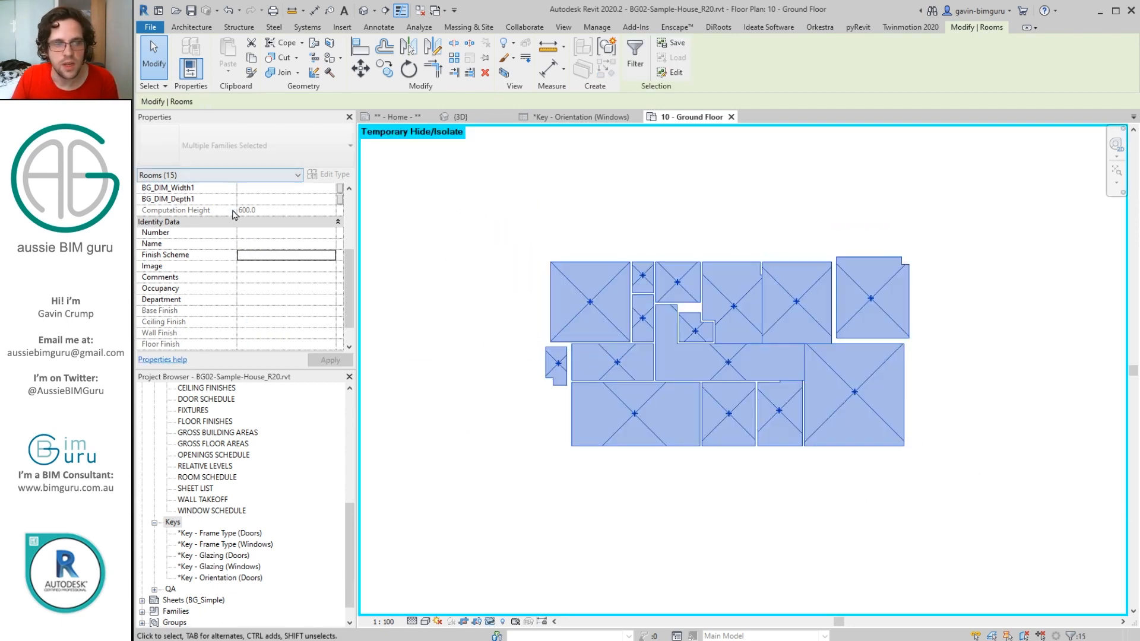
Step: Set all rooms to Typical, restore the full plan, and give three wet rooms Wet Areas
left_click(329, 255)
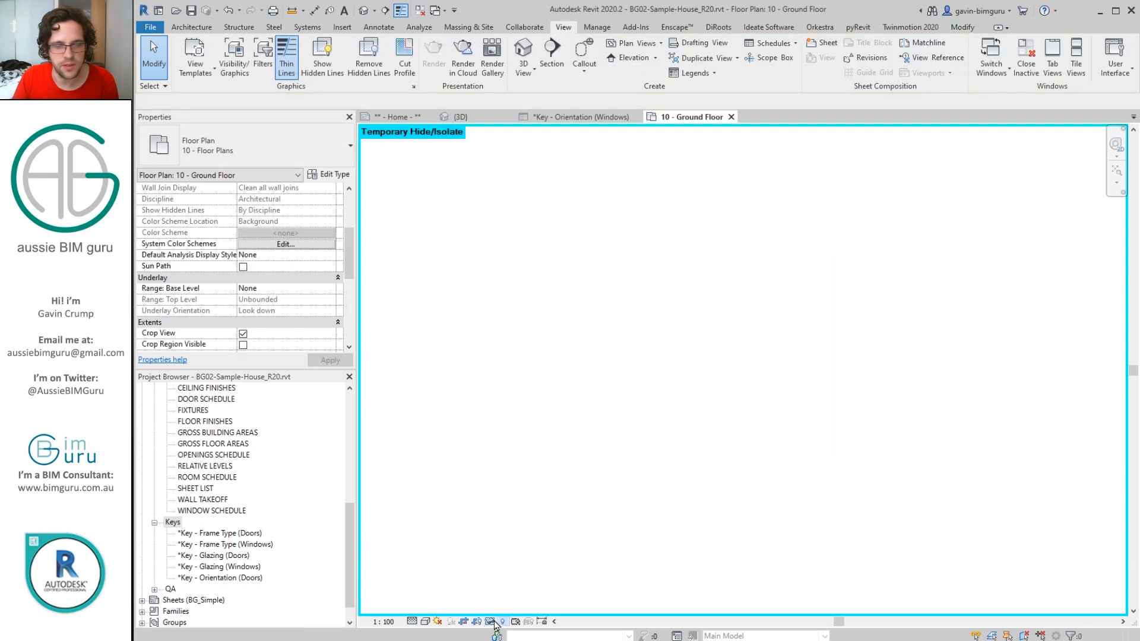
left_click(492, 621)
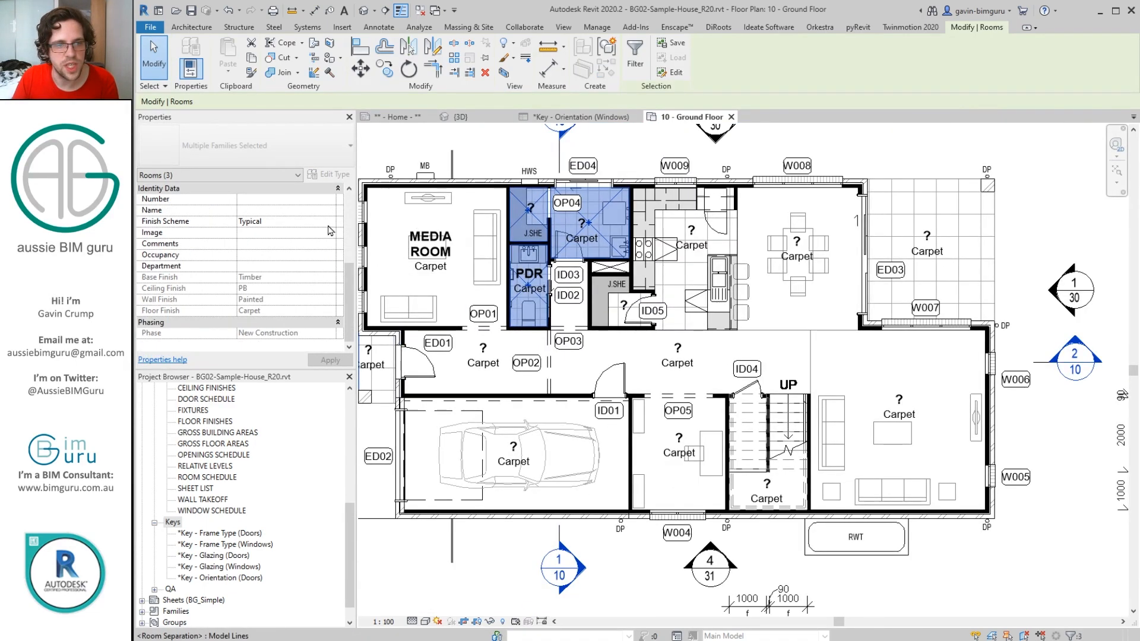
left_click(285, 221)
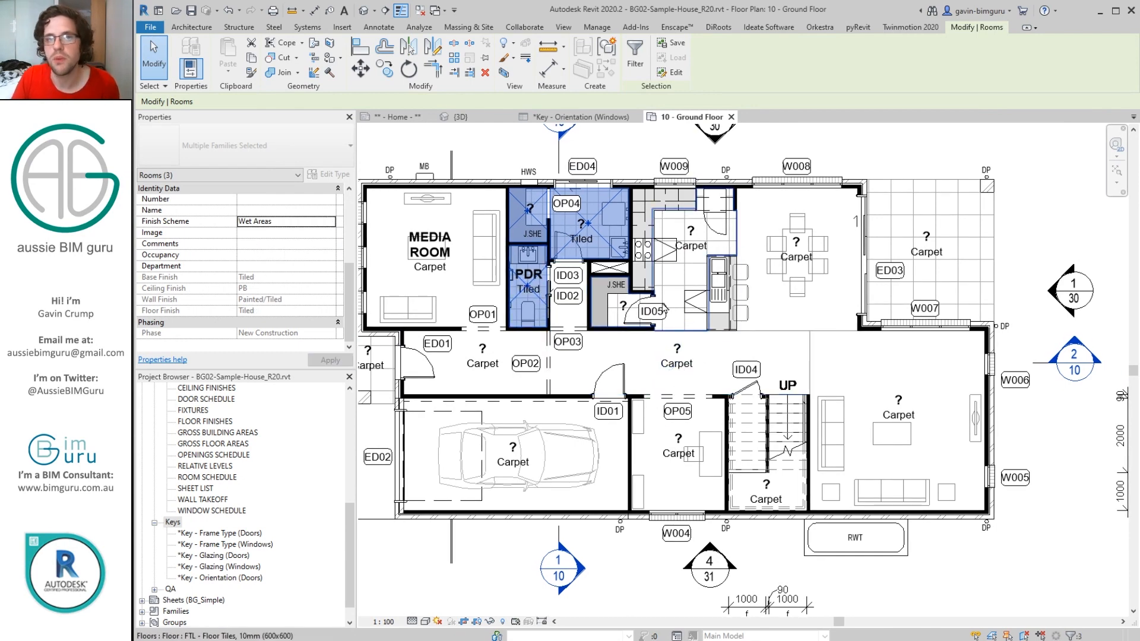
mouse_move(622, 307)
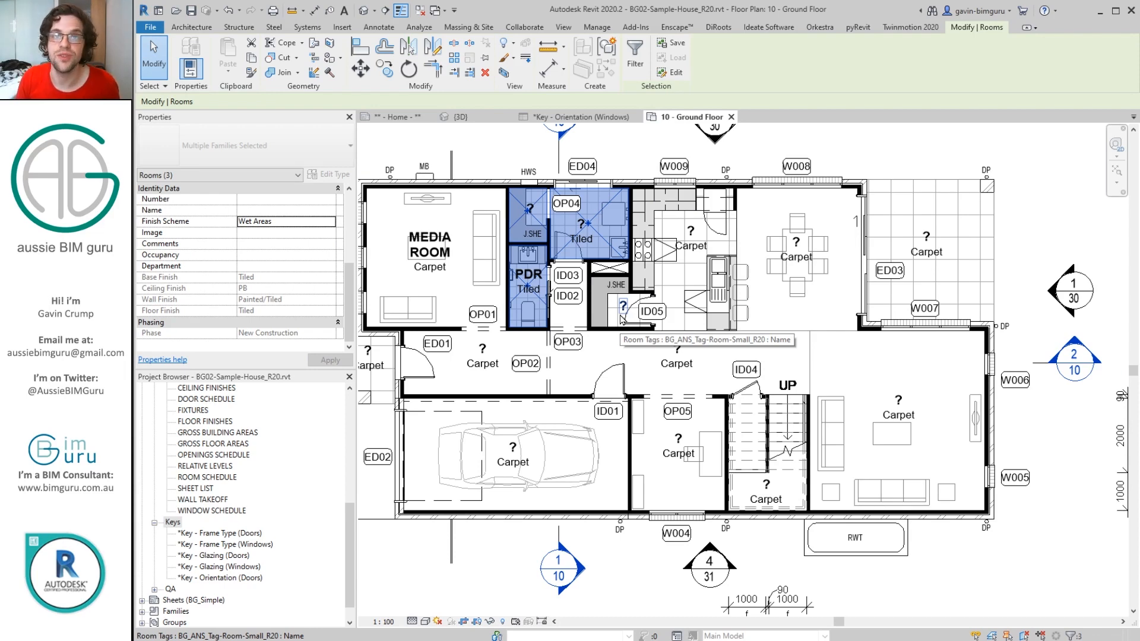
mouse_move(272, 522)
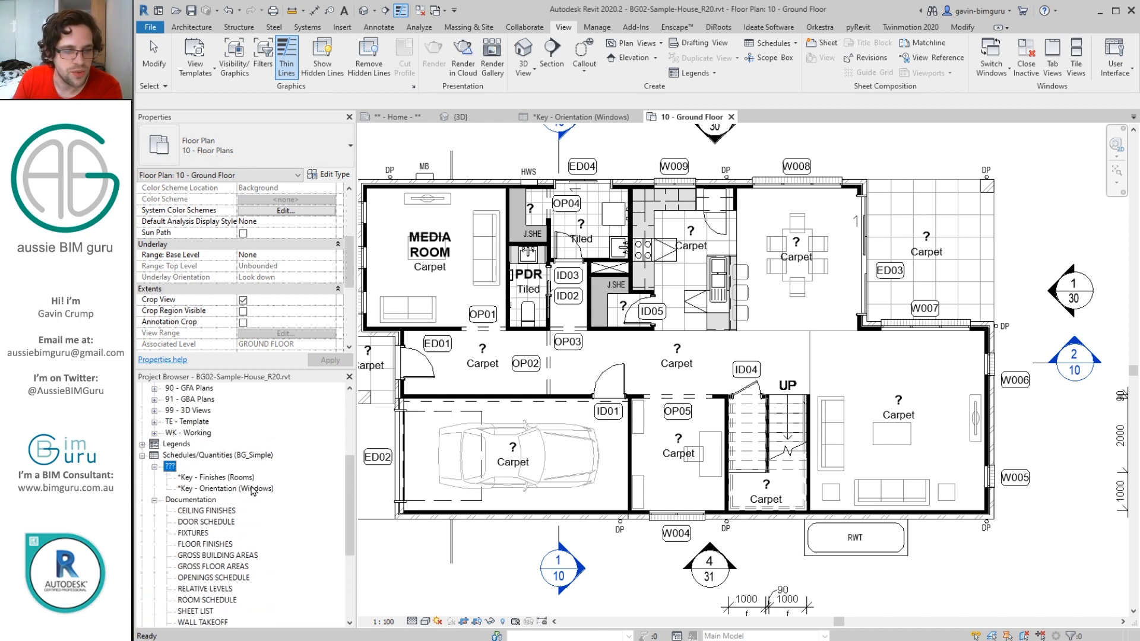
Step: Open the finishes key schedule, change Typical's floor finish to Timber, and close it
double_click(215, 476)
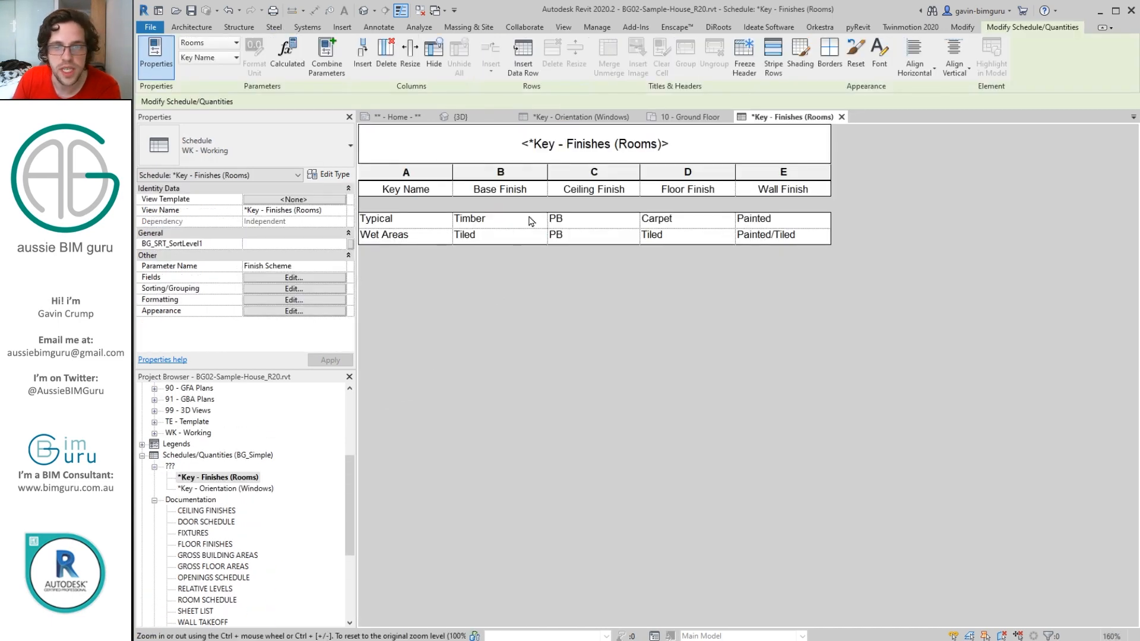
left_click(683, 219)
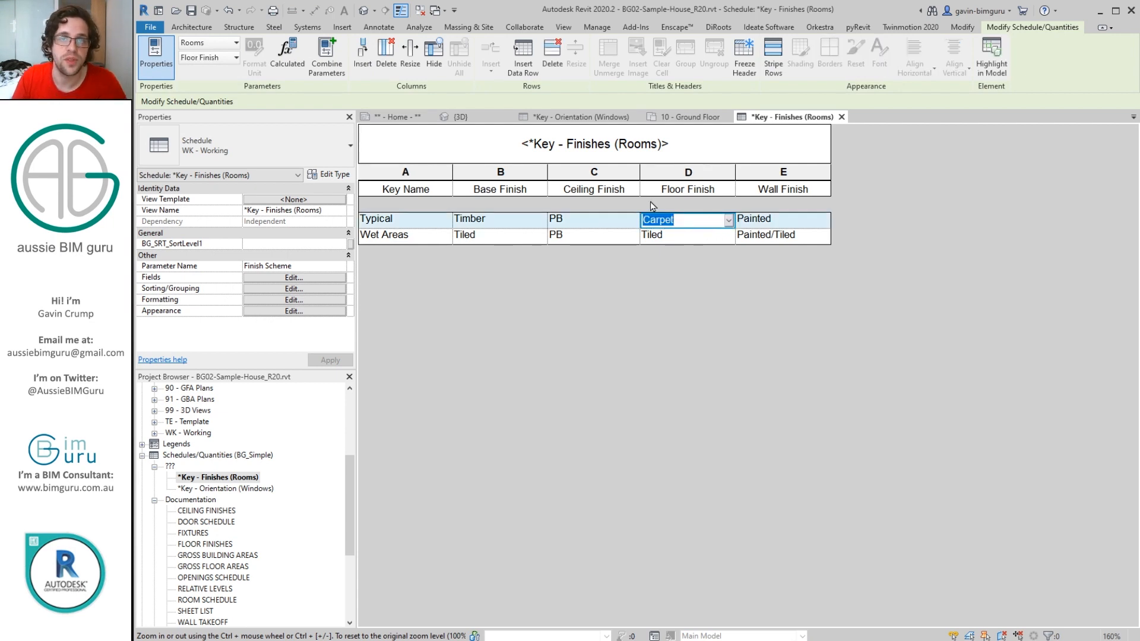
type("Timber")
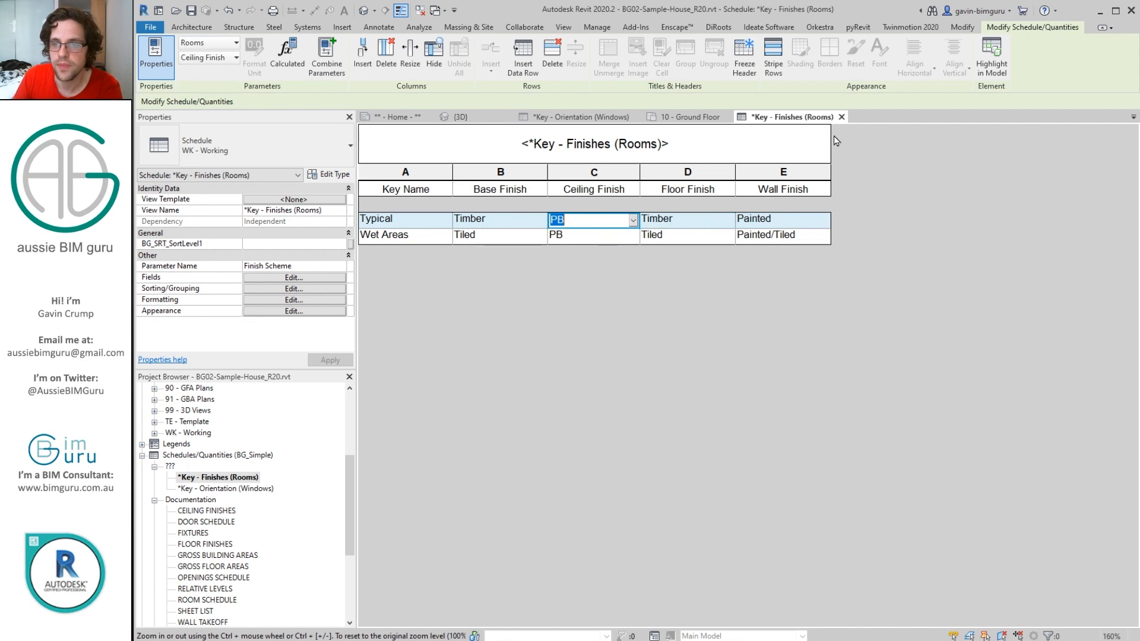
left_click(688, 116)
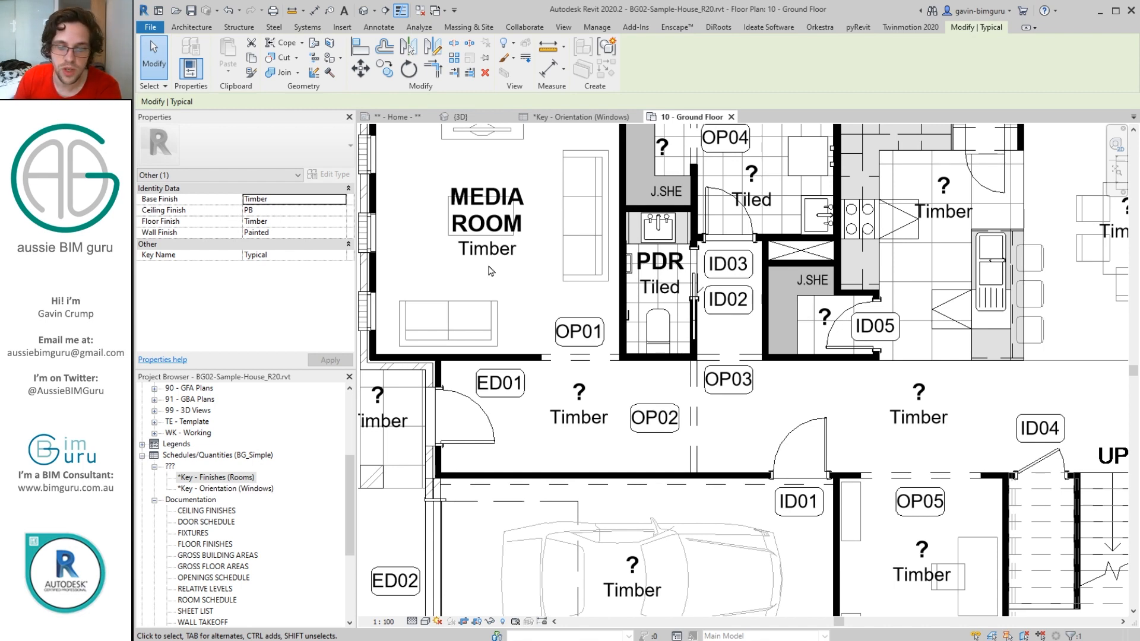
left_click(434, 508)
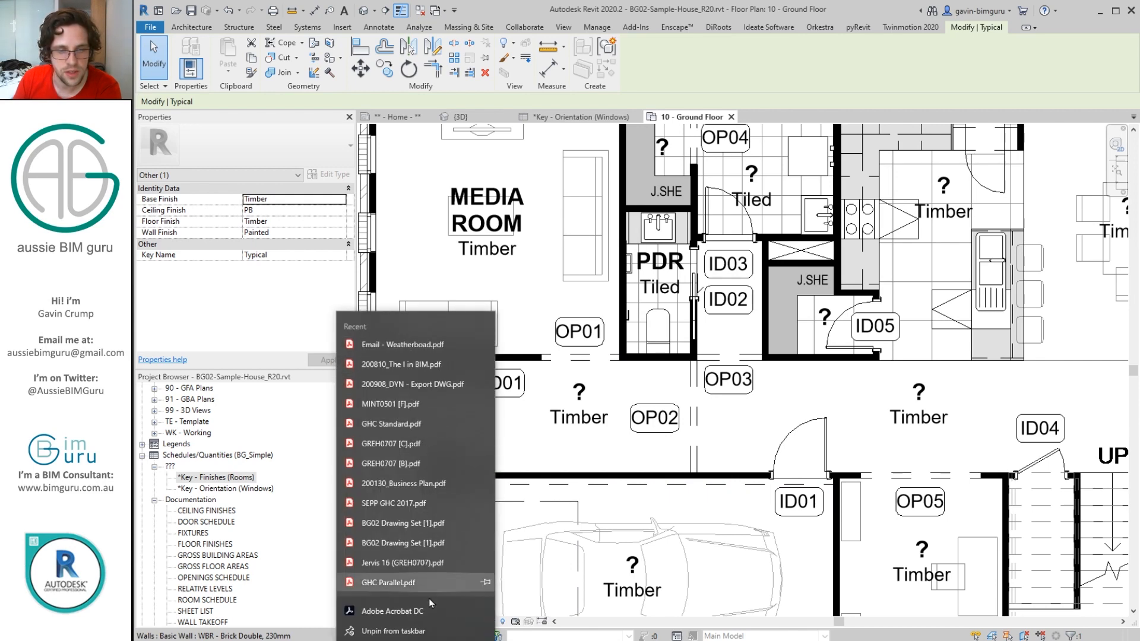
Step: Launch Acrobat and open 200907_RVT - Key Schedules from the Recent list
left_click(396, 611)
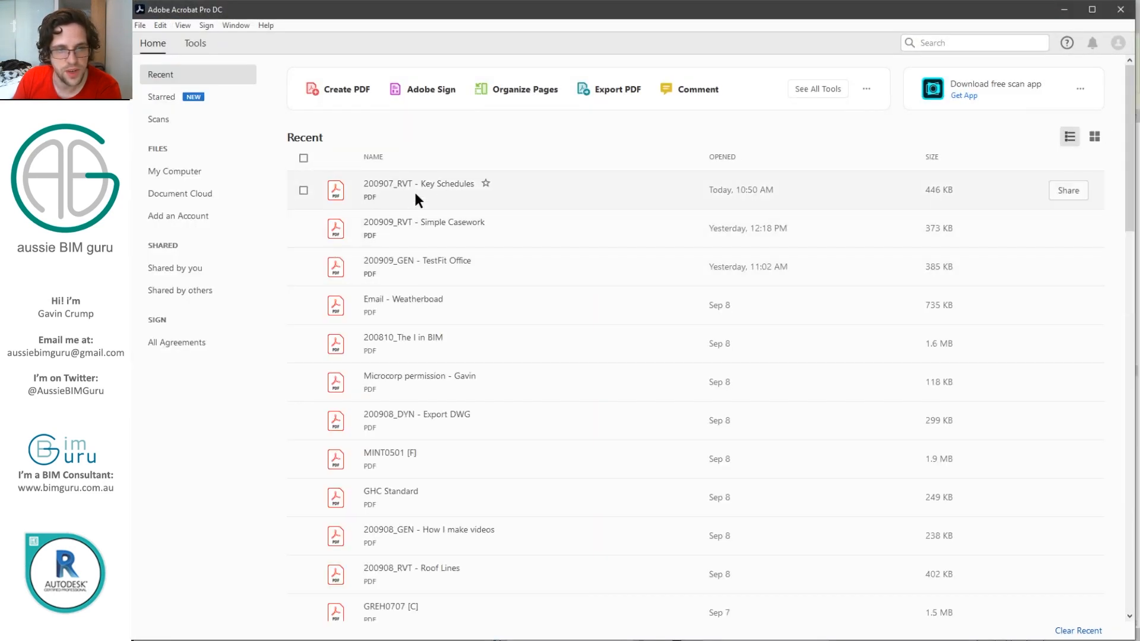
double_click(419, 184)
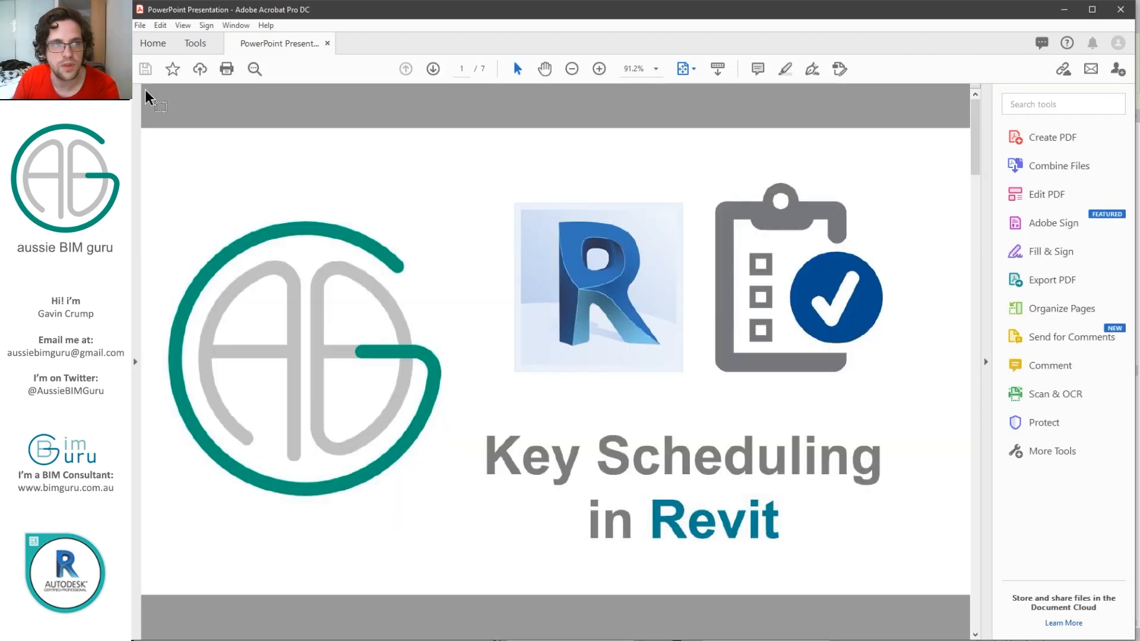